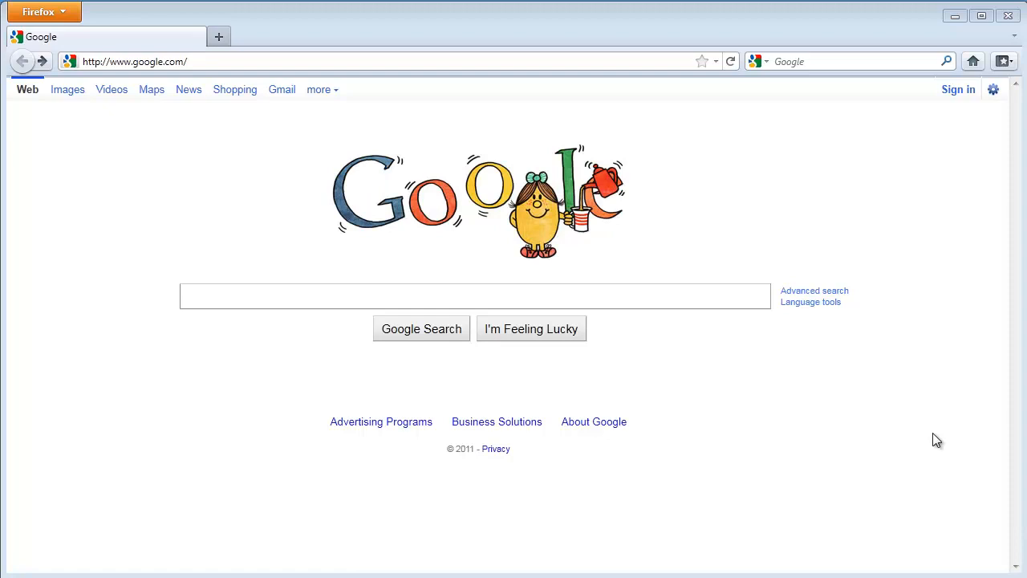
mouse_move(753, 373)
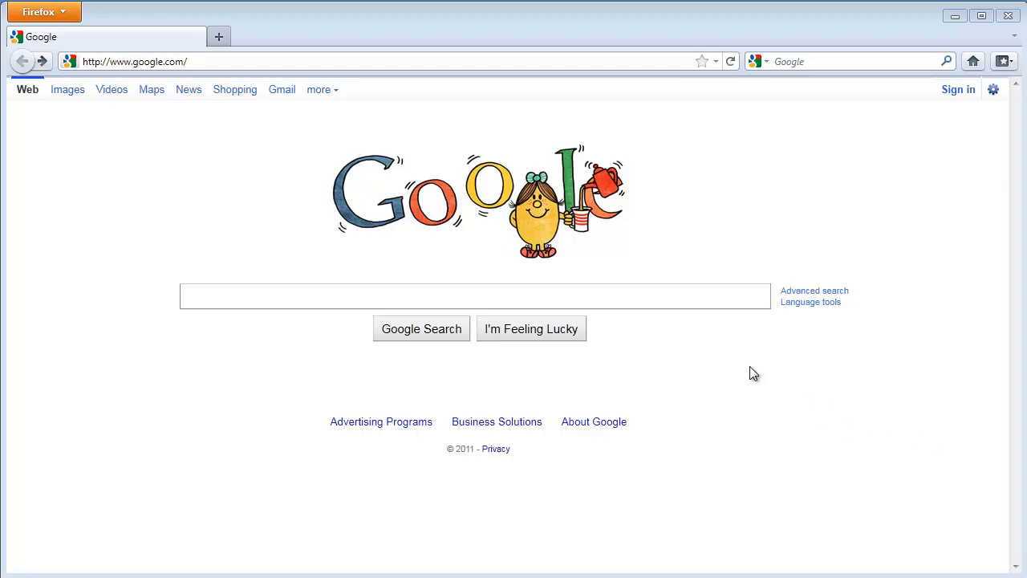
mouse_move(391, 280)
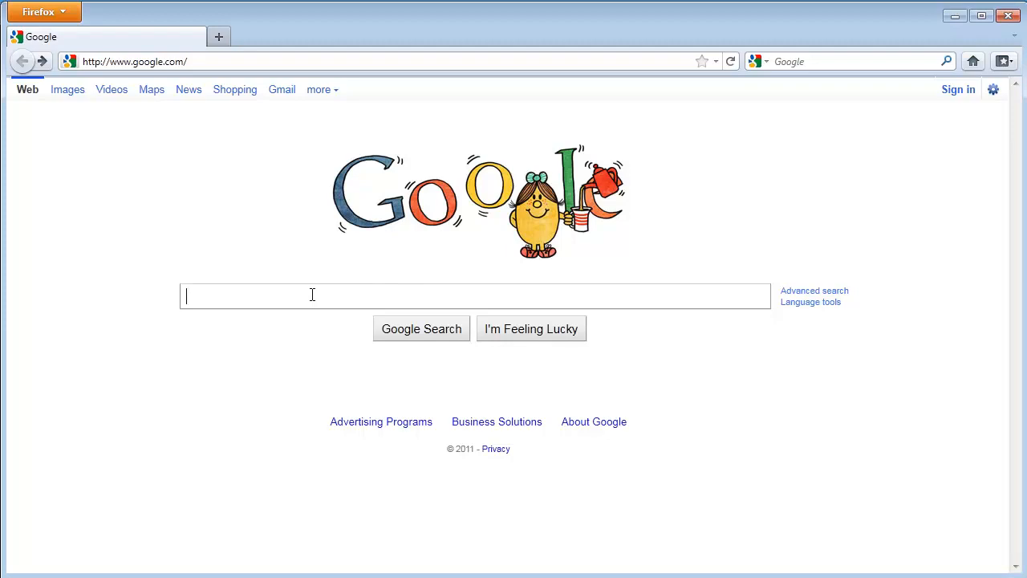
Type 'minecraft demo' into the Google search box to get instant results
type("minecraft demo")
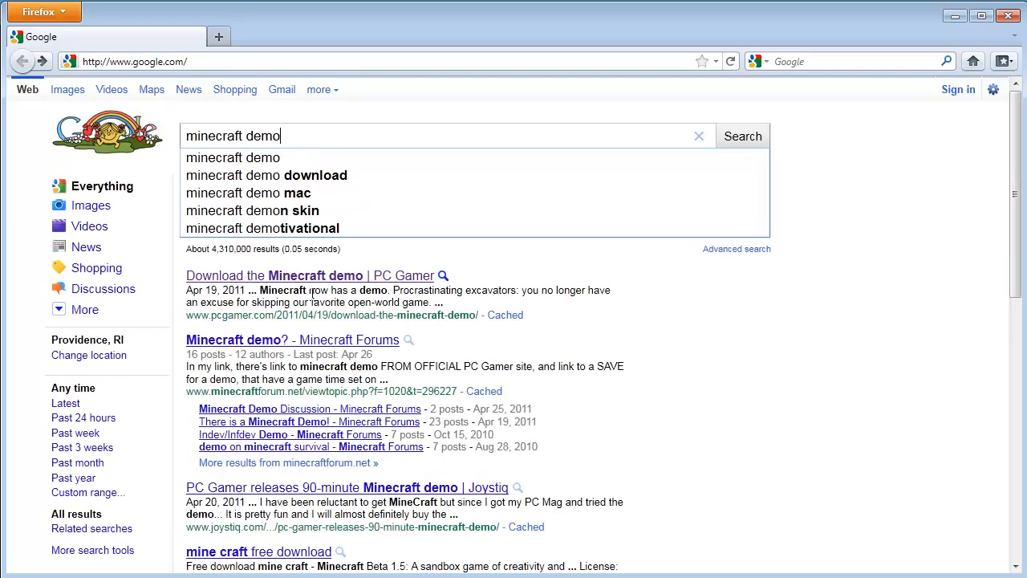
Run the 'minecraft demo' search and select the top PC Gamer download result
left_click(741, 136)
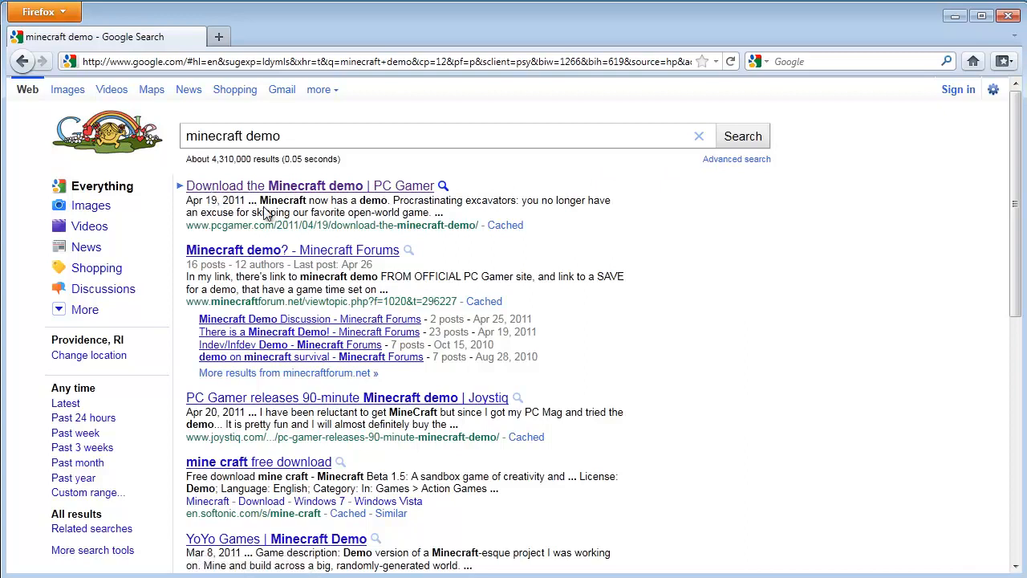
mouse_move(264, 191)
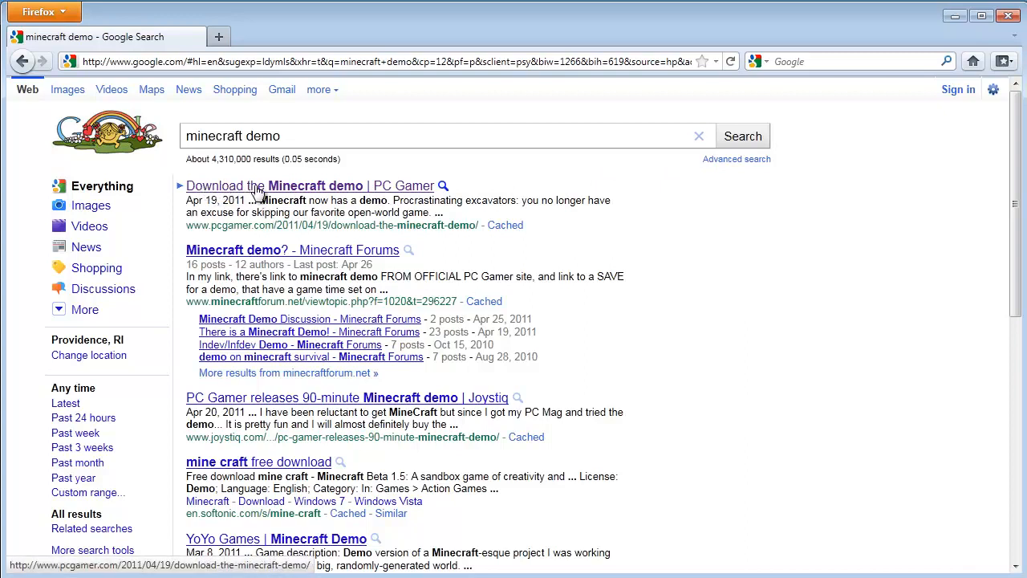
mouse_move(238, 227)
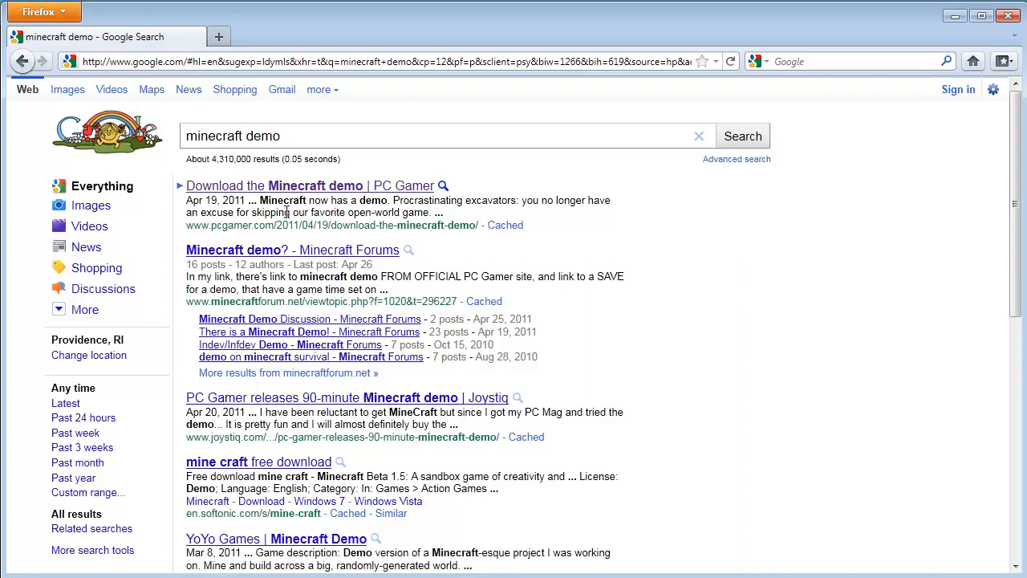
mouse_move(337, 197)
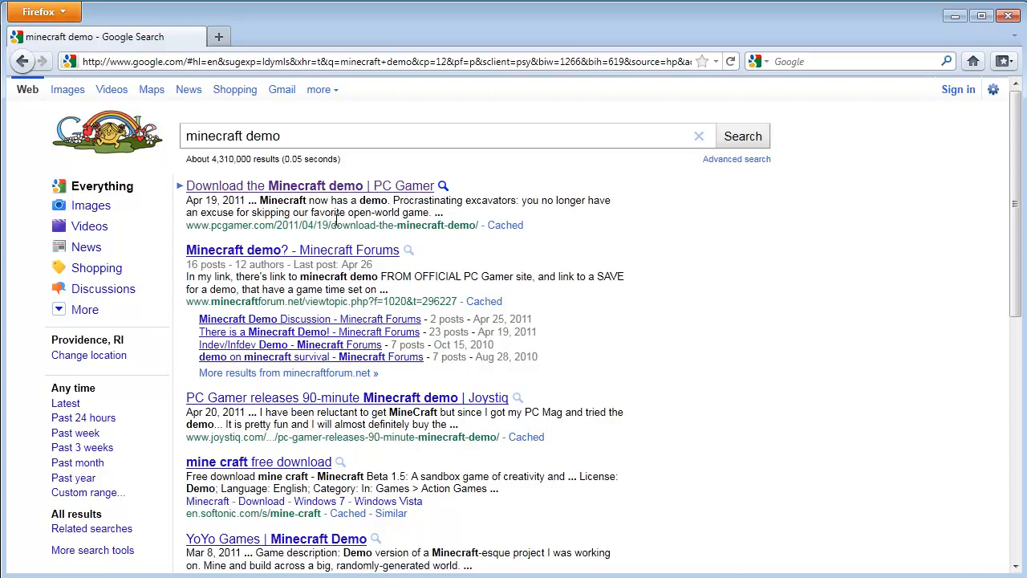
mouse_move(335, 217)
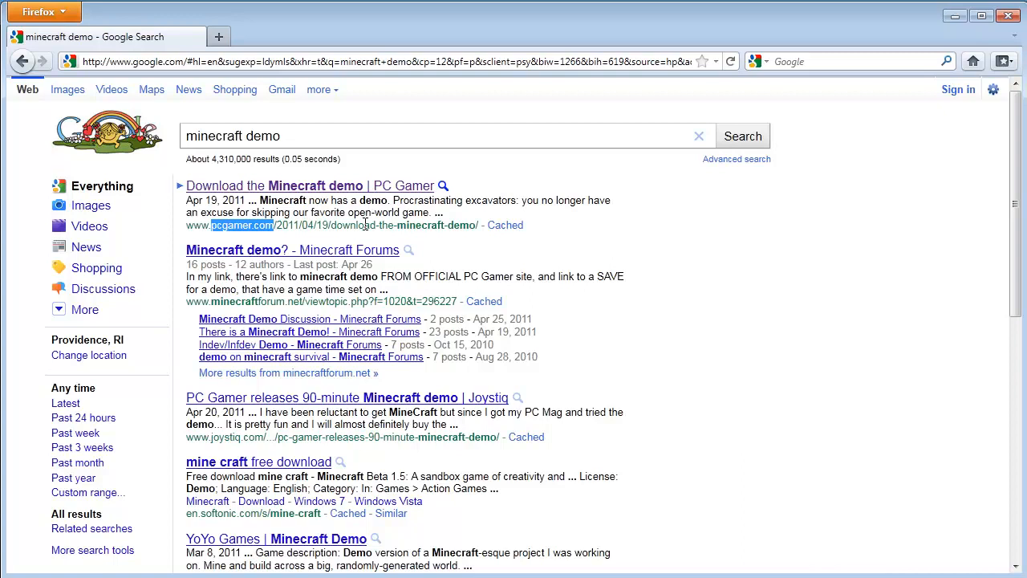
mouse_move(365, 225)
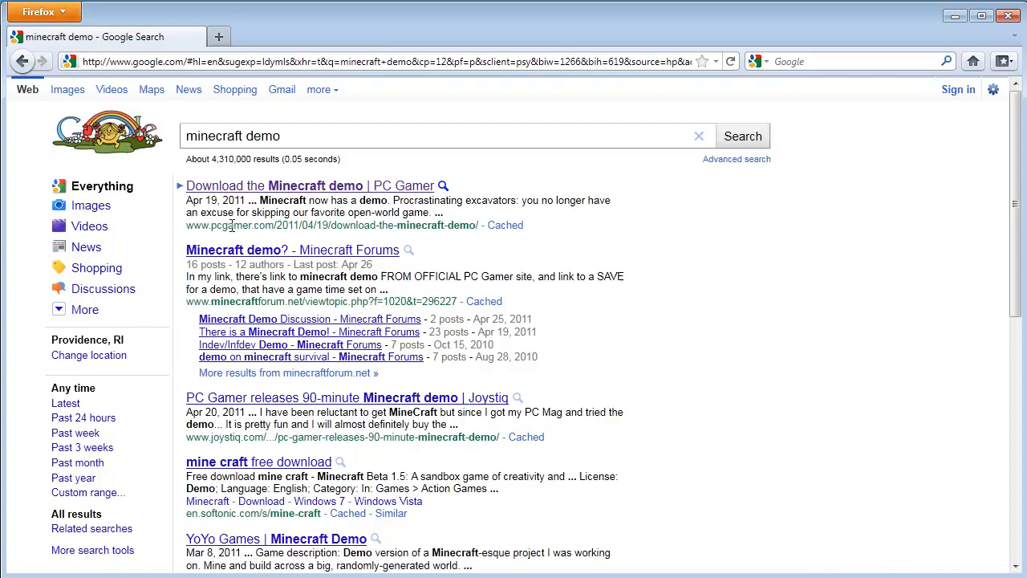
double_click(233, 225)
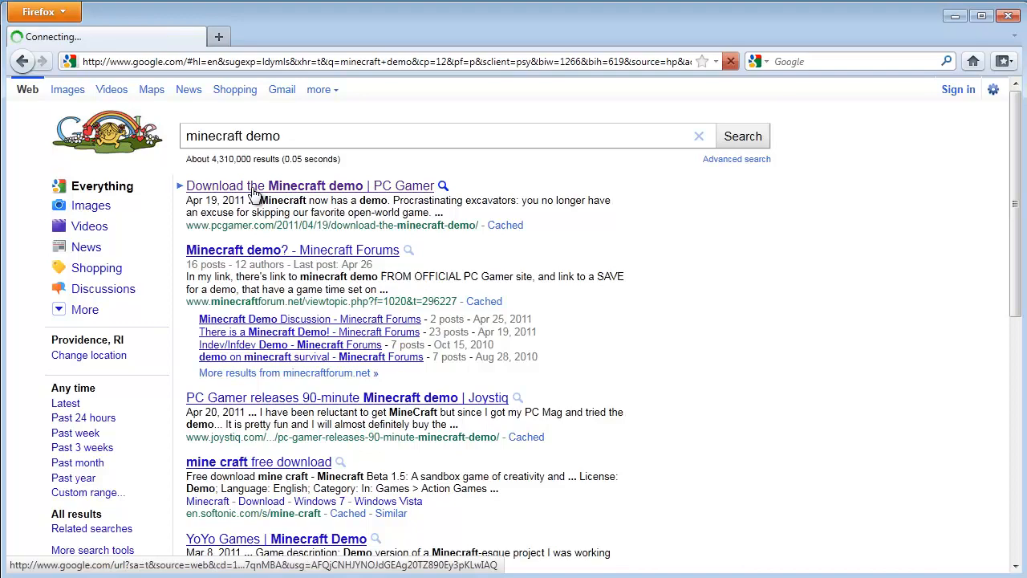
Open the PC Gamer article and follow its 'Download the Minecraft demo (4MB)' link
left_click(309, 185)
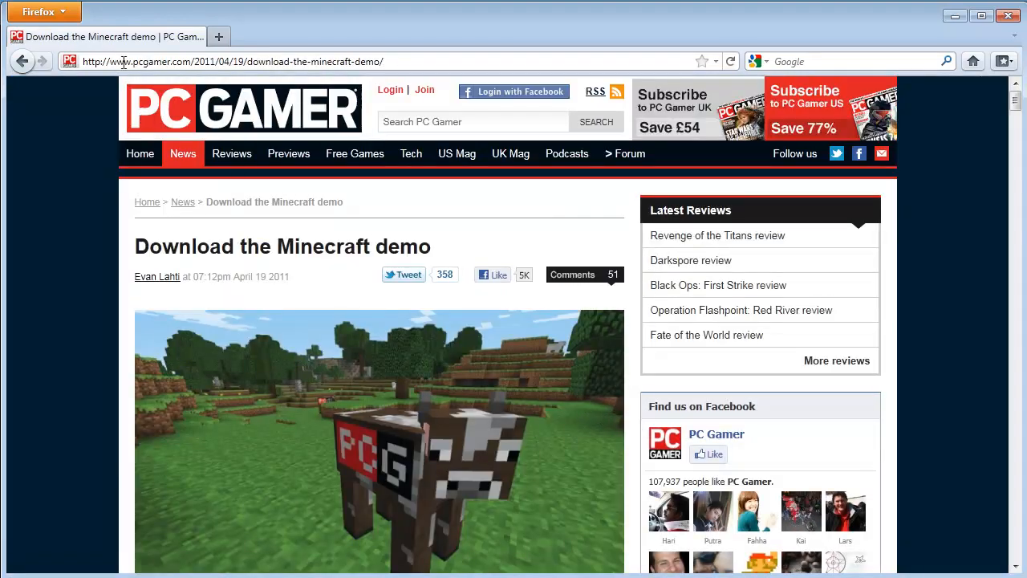
double_click(148, 61)
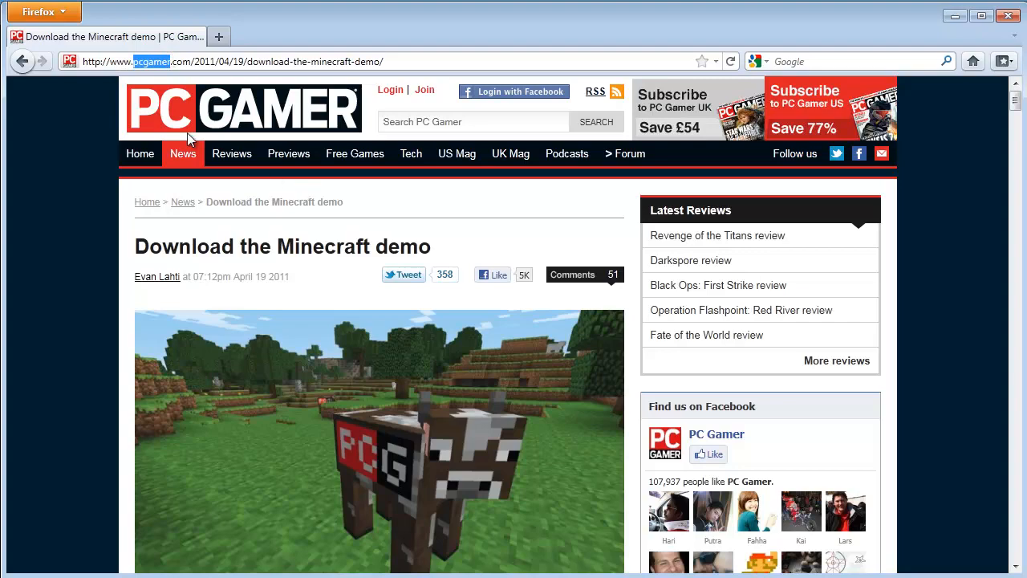
scroll("down", 3)
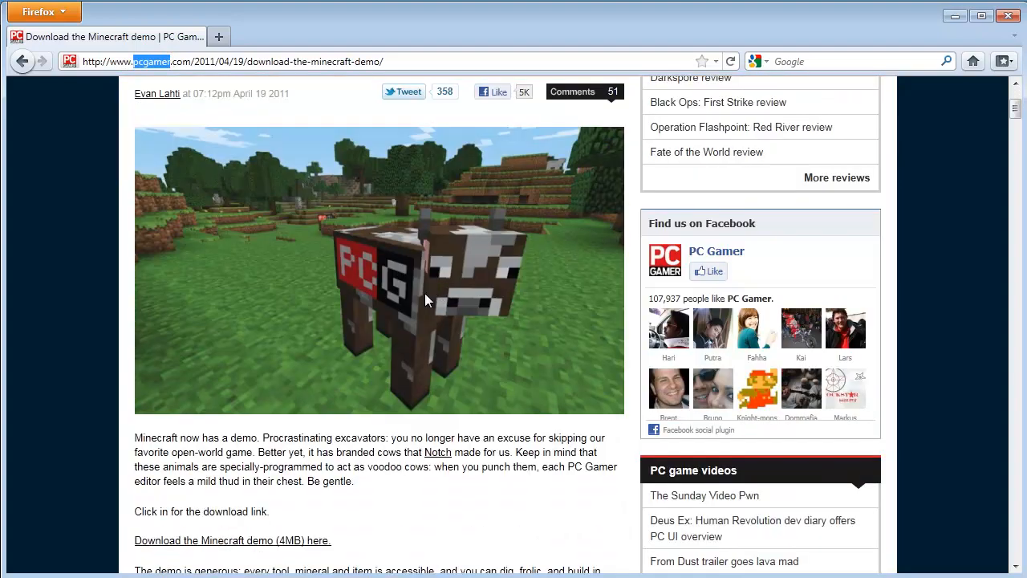
scroll("down", 3)
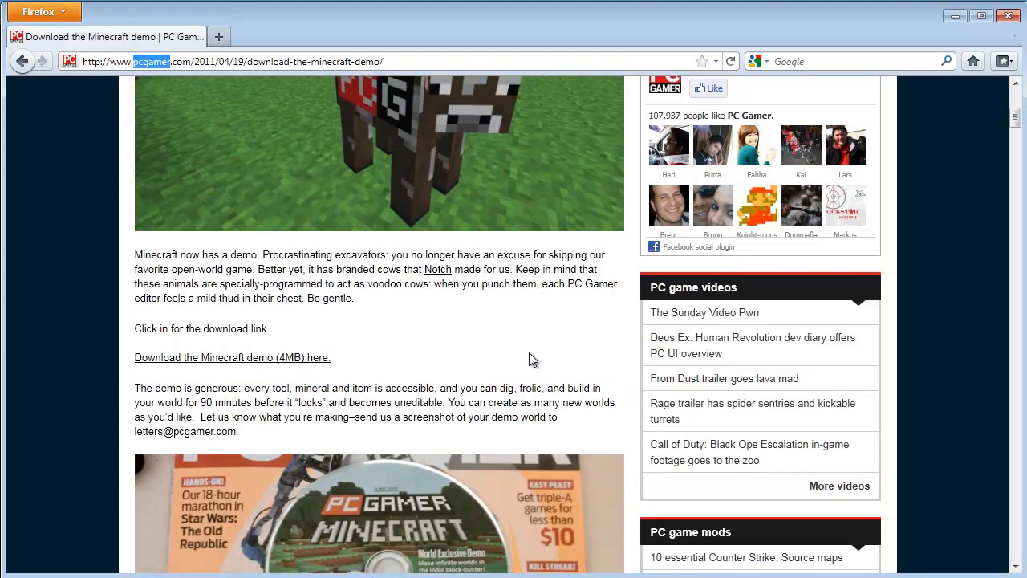
scroll("down", 3)
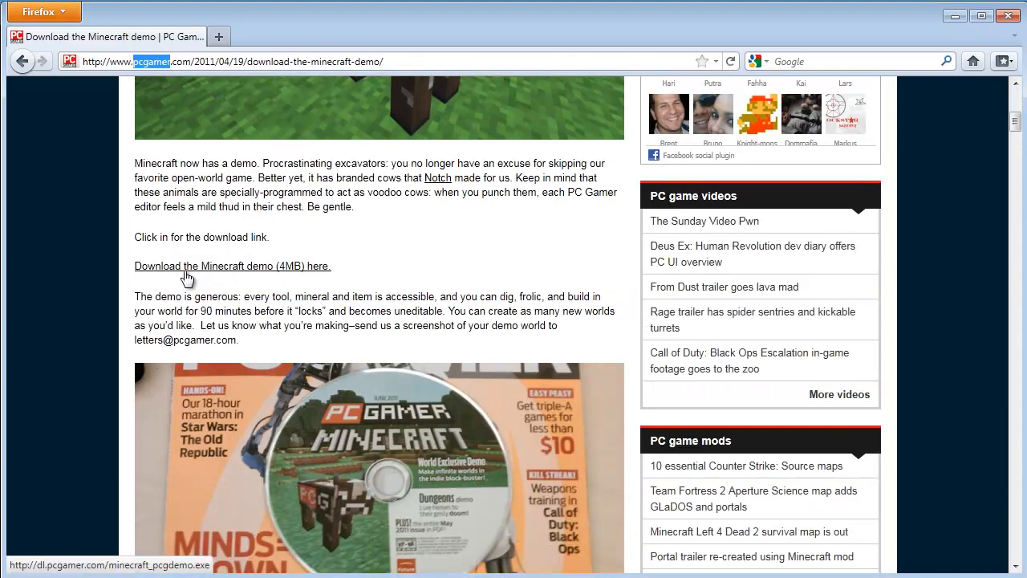
left_click(232, 266)
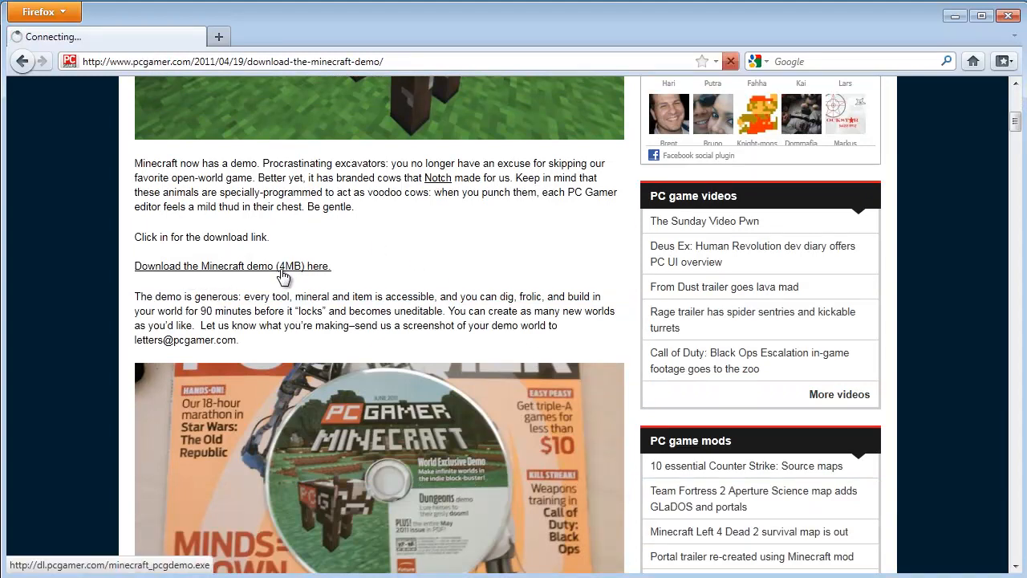
Save minecraft_pcgdemo to the Downloads folder and show the downloads list
left_click(232, 266)
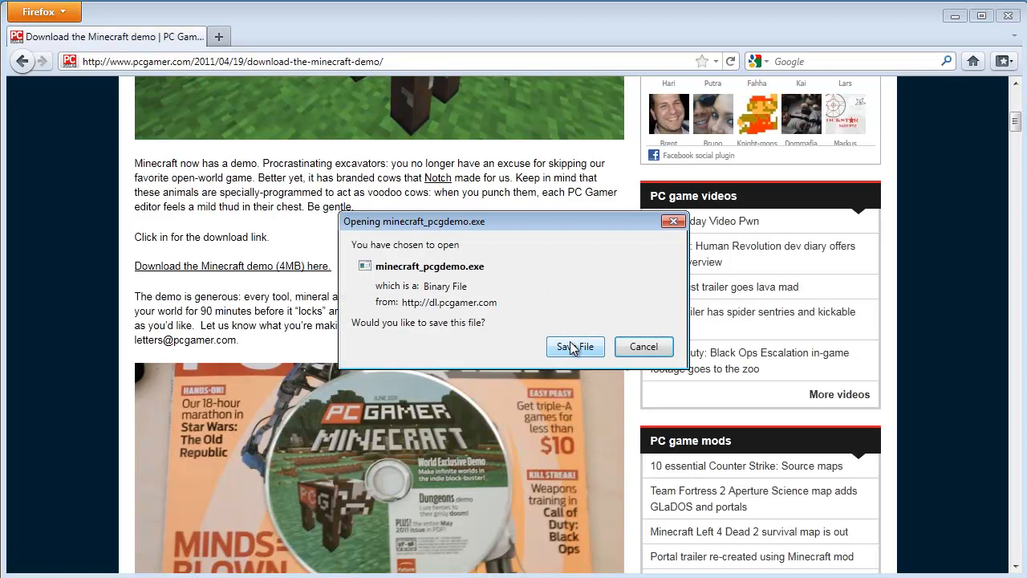
left_click(574, 346)
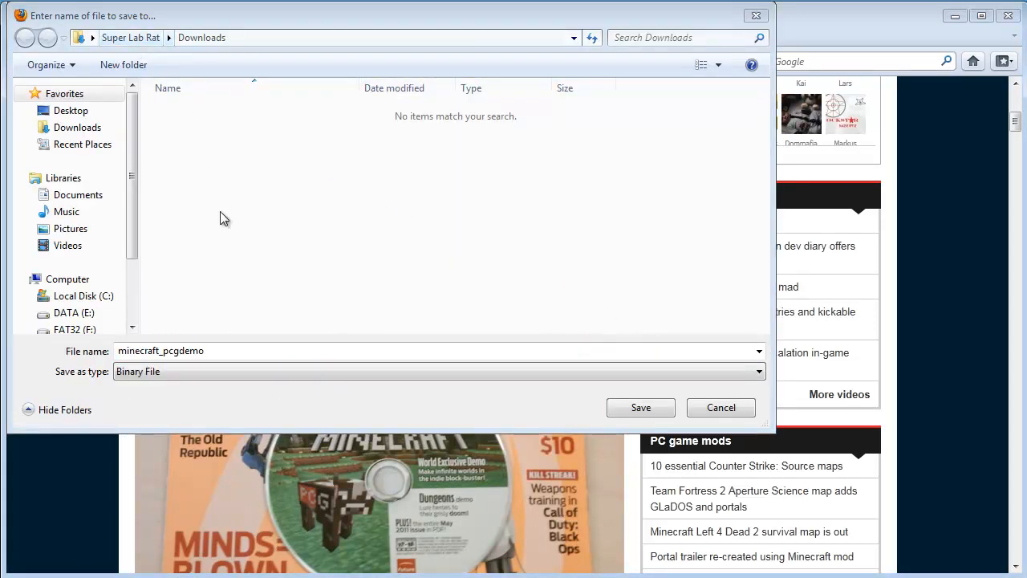
left_click(201, 37)
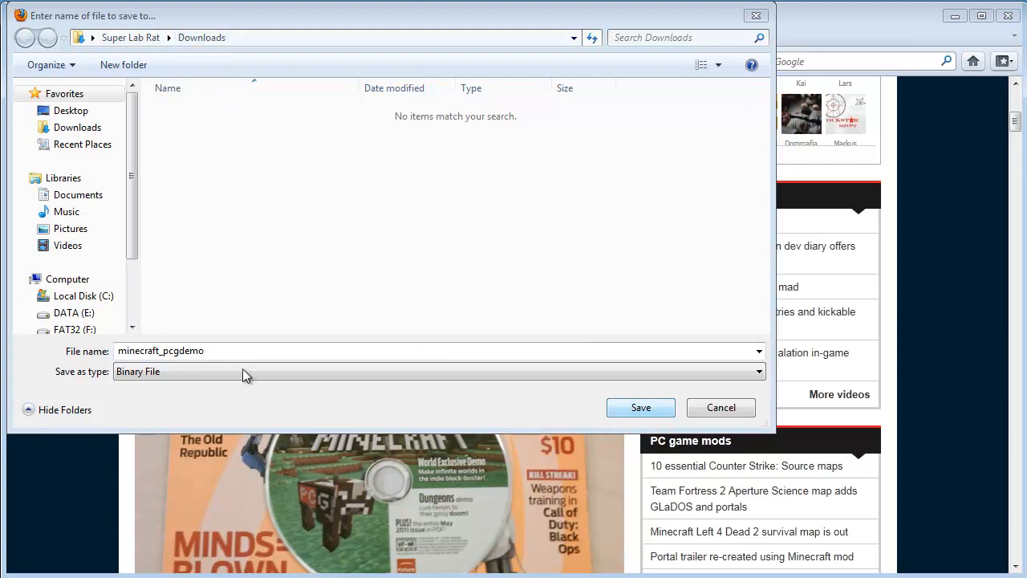
mouse_move(337, 380)
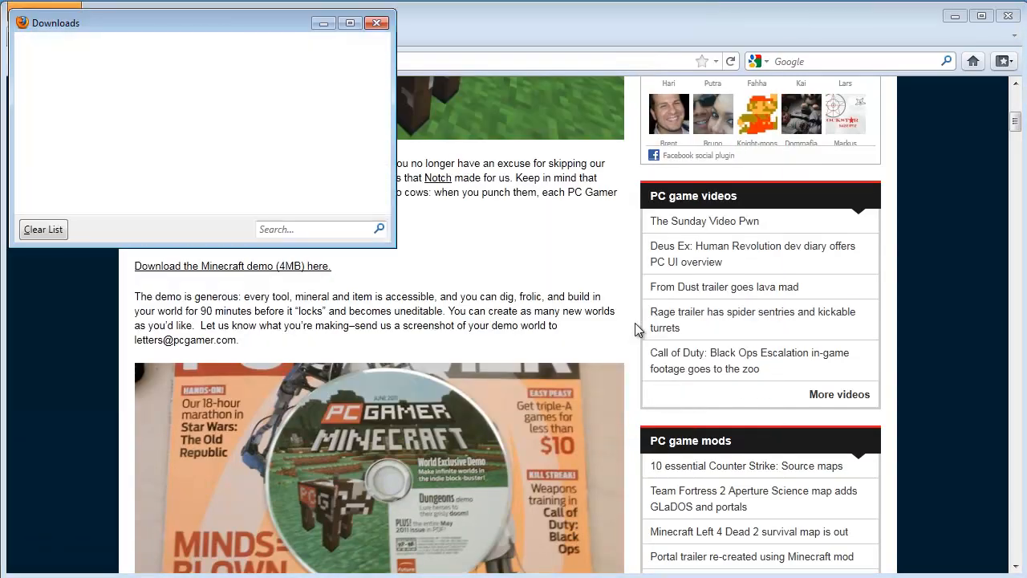
Run minecraft_pcgdemo.exe from Downloads, allowing it past the unverified-publisher warning
left_click(231, 266)
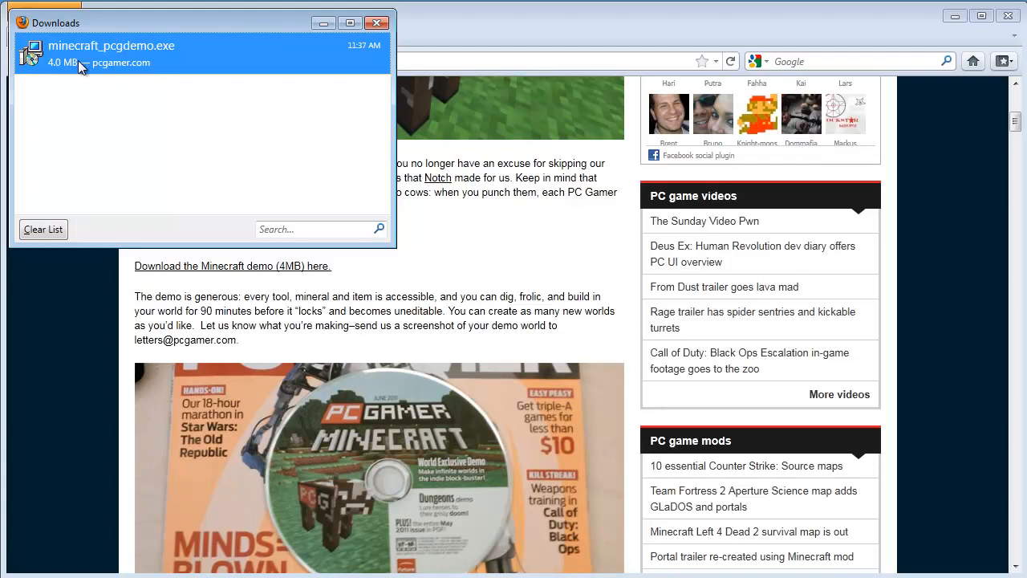
double_click(111, 46)
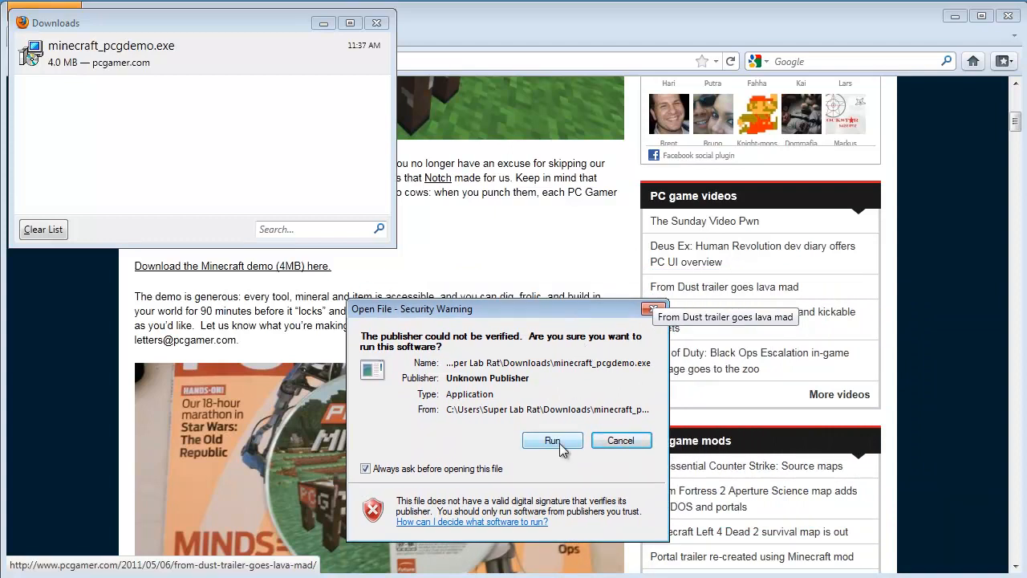
mouse_move(507, 339)
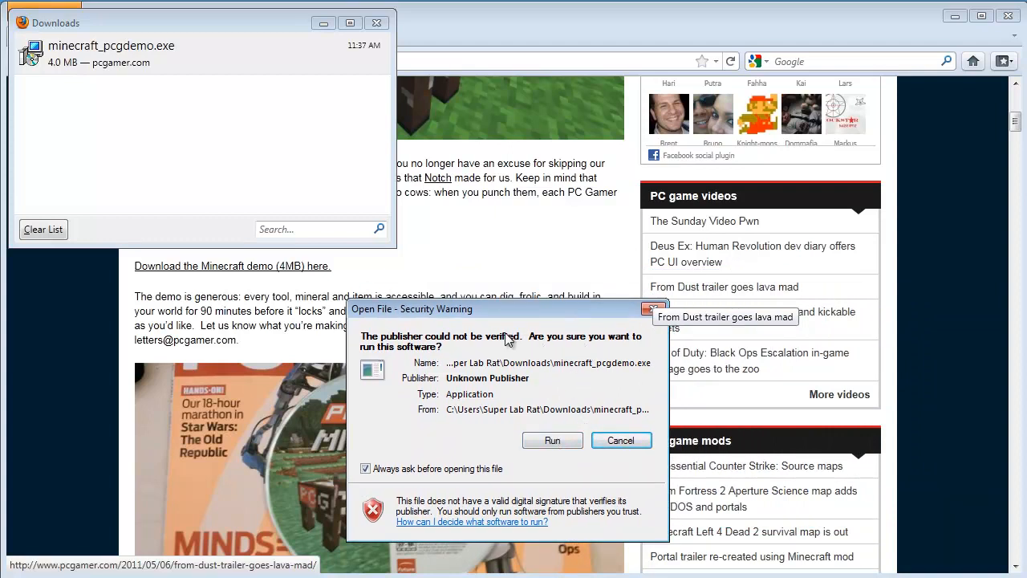
mouse_move(333, 127)
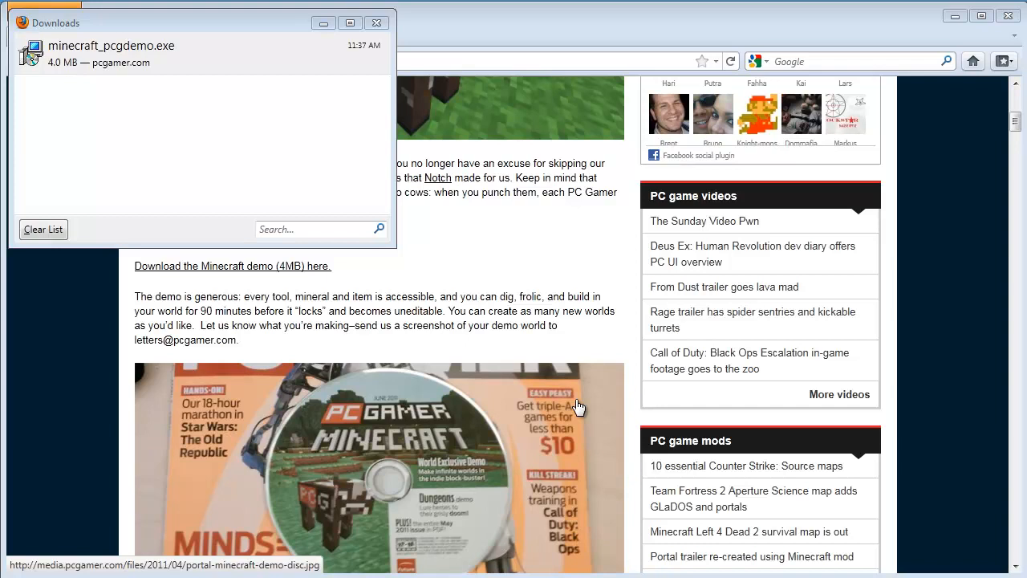
double_click(111, 46)
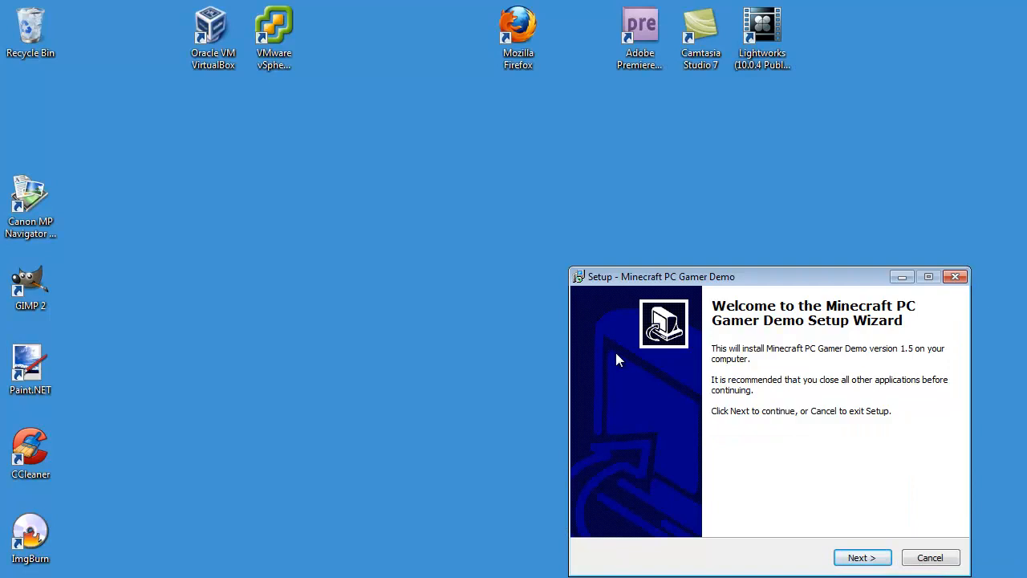
Center the setup wizard, keep default install and shortcut folders, and enable a desktop icon
left_click_drag(658, 275, 407, 148)
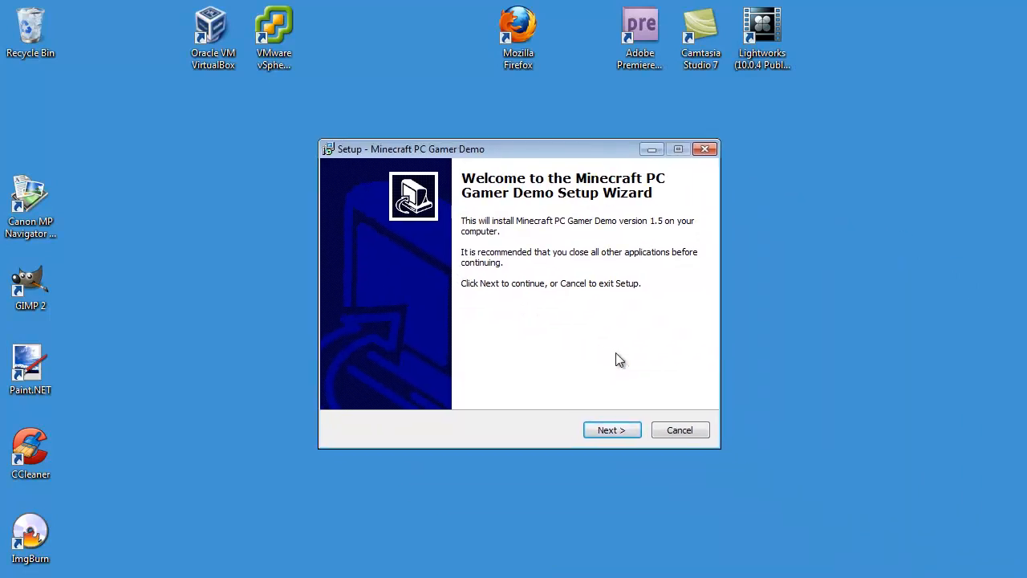
left_click(611, 429)
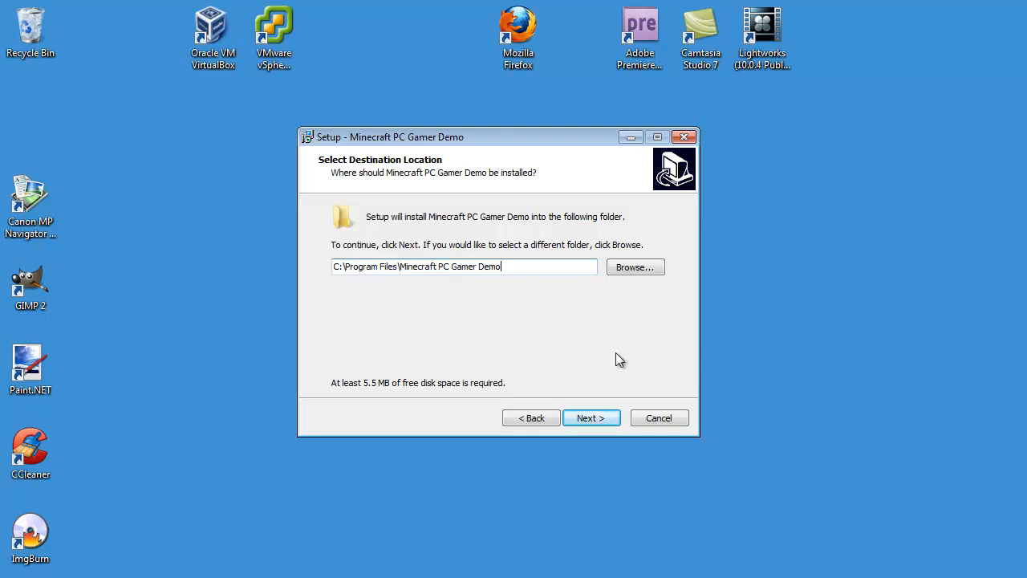
left_click(591, 417)
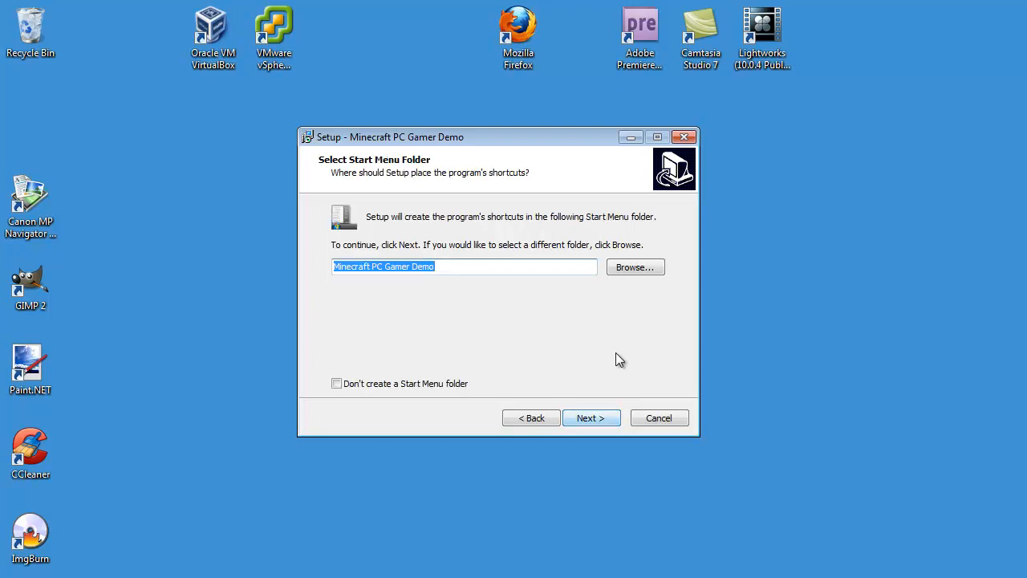
left_click(591, 418)
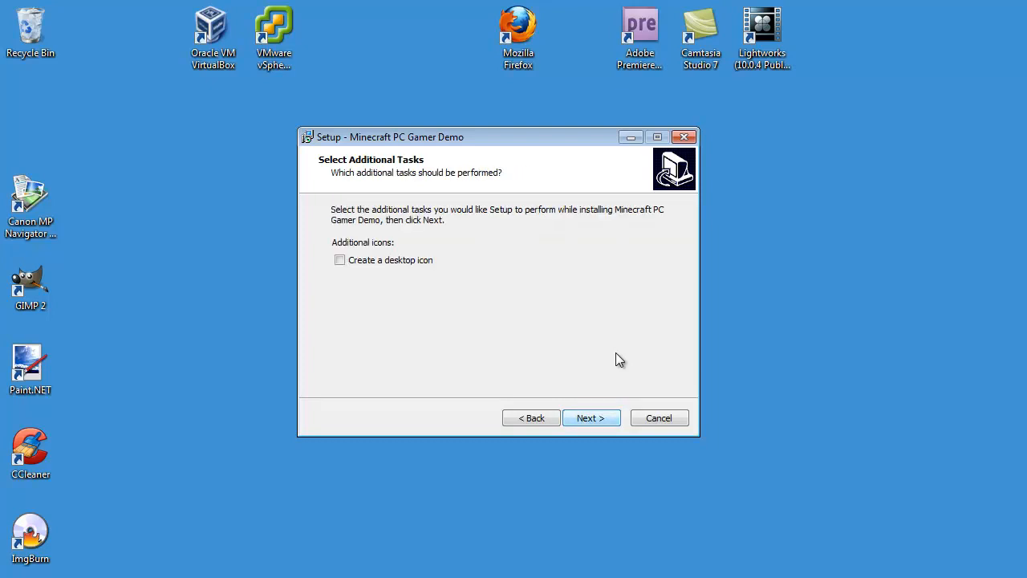
left_click(339, 259)
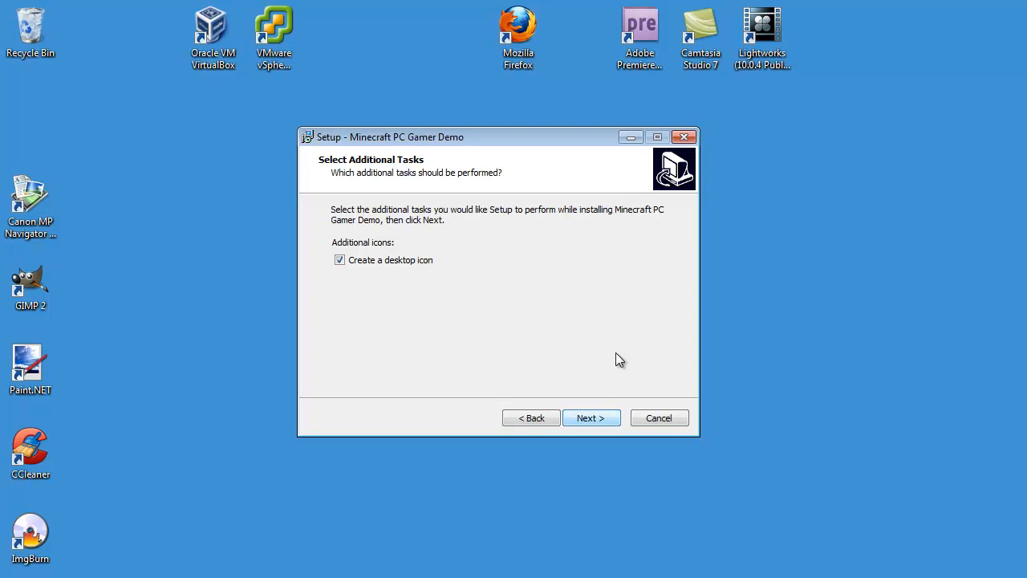
Install the demo and finish setup with Launch Minecraft PC Gamer Demo checked
left_click(591, 417)
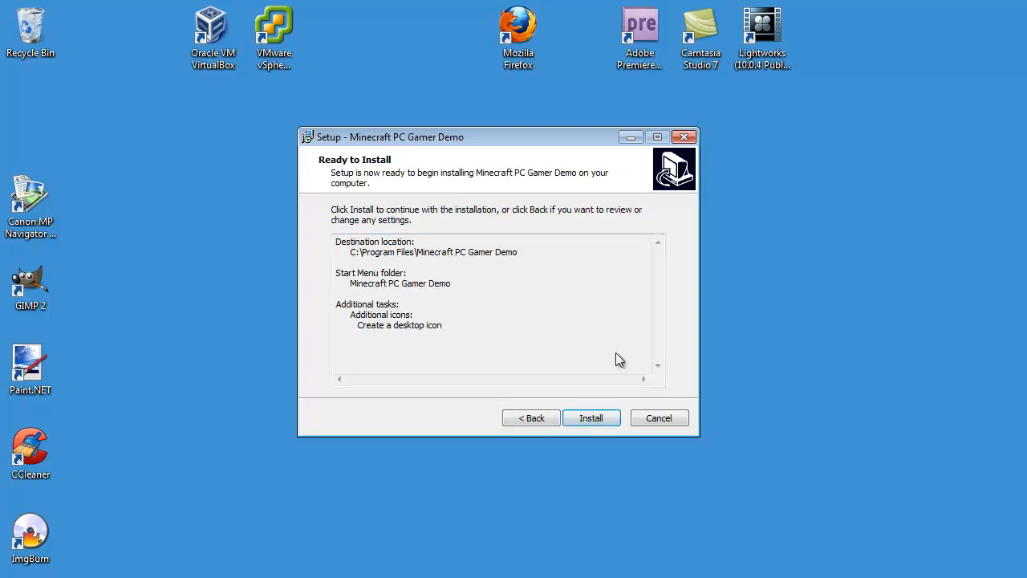
left_click(590, 417)
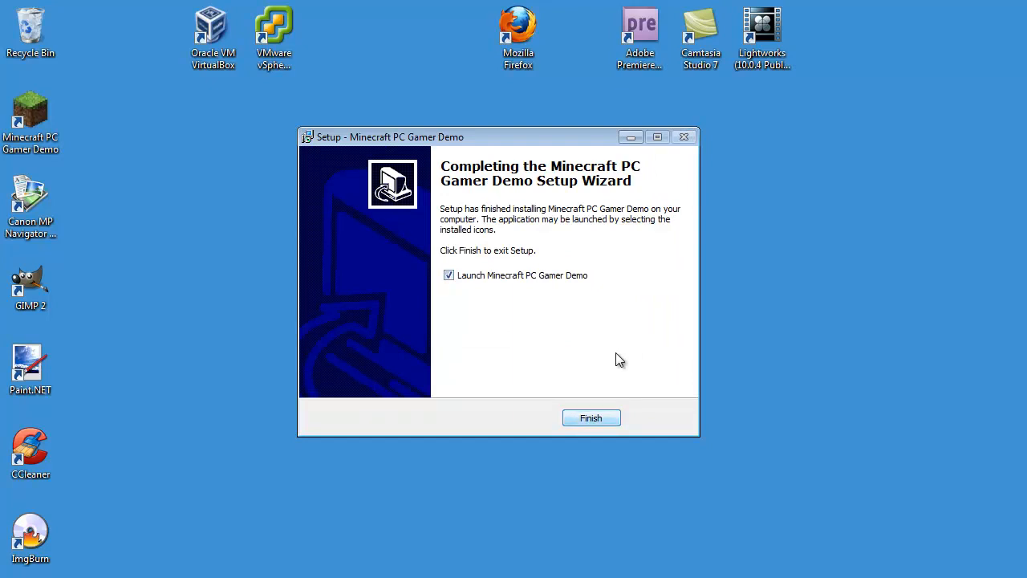
left_click(590, 418)
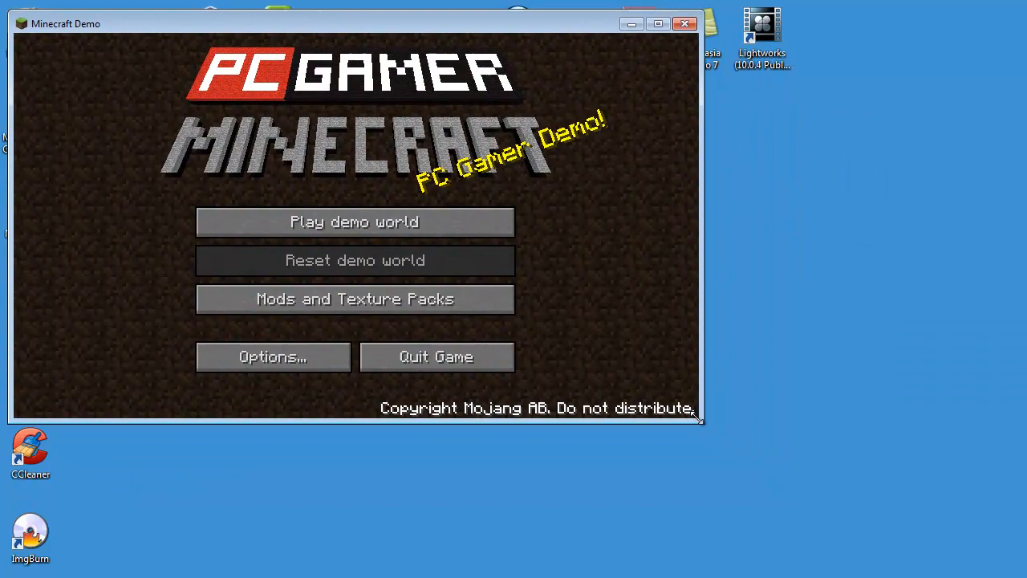
Maximize the Minecraft Demo window so the title menu fills the screen
left_click(657, 23)
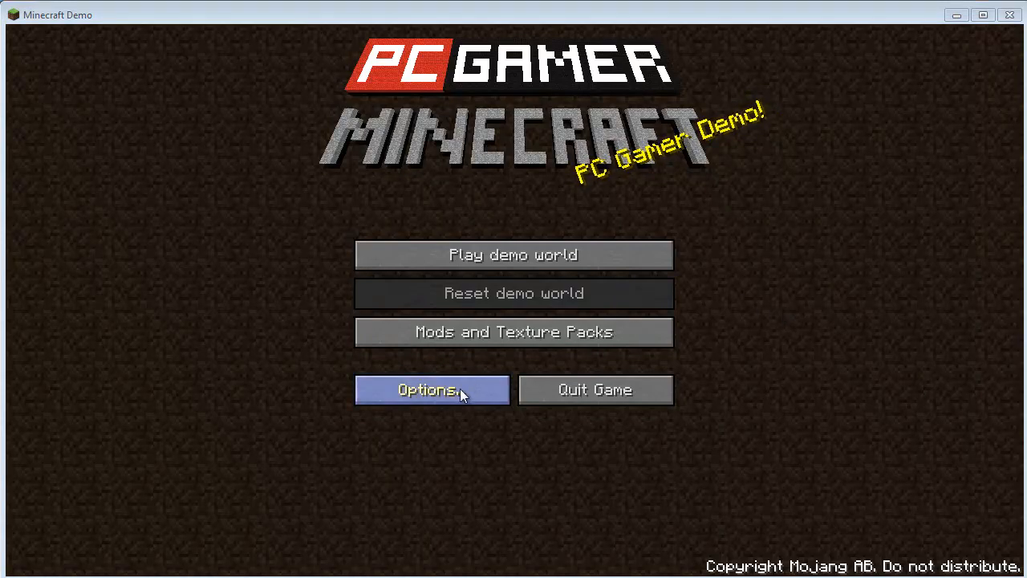
Open Options... and drag the Music slider from 85% down to 10%
left_click(431, 389)
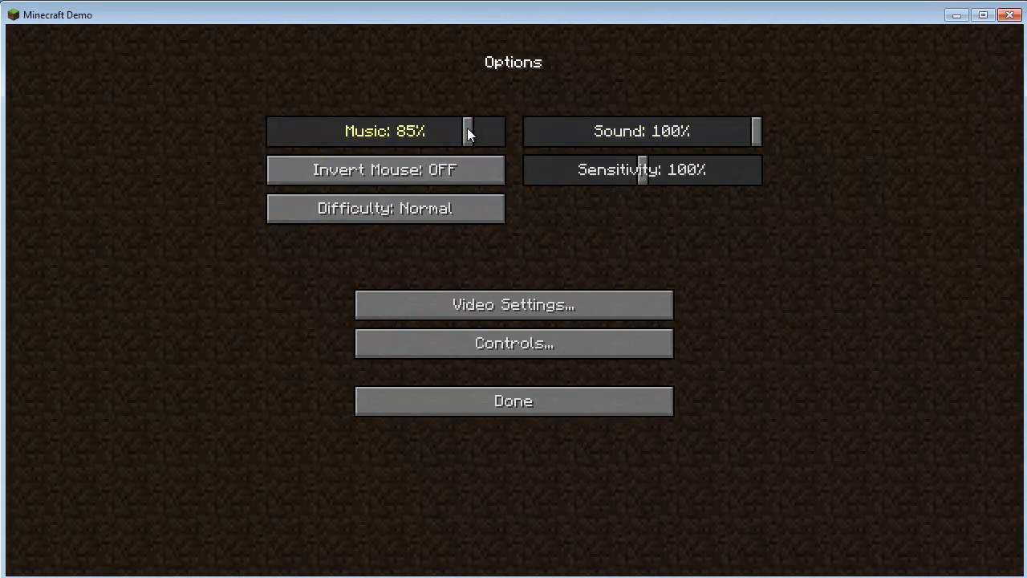
left_click_drag(468, 131, 301, 131)
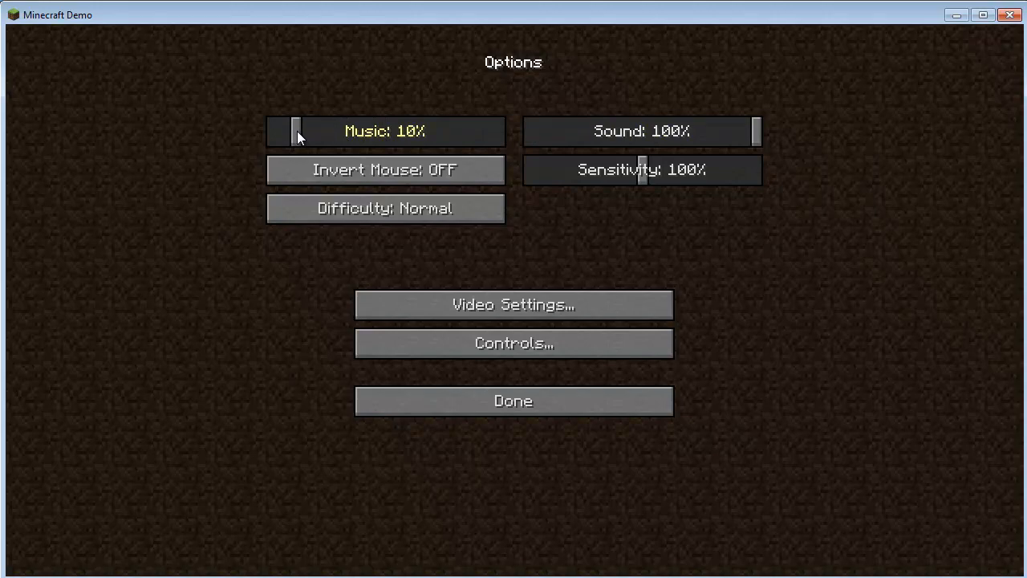
mouse_move(491, 138)
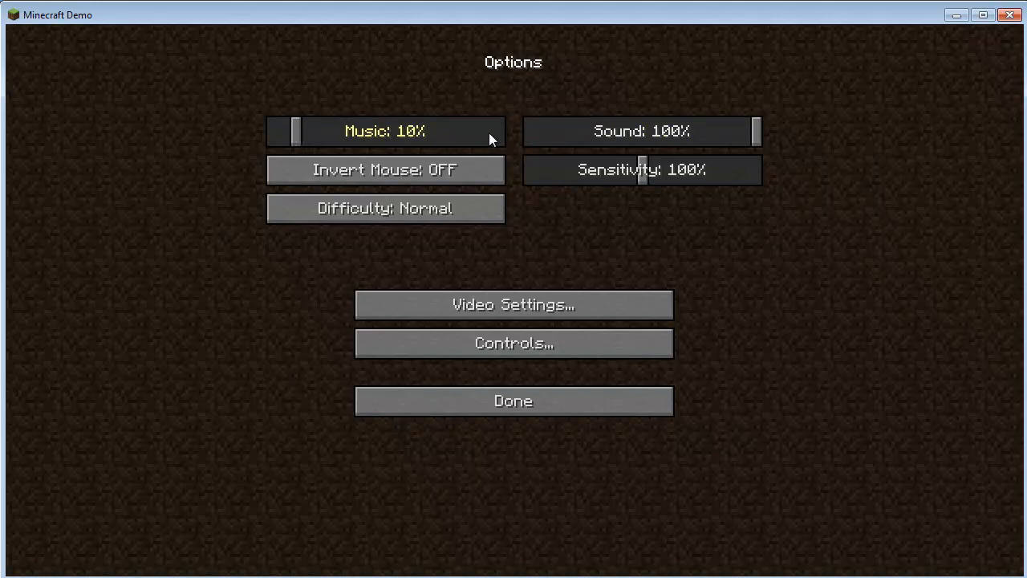
mouse_move(679, 143)
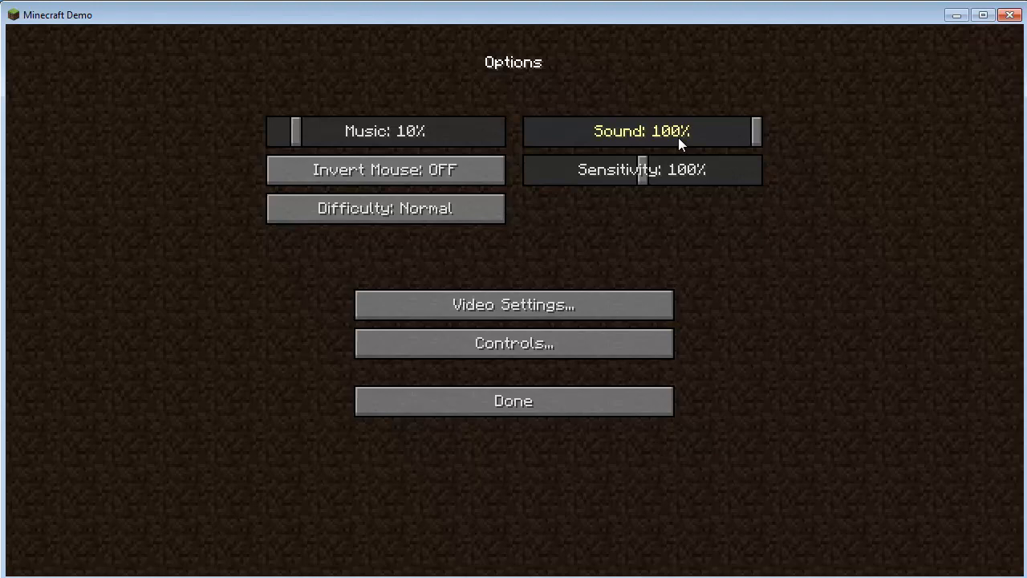
mouse_move(696, 144)
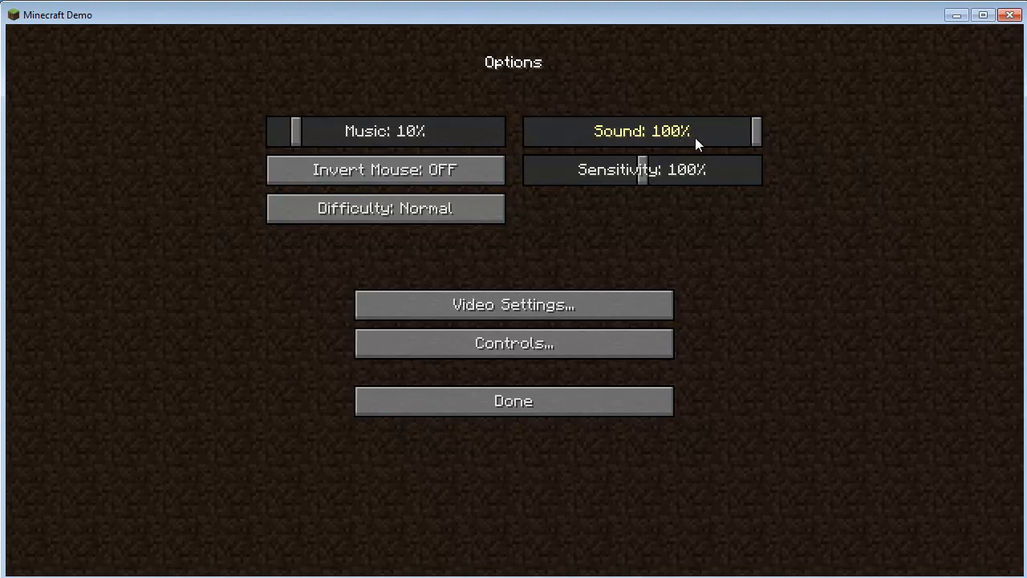
mouse_move(704, 143)
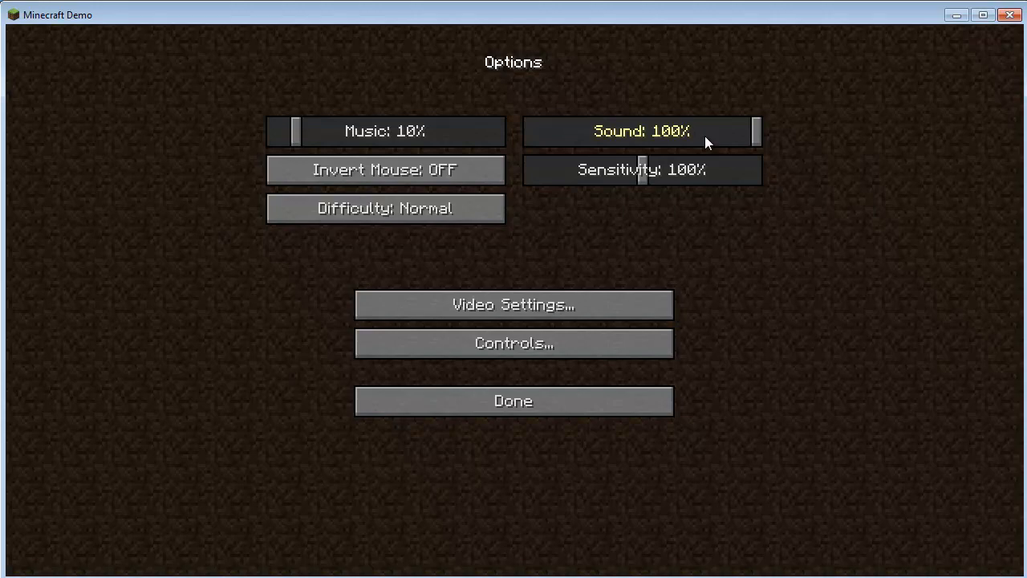
mouse_move(702, 143)
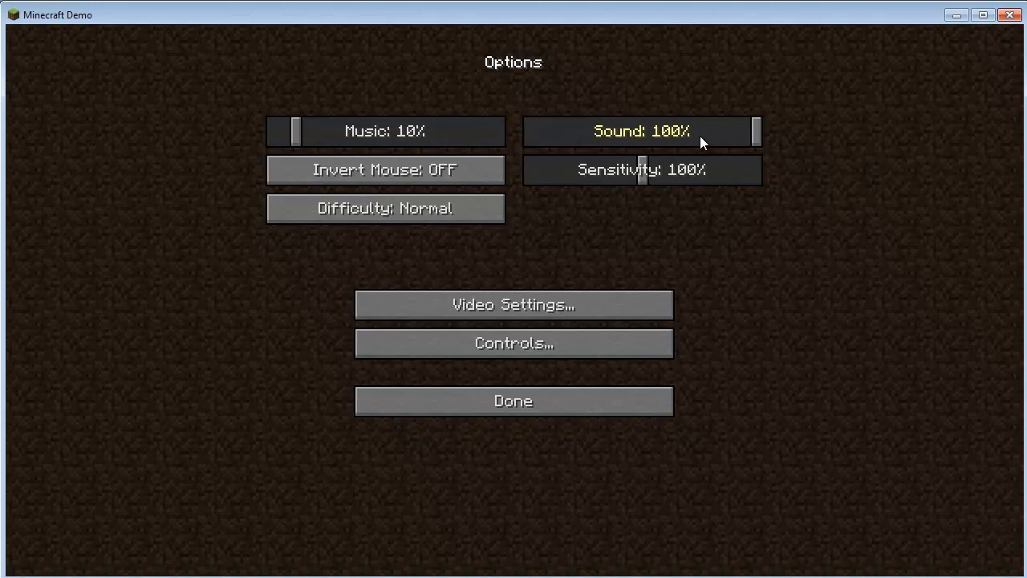
mouse_move(711, 138)
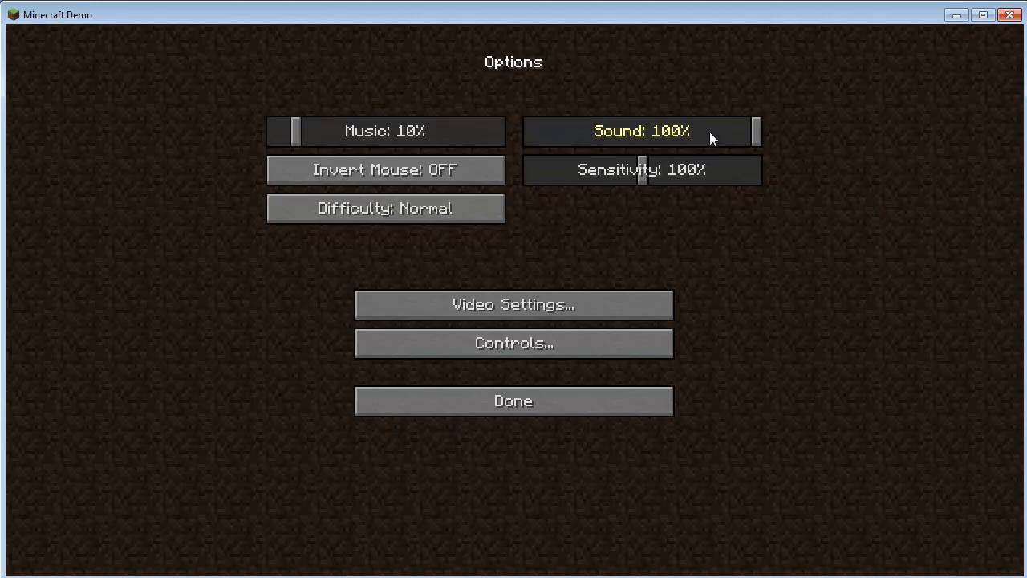
mouse_move(703, 138)
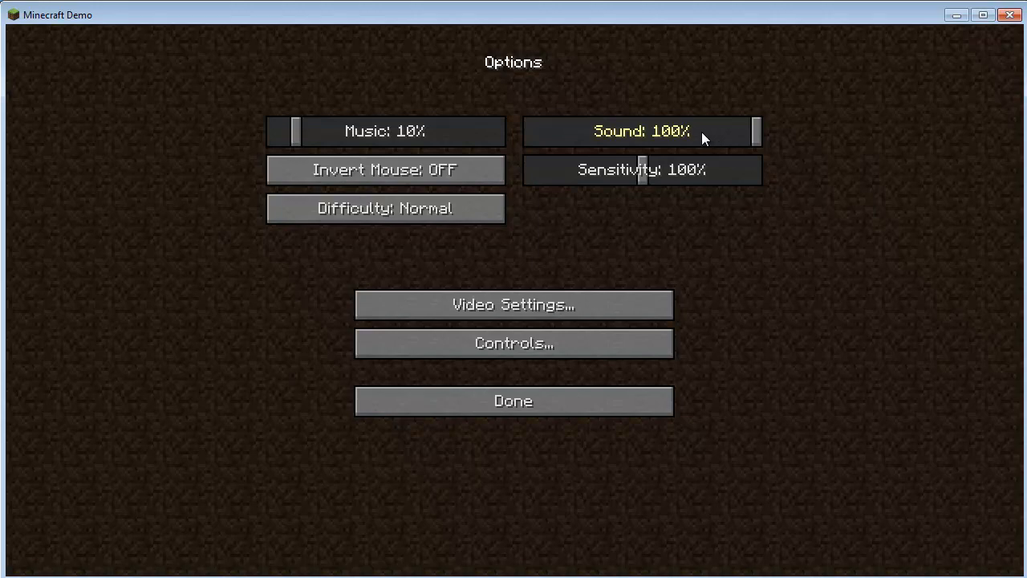
mouse_move(694, 138)
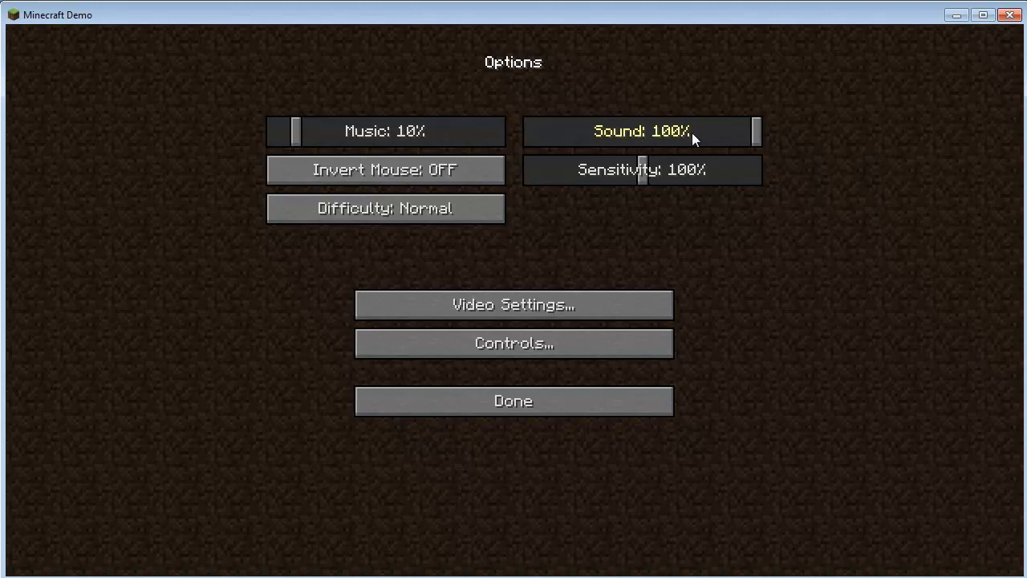
mouse_move(648, 183)
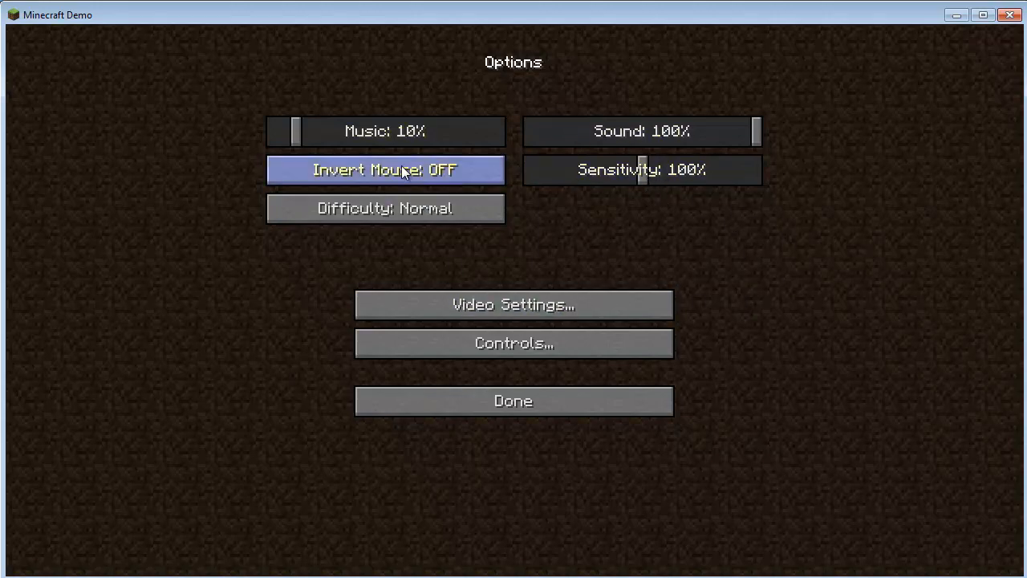
mouse_move(670, 202)
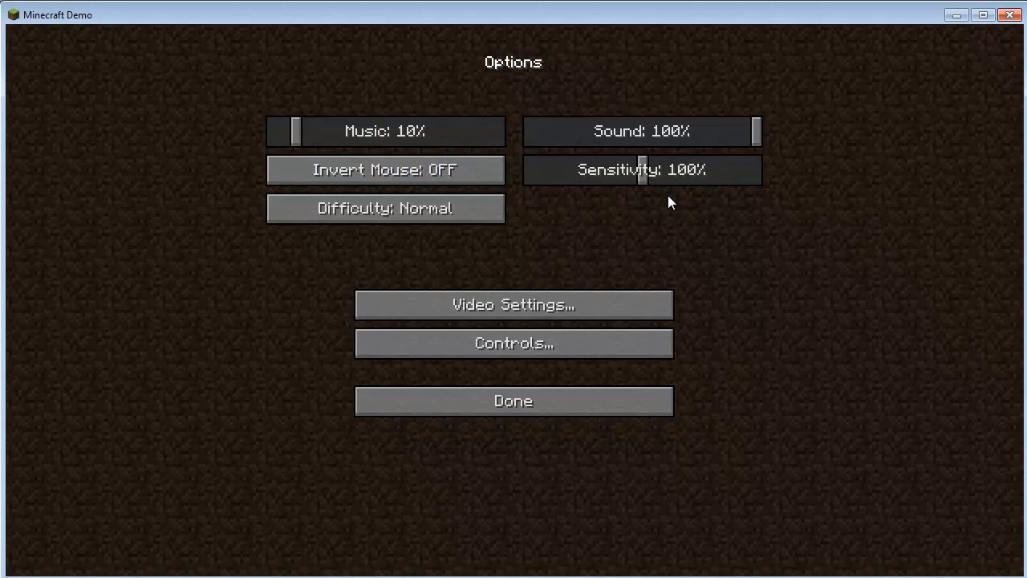
Set Invert Mouse ON and cycle Difficulty through all levels back to Normal
left_click(385, 169)
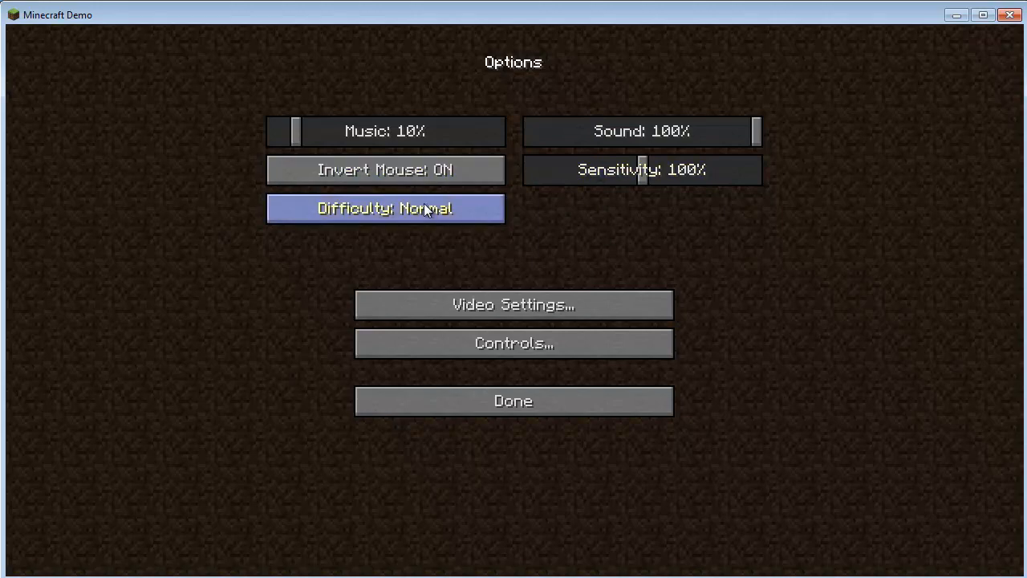
mouse_move(396, 217)
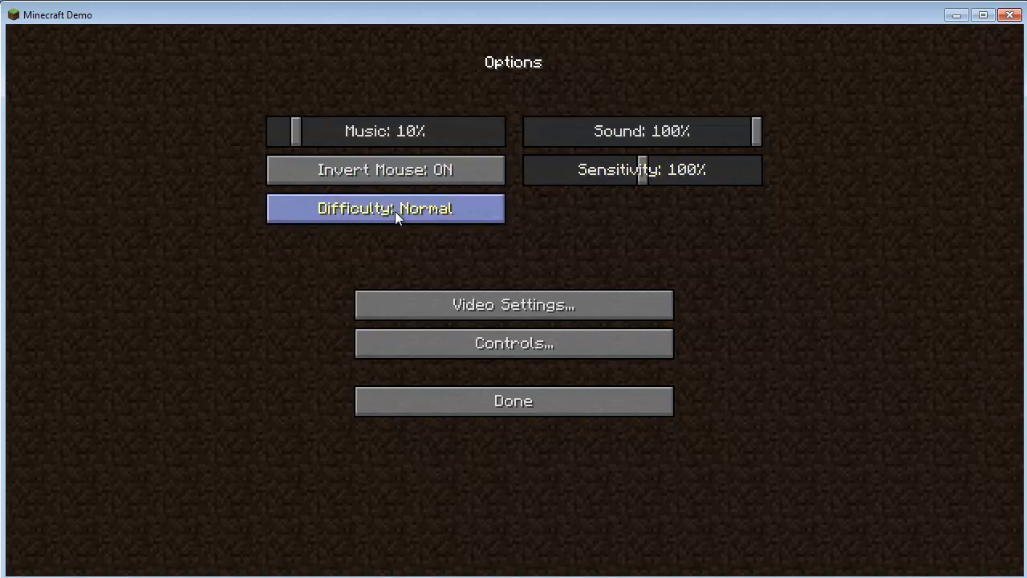
left_click(385, 209)
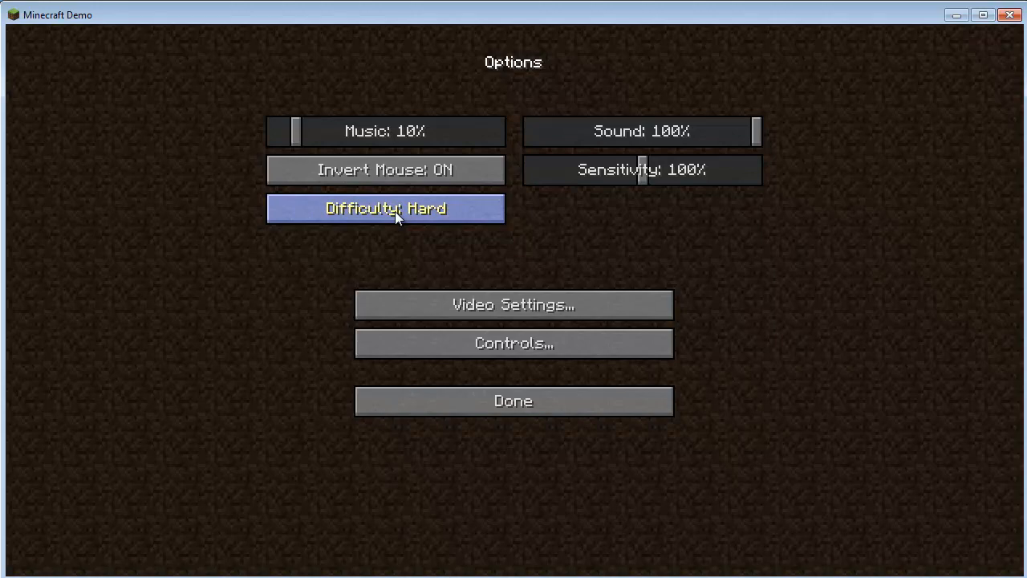
left_click(385, 208)
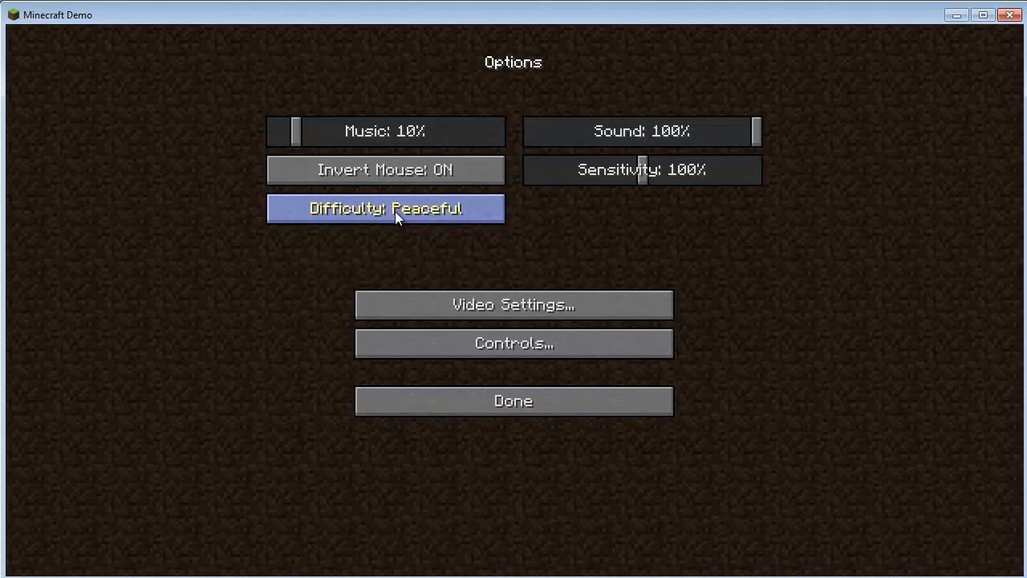
left_click(385, 209)
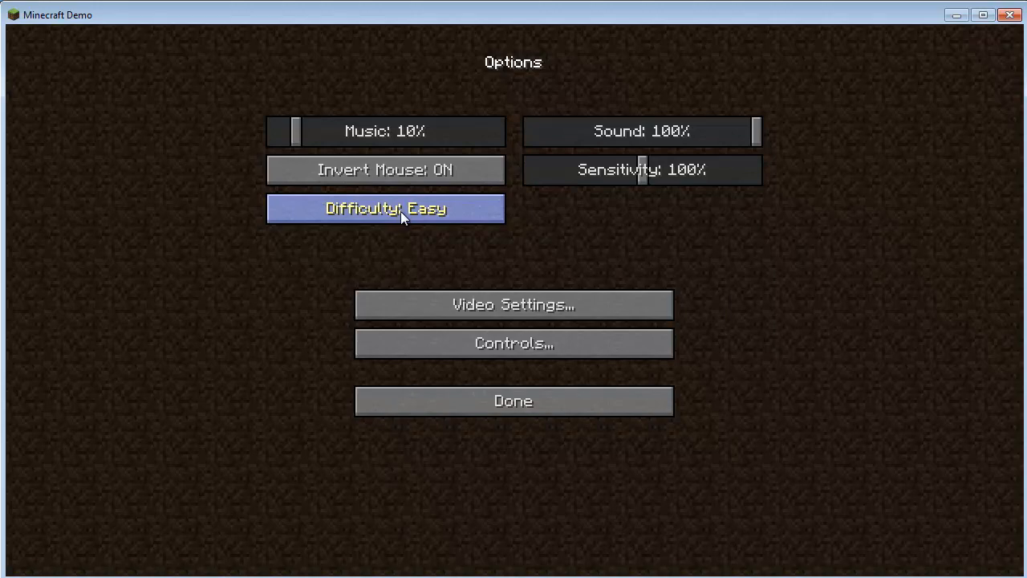
left_click(385, 209)
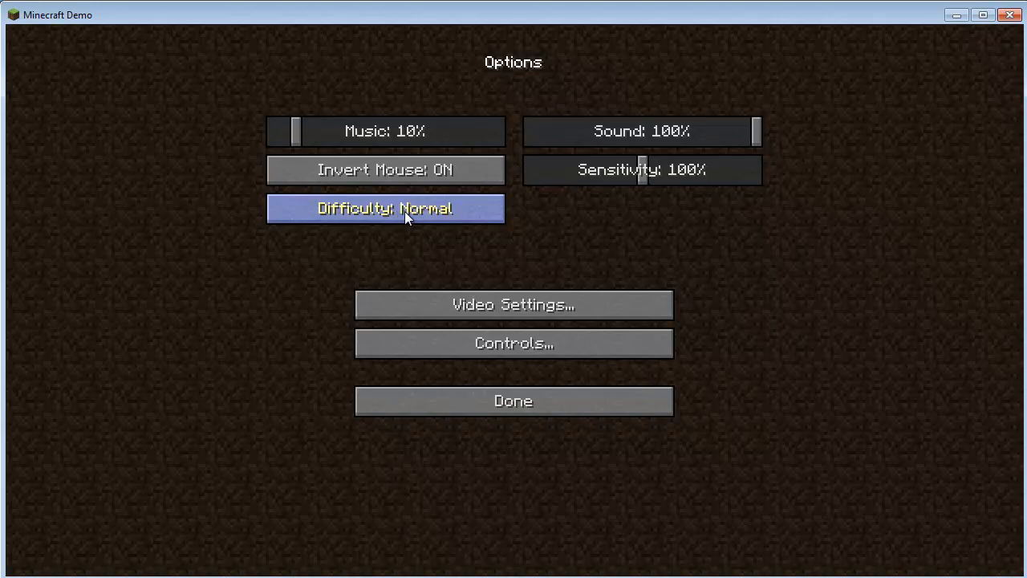
left_click(385, 208)
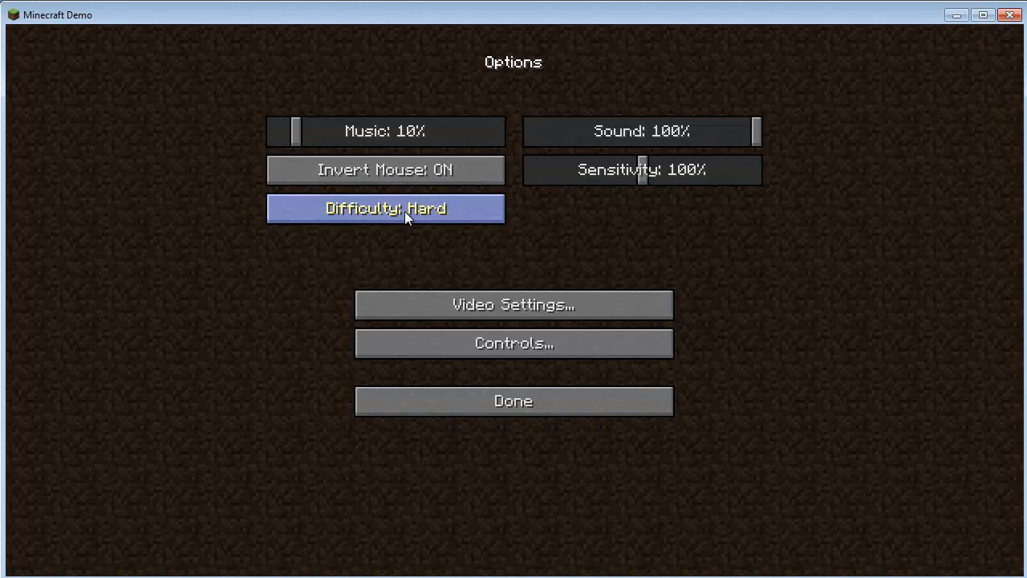
left_click(385, 208)
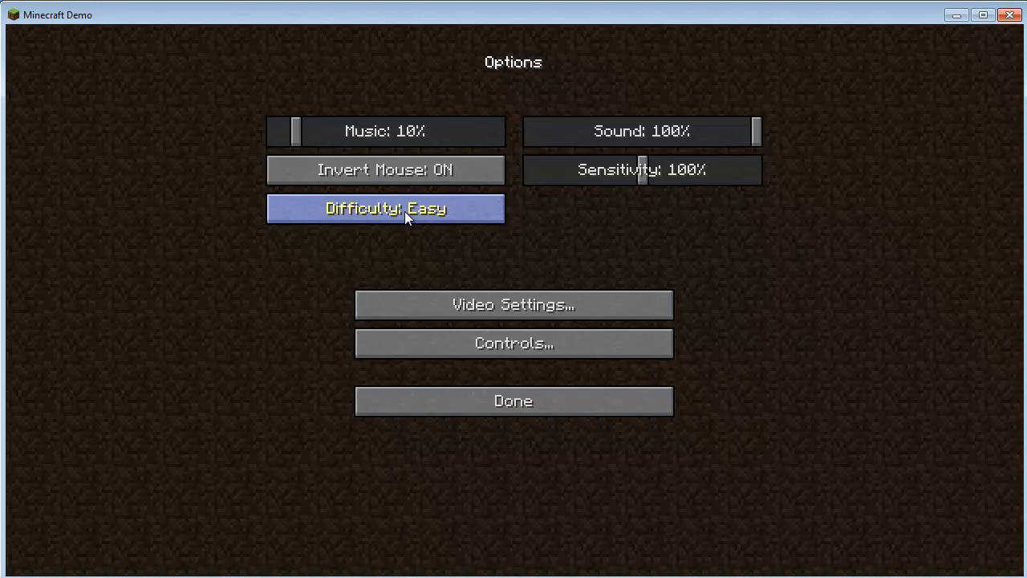
left_click(385, 209)
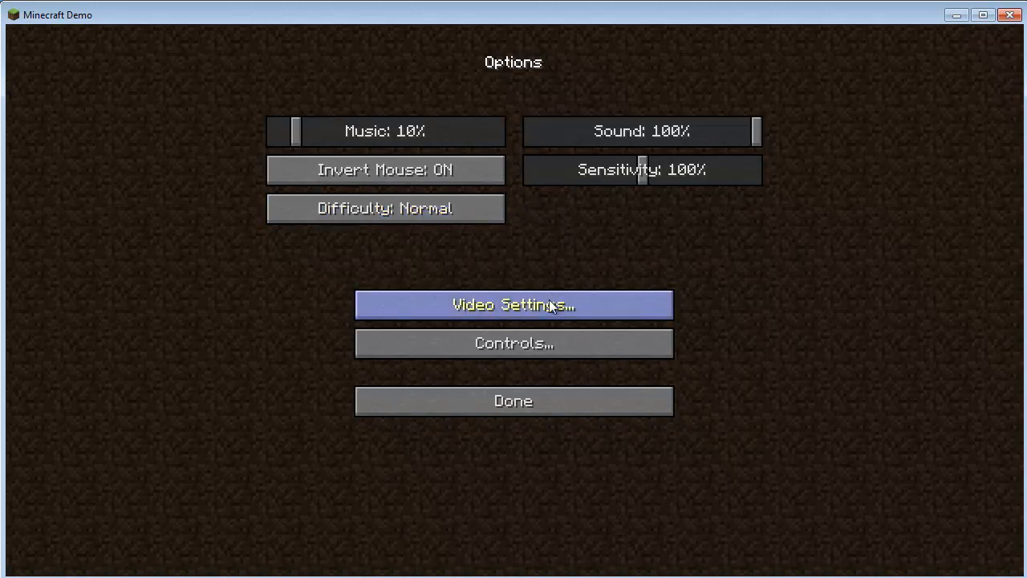
left_click(513, 304)
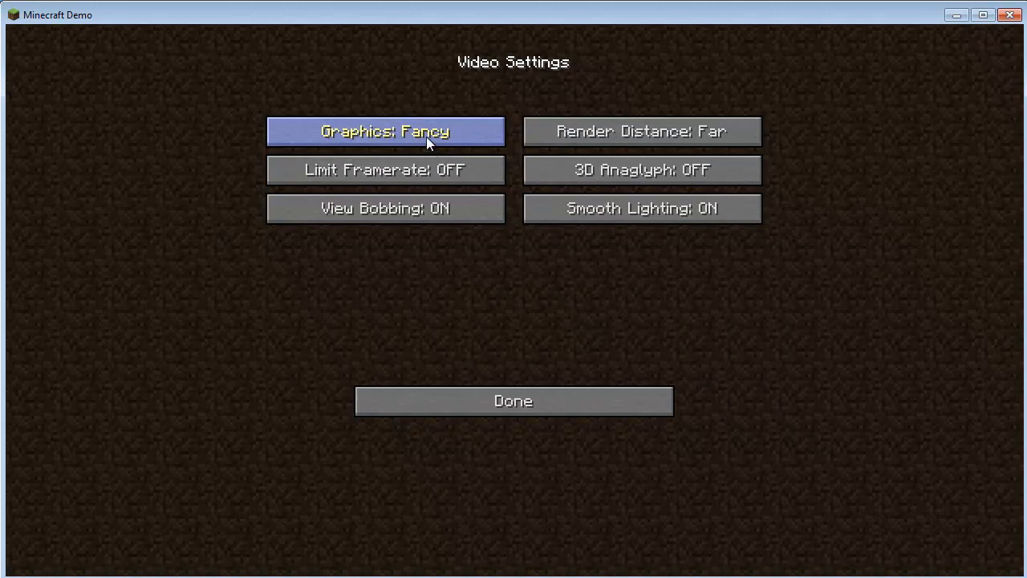
left_click(385, 131)
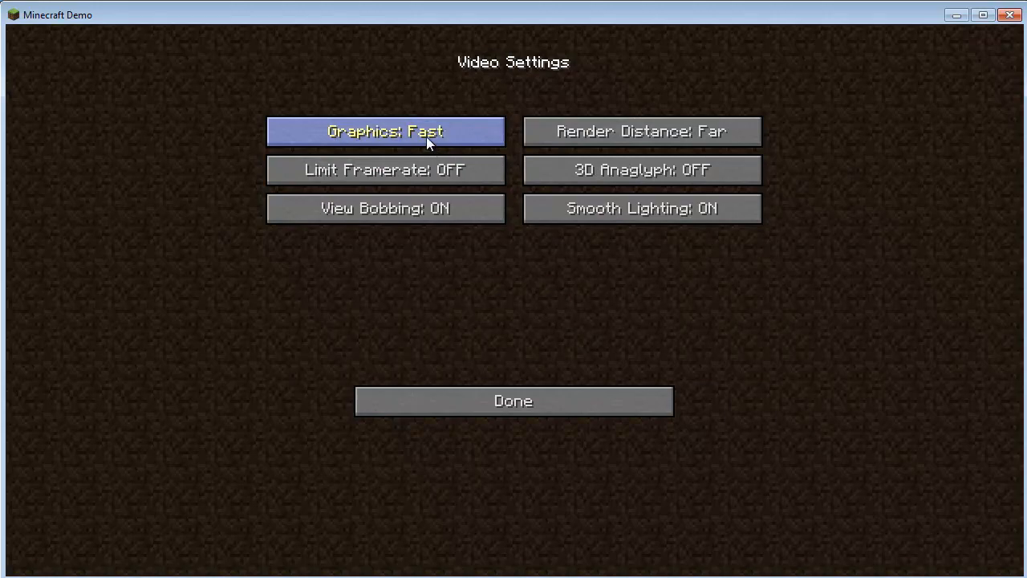
mouse_move(417, 141)
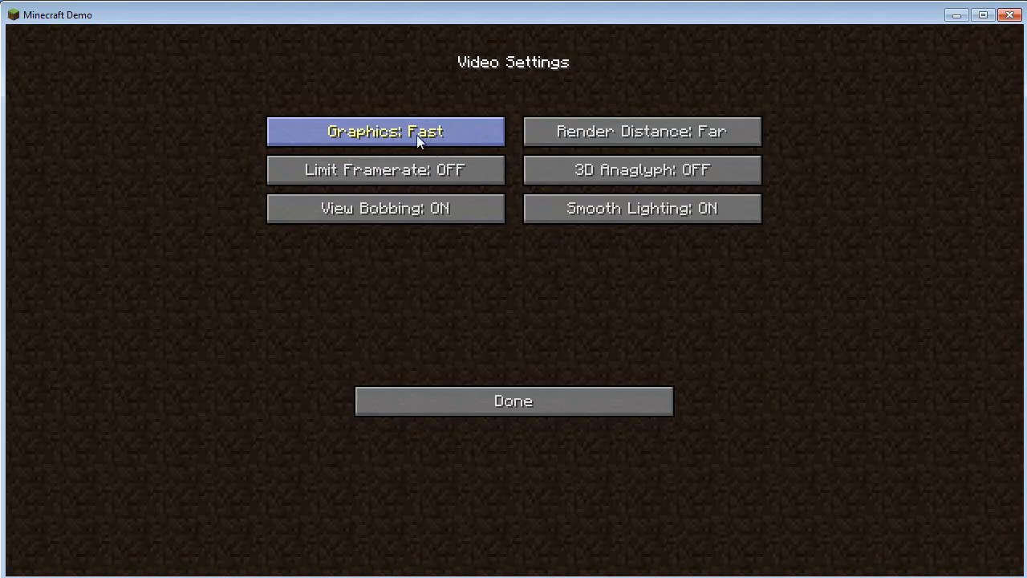
left_click(385, 131)
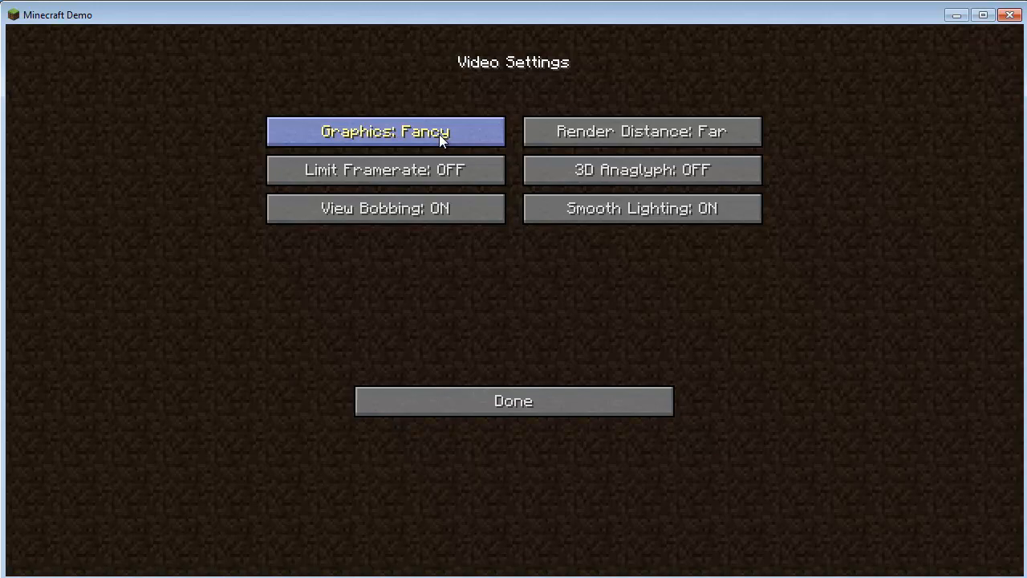
mouse_move(641, 131)
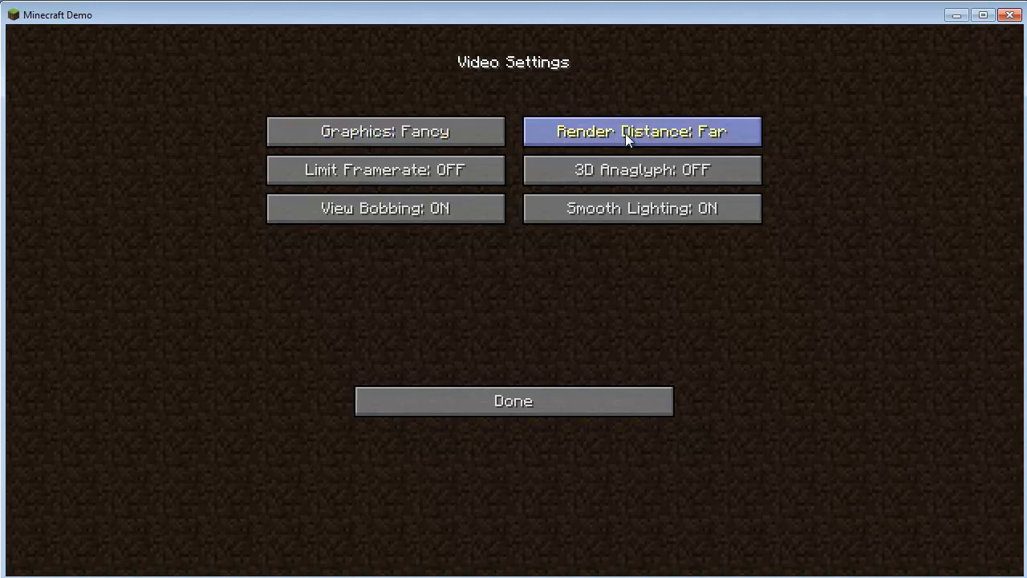
mouse_move(662, 138)
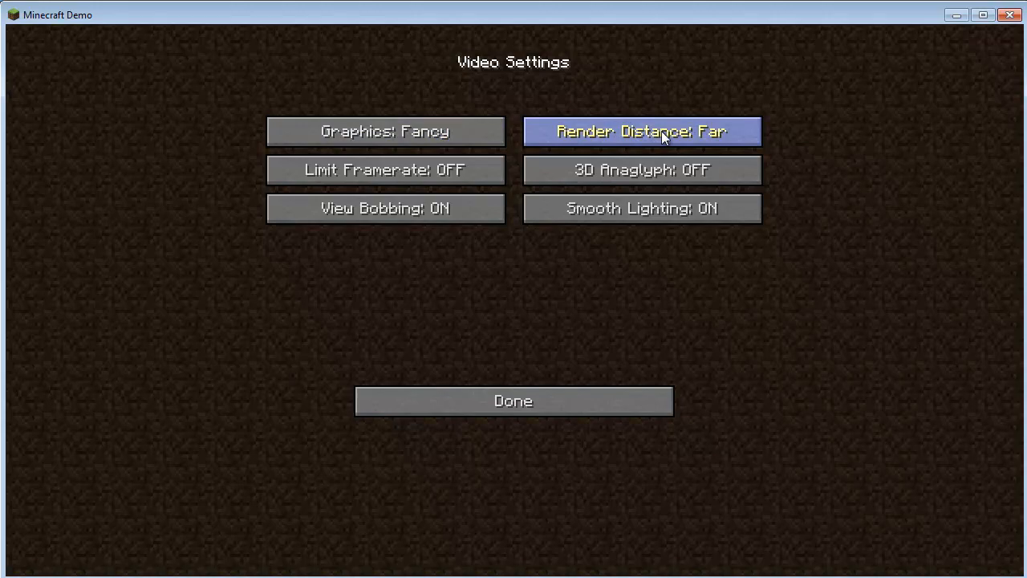
mouse_move(661, 138)
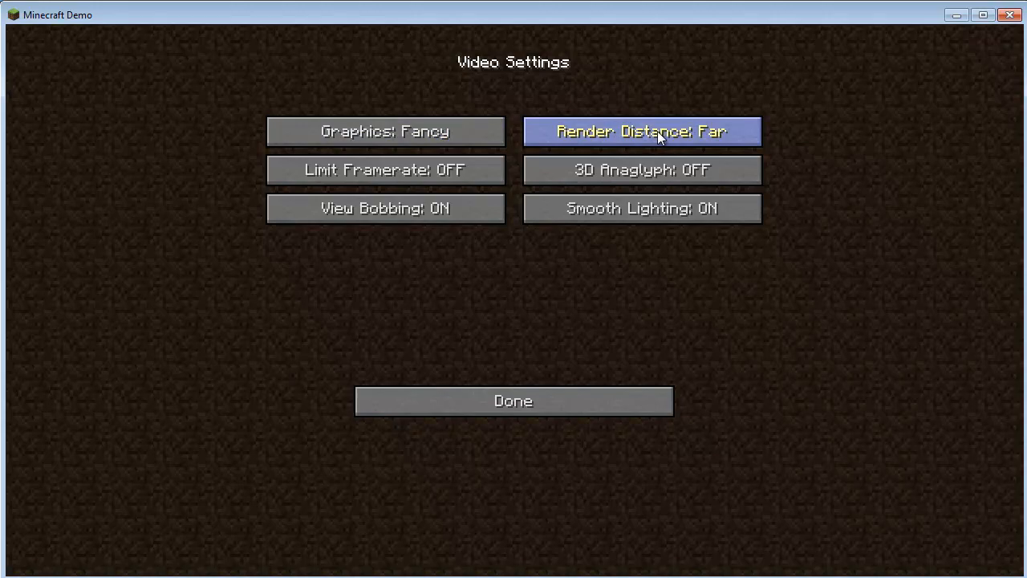
left_click(641, 130)
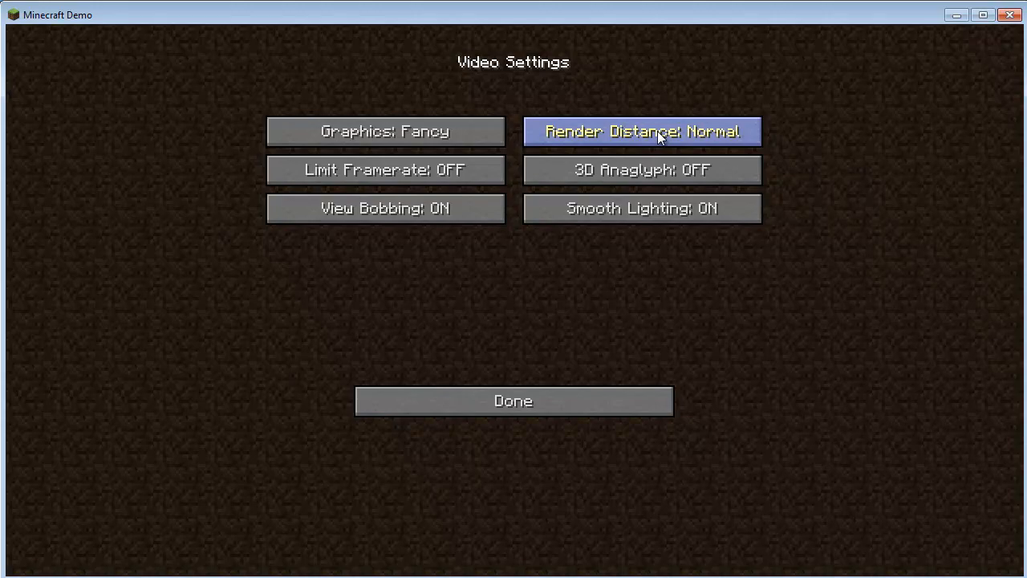
left_click(641, 131)
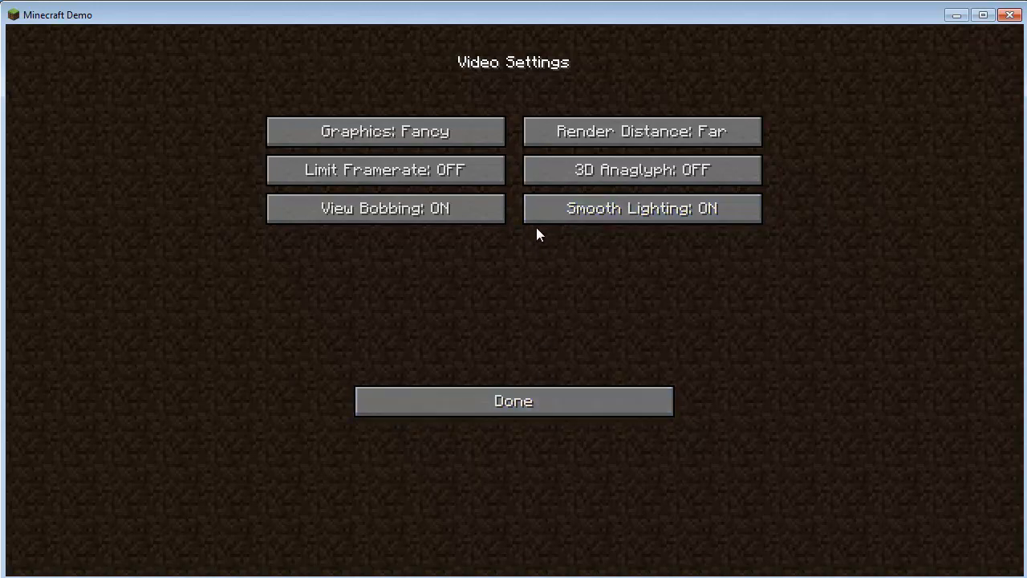
Leave Video Settings, rebind Inventory in Controls from E to I, and return to Options
left_click(512, 400)
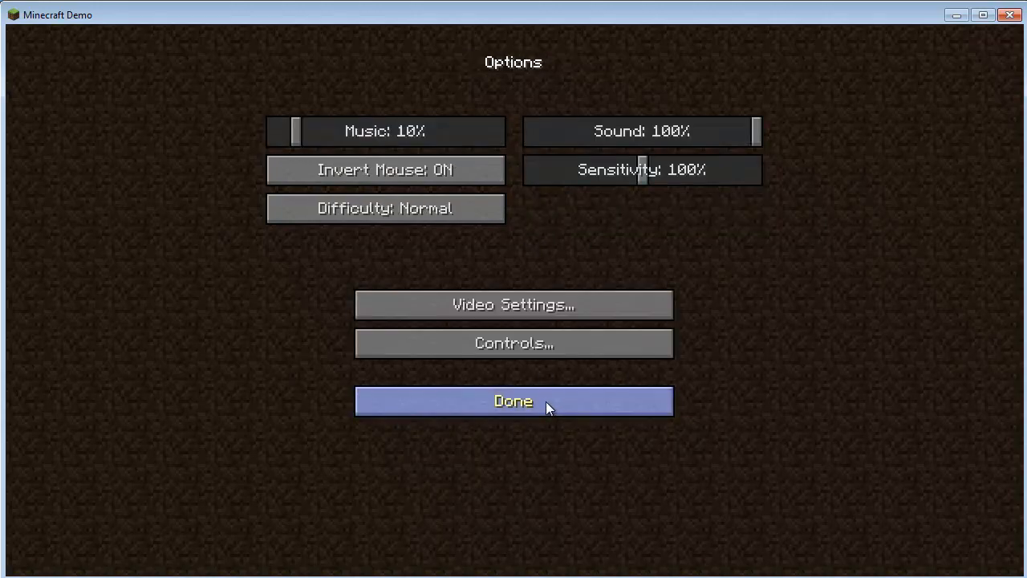
mouse_move(582, 351)
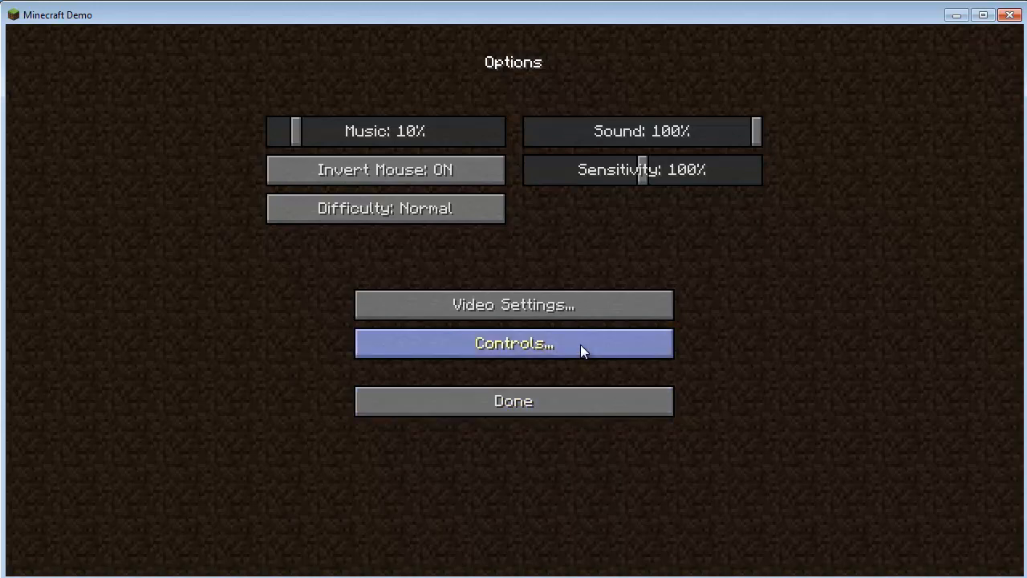
left_click(513, 343)
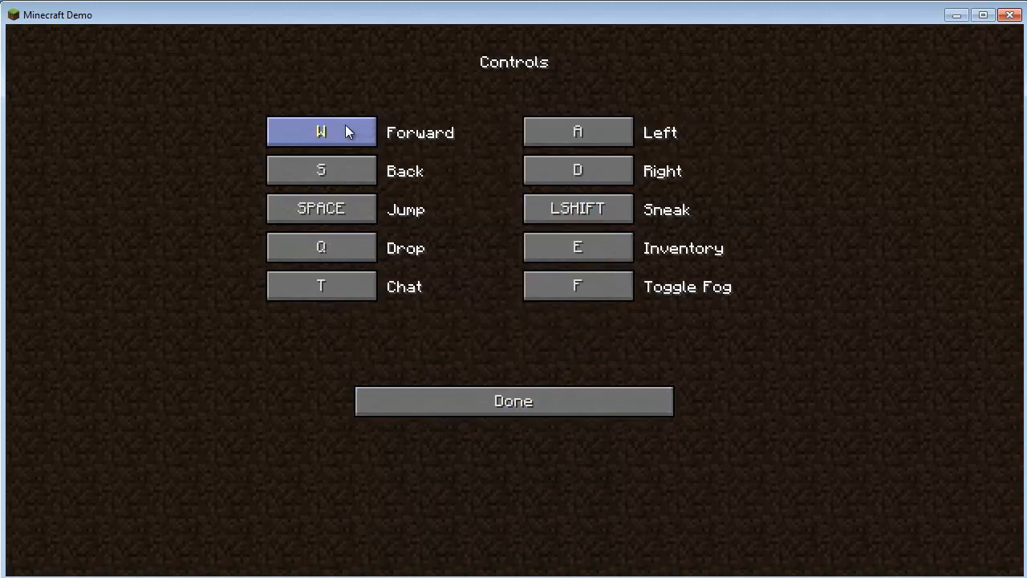
mouse_move(373, 131)
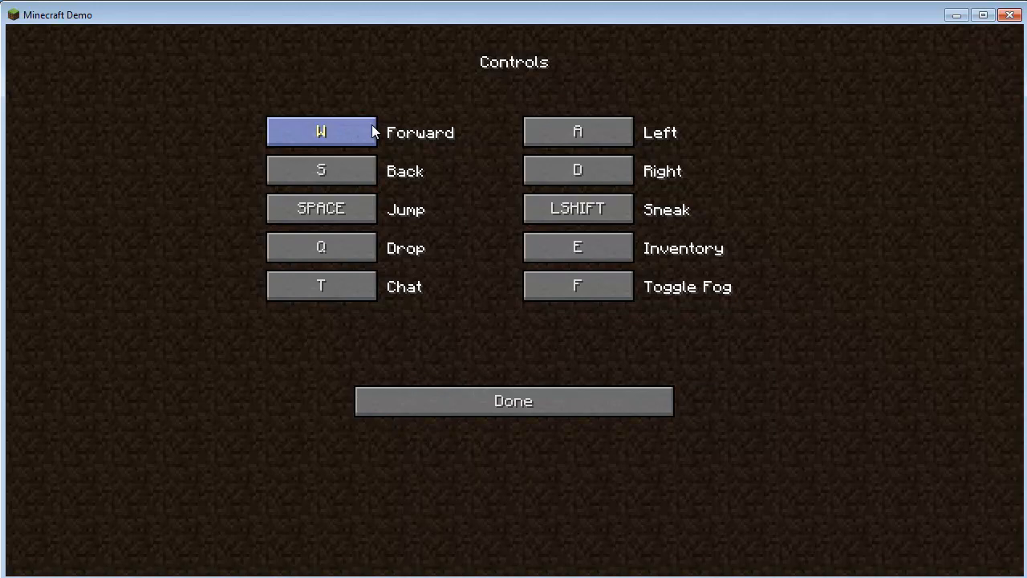
left_click(321, 170)
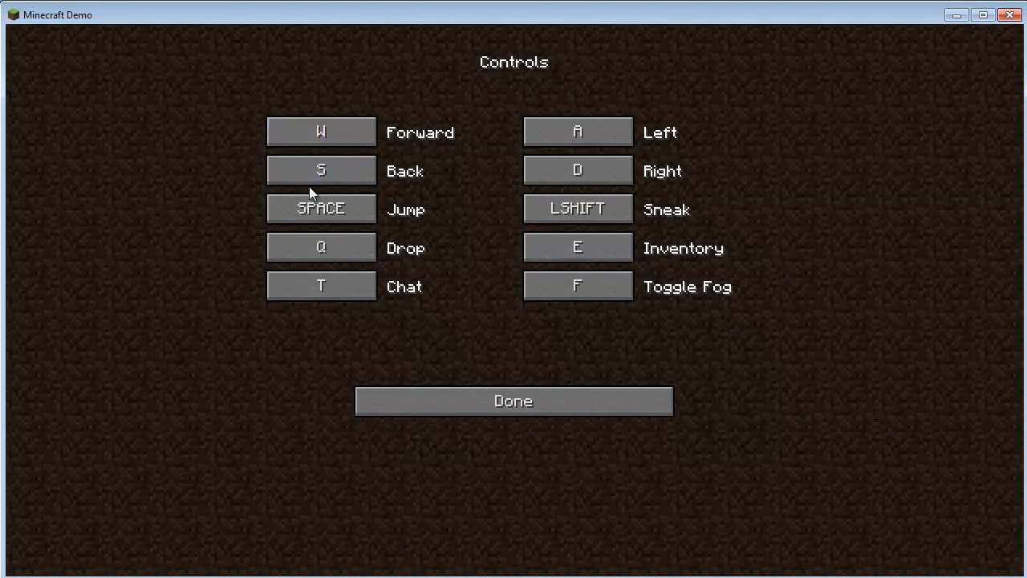
left_click(320, 209)
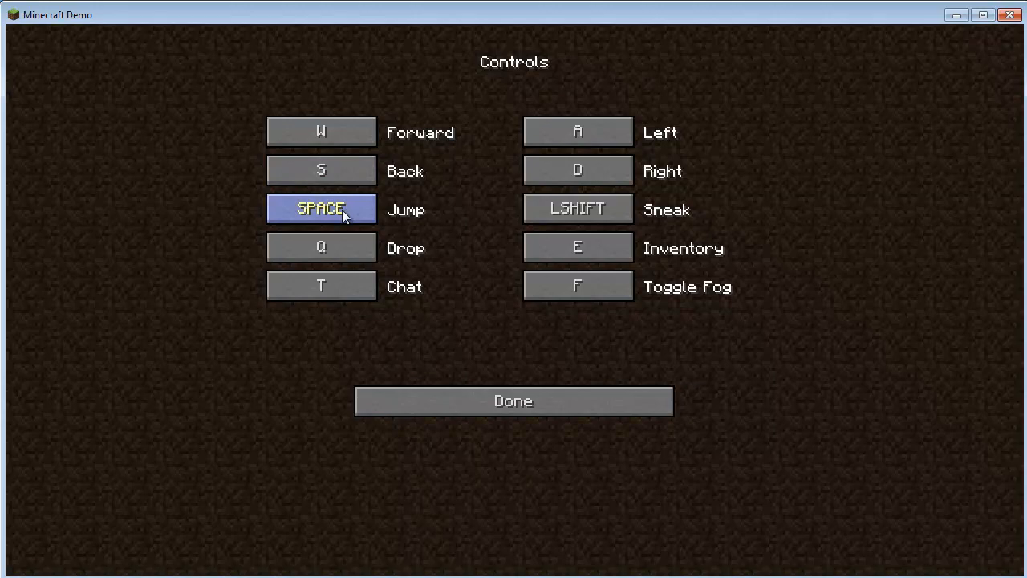
left_click(320, 247)
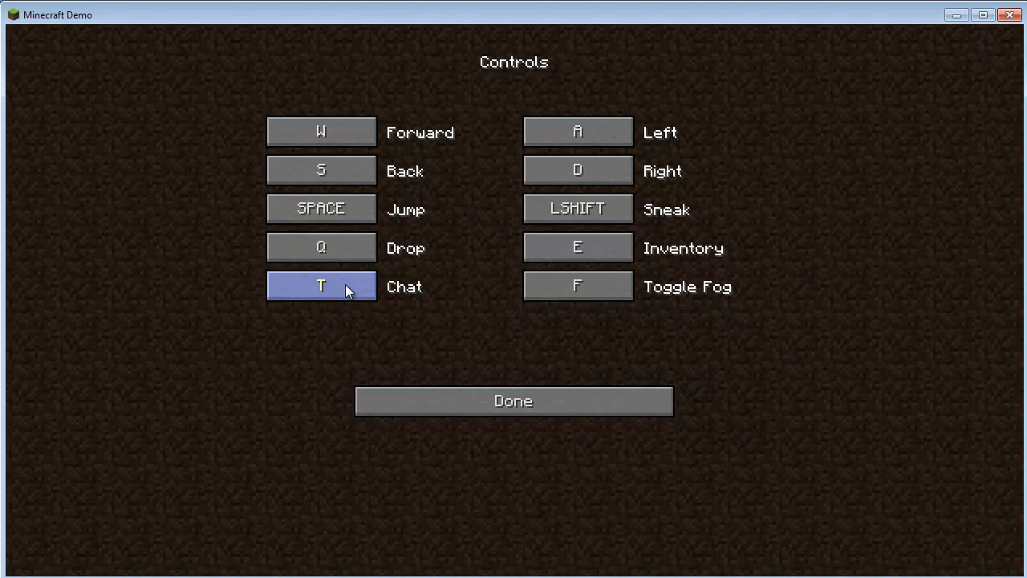
mouse_move(577, 131)
type("I")
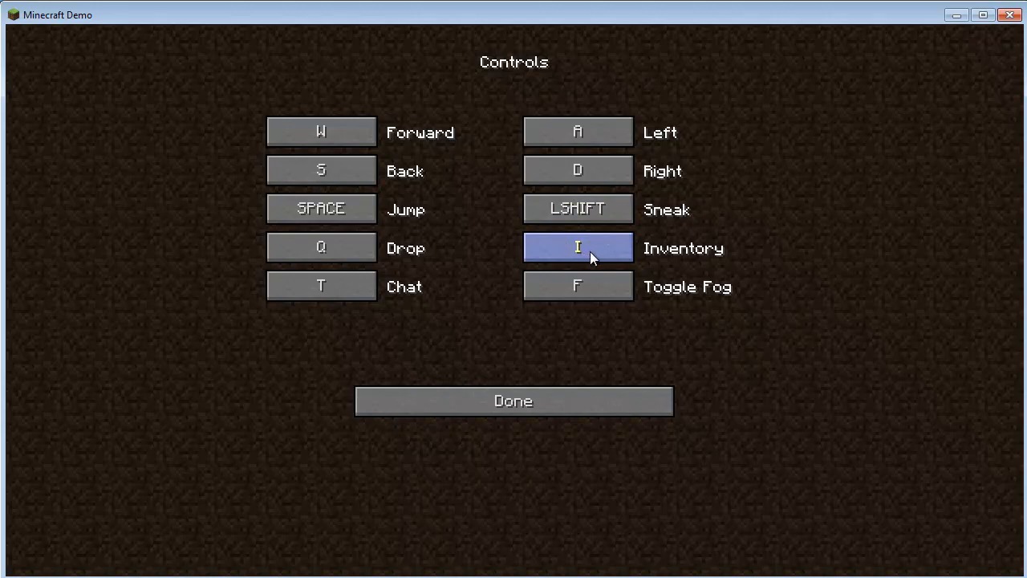
mouse_move(578, 286)
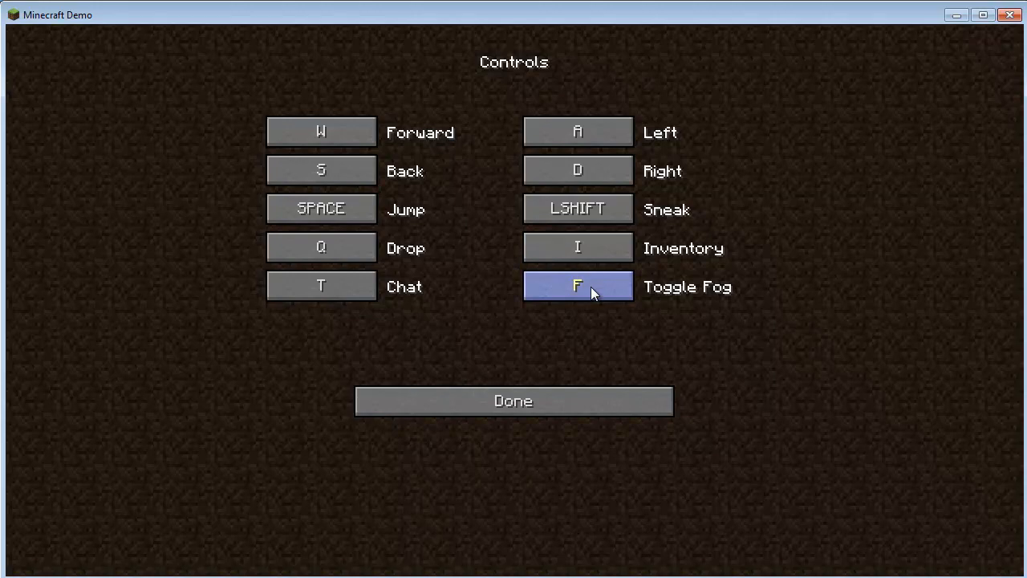
left_click(513, 401)
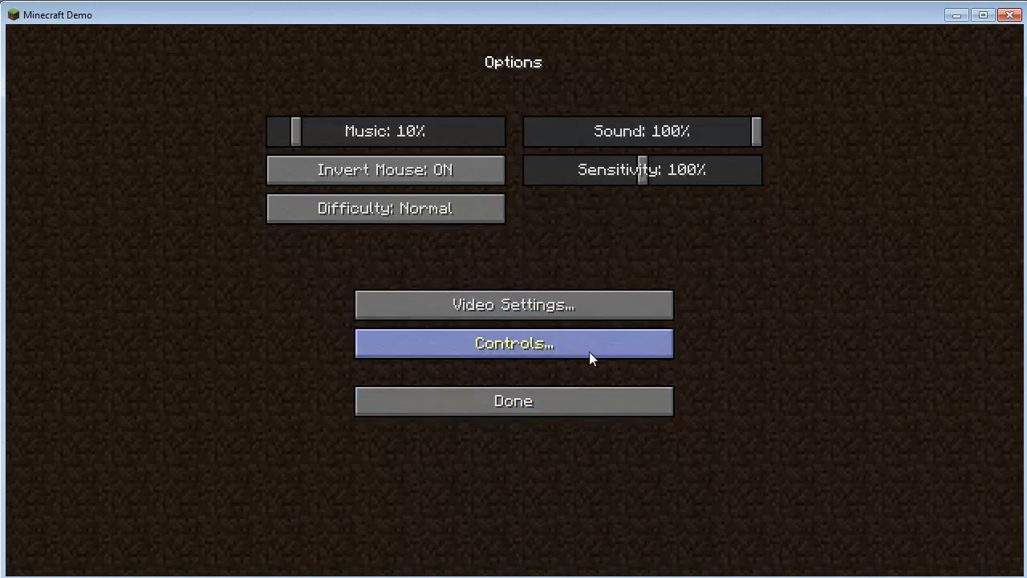
Check the video settings, then close Video Settings and Options back to the title menu
left_click(512, 304)
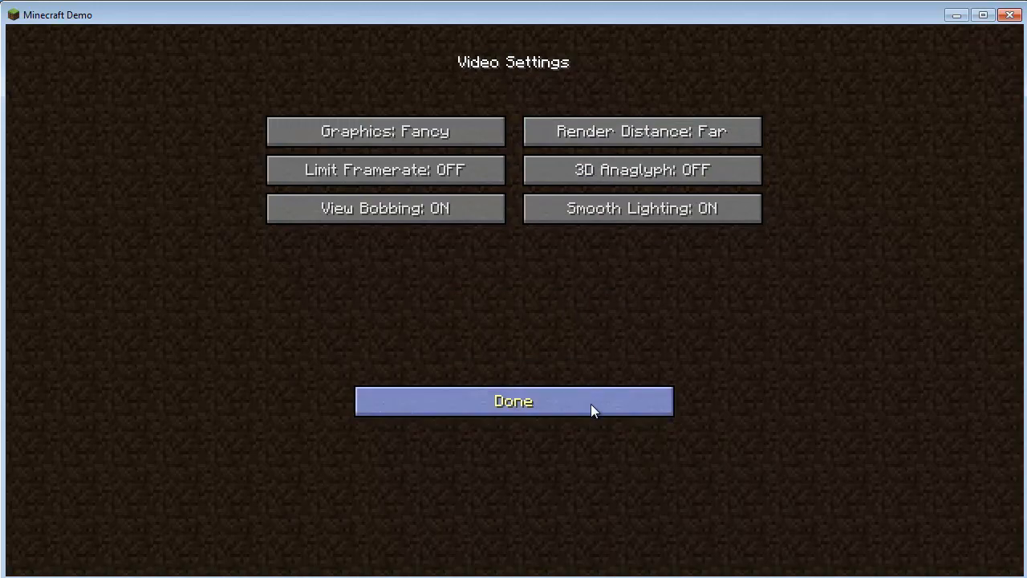
left_click(513, 400)
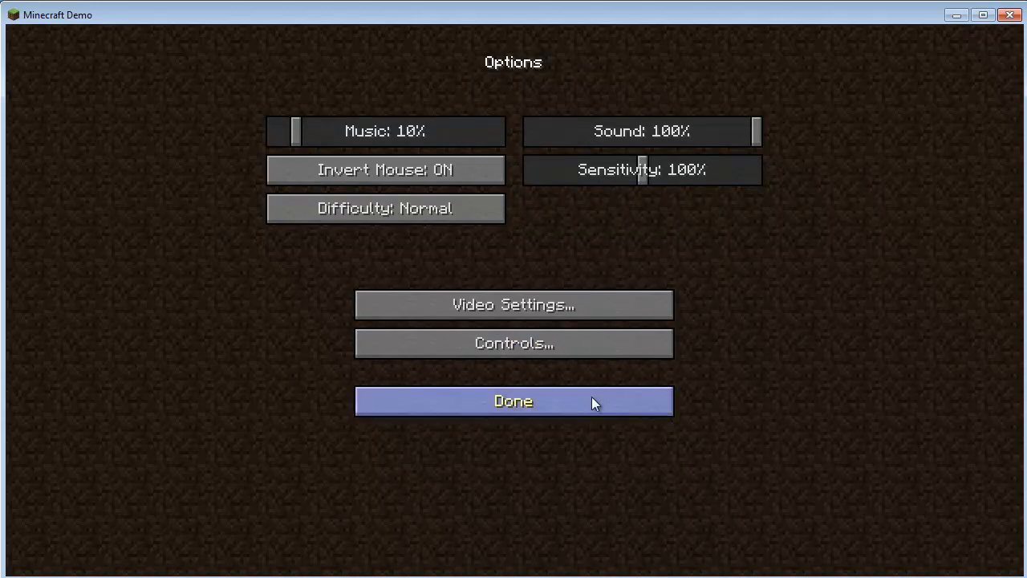
left_click(512, 401)
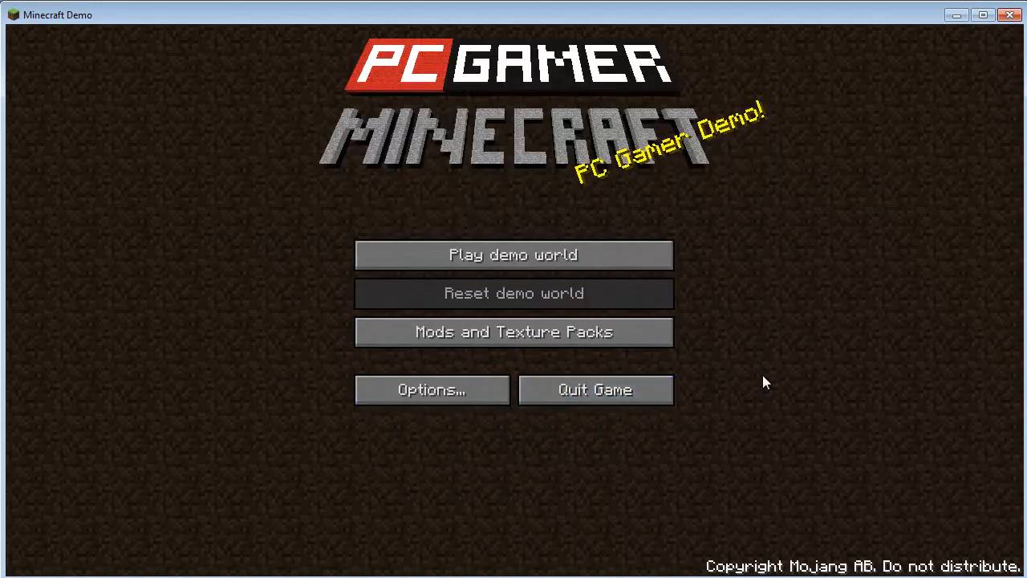
mouse_move(918, 455)
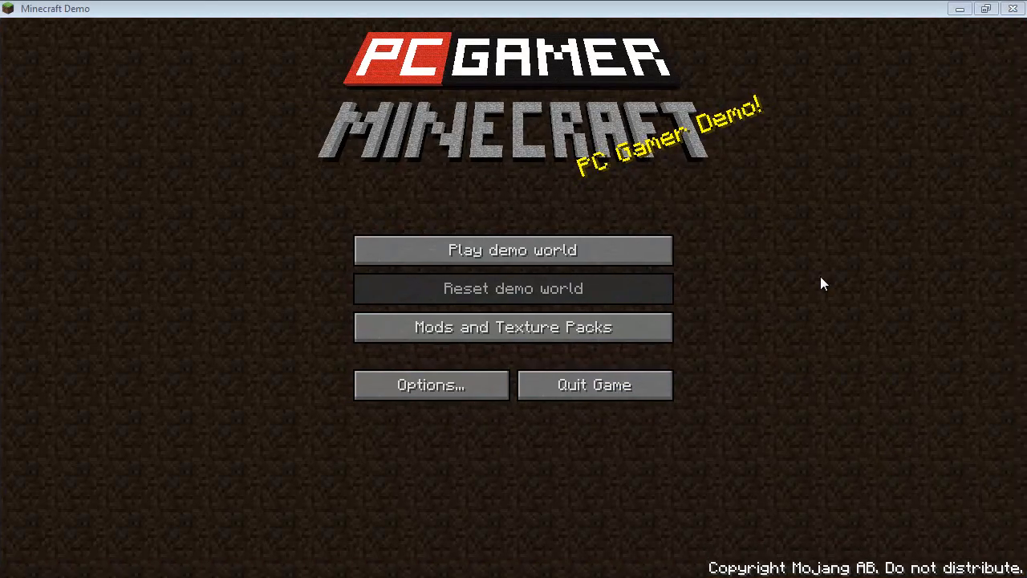
mouse_move(552, 233)
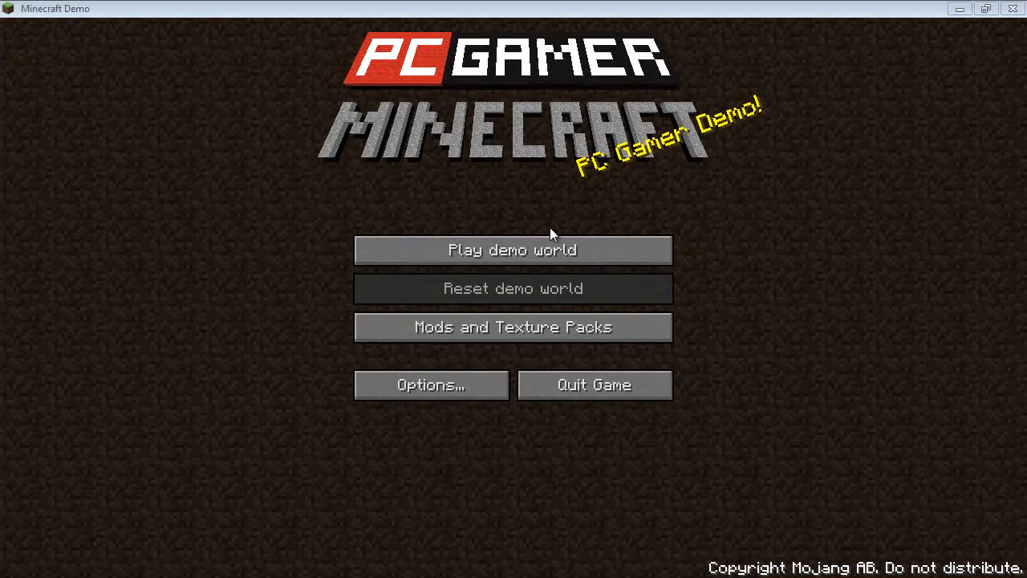
left_click(512, 250)
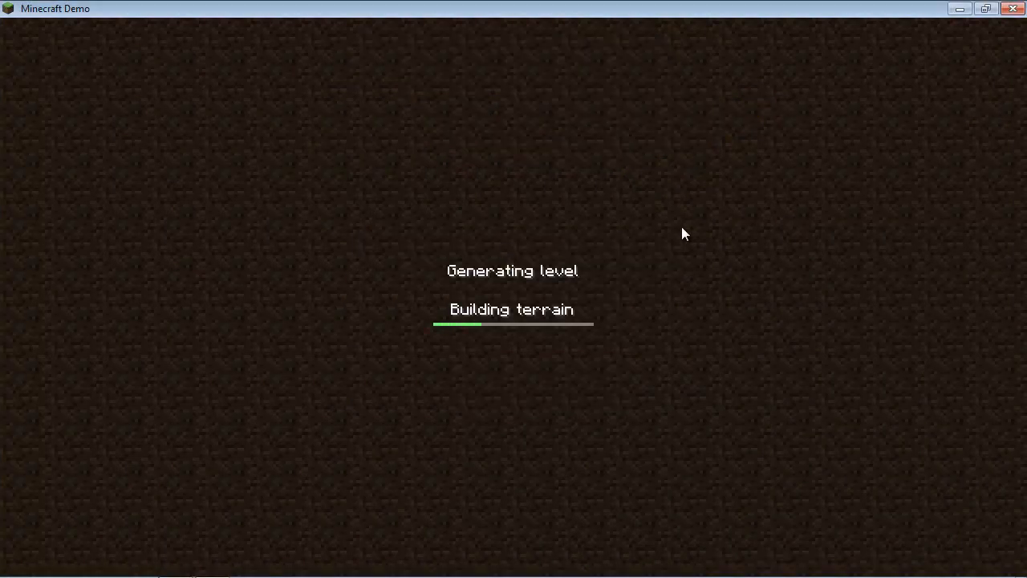
mouse_move(640, 225)
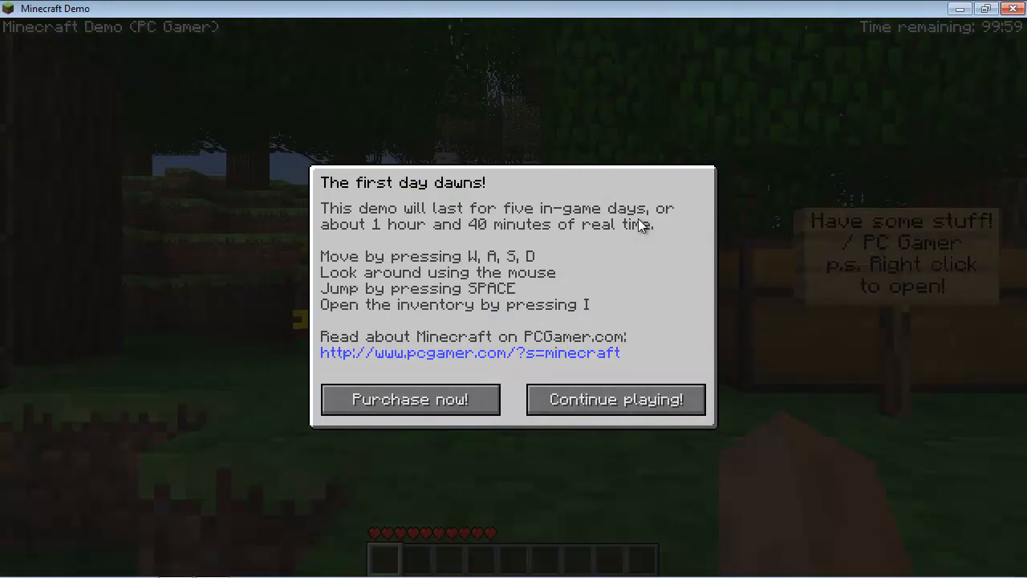
mouse_move(526, 264)
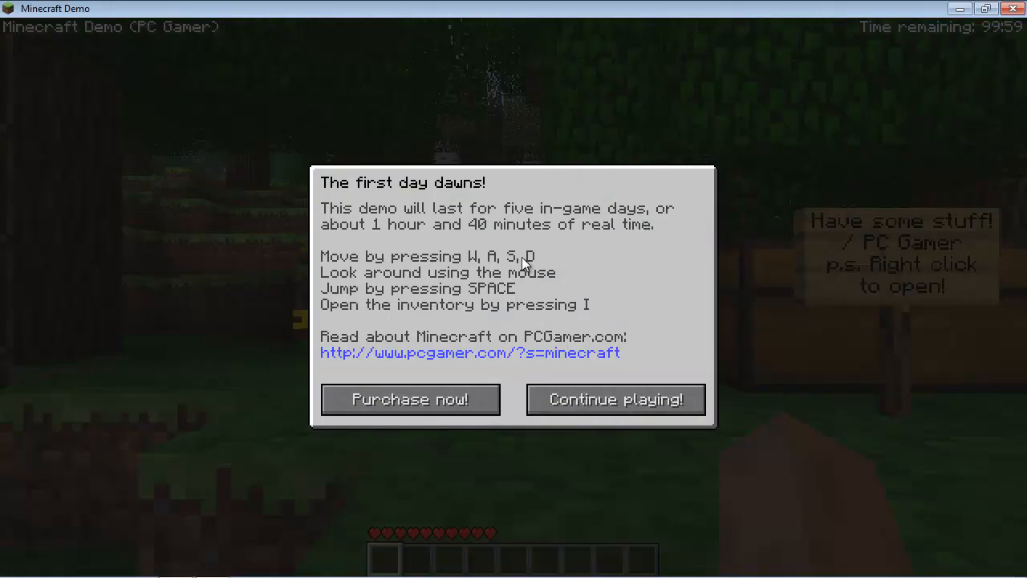
mouse_move(560, 236)
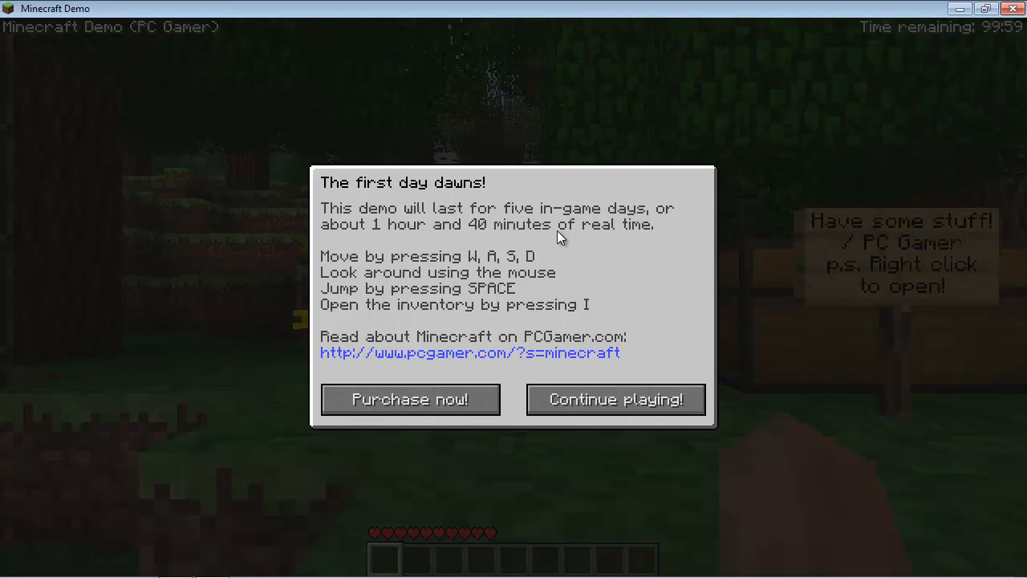
mouse_move(520, 233)
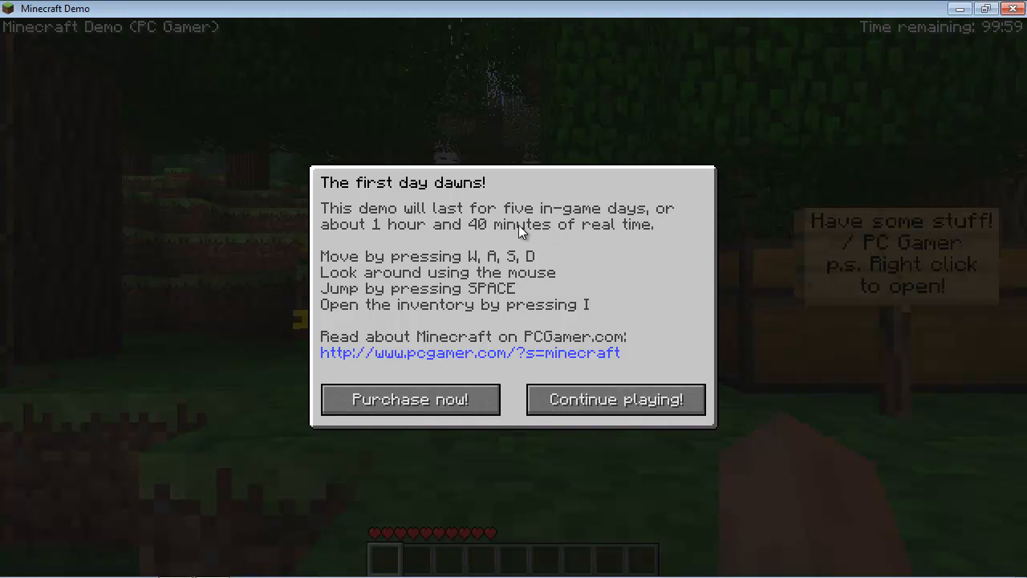
mouse_move(658, 226)
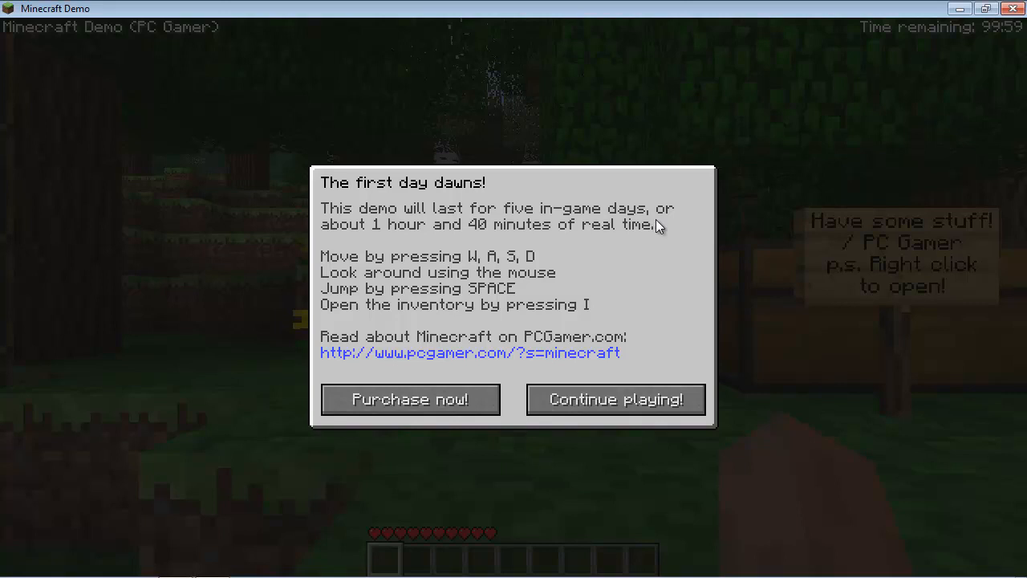
mouse_move(450, 230)
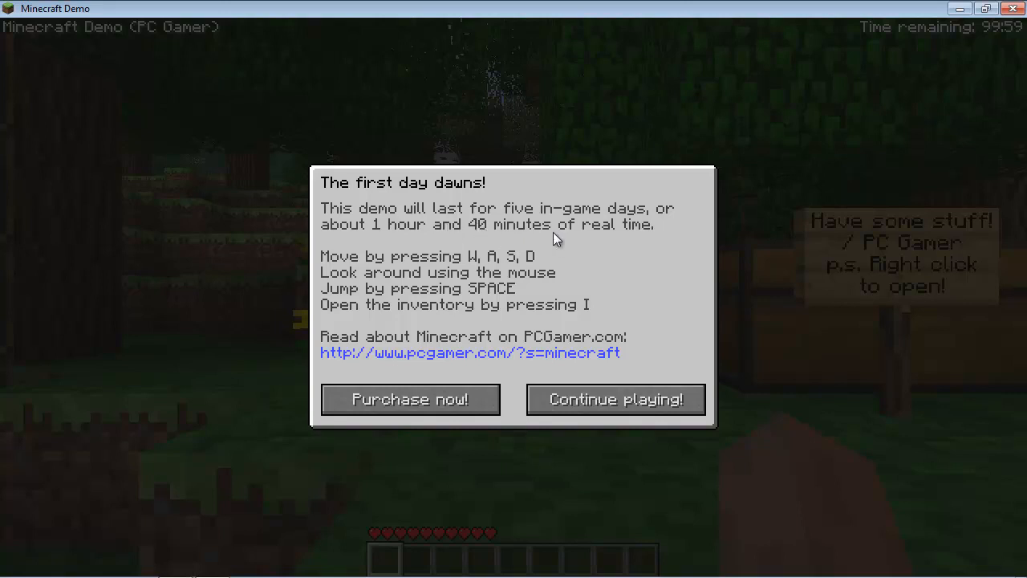
mouse_move(642, 248)
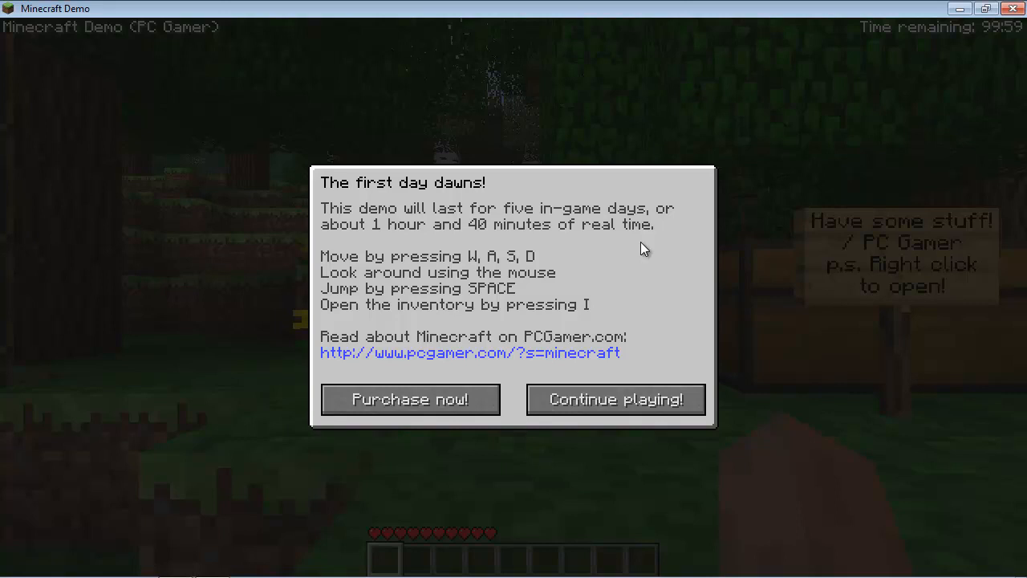
mouse_move(611, 244)
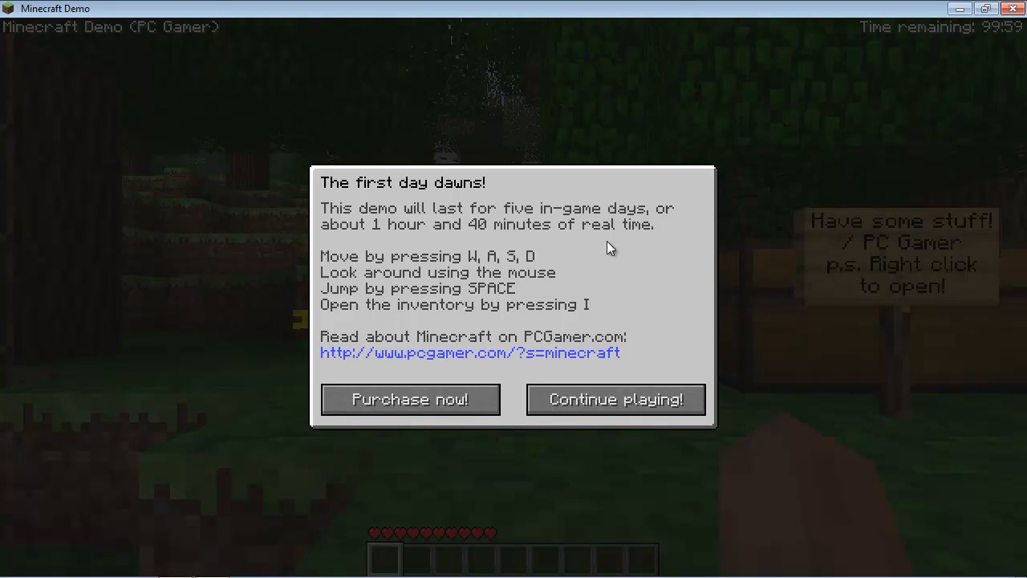
mouse_move(410, 400)
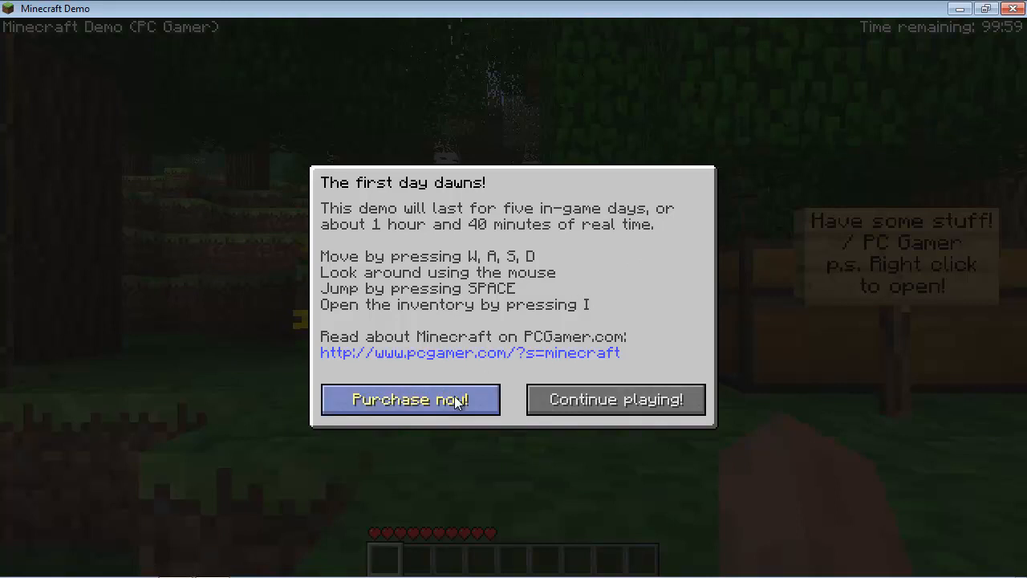
mouse_move(657, 245)
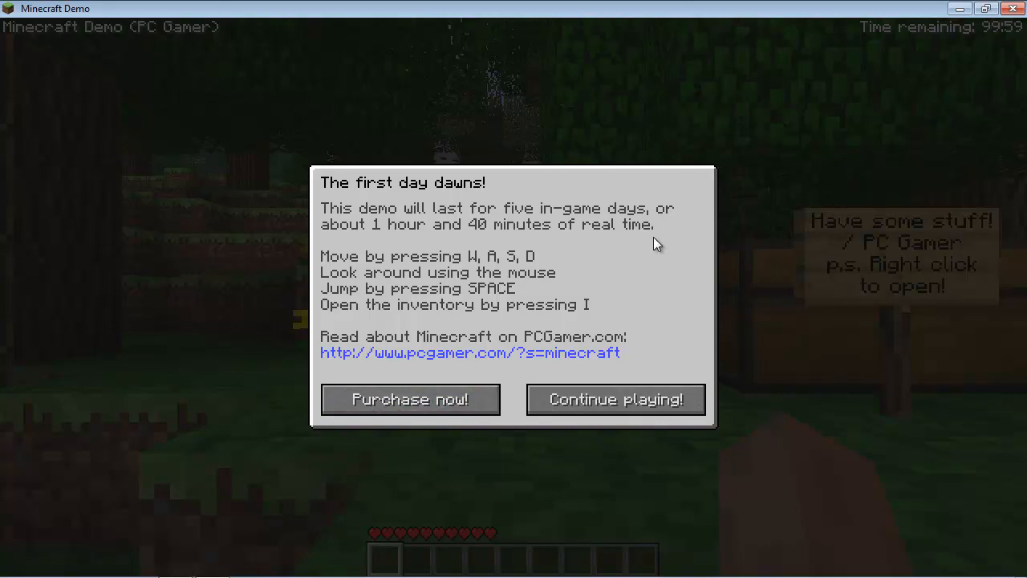
mouse_move(638, 246)
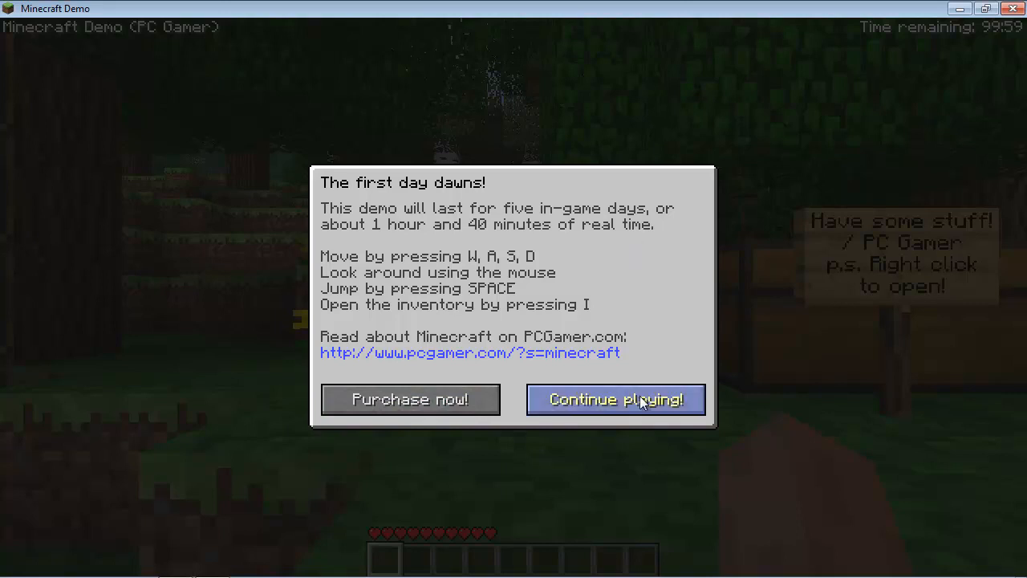
Dismiss the first-day welcome notice with 'Continue playing!' to begin play by the lake
left_click(616, 398)
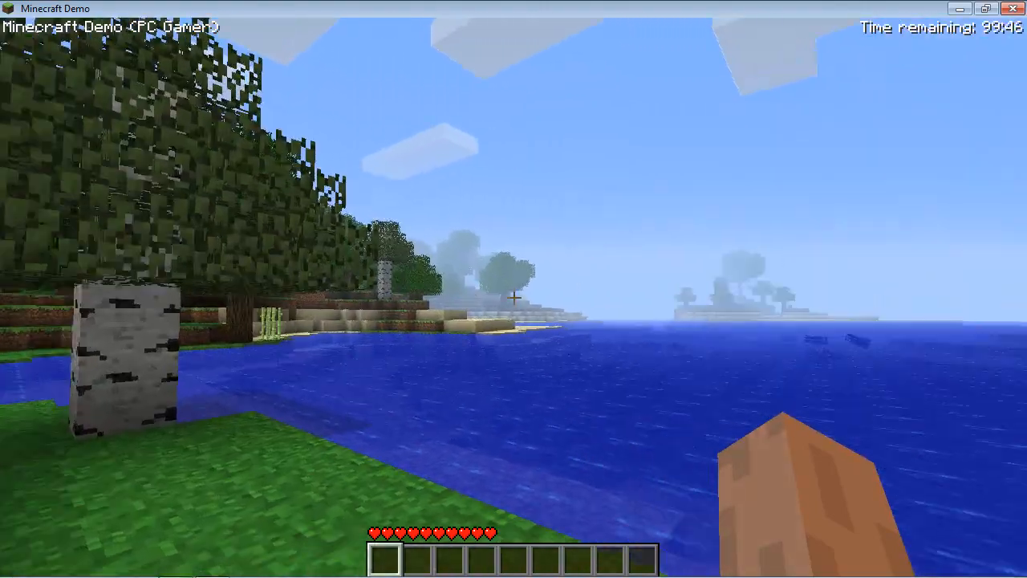
mouse_move(514, 288)
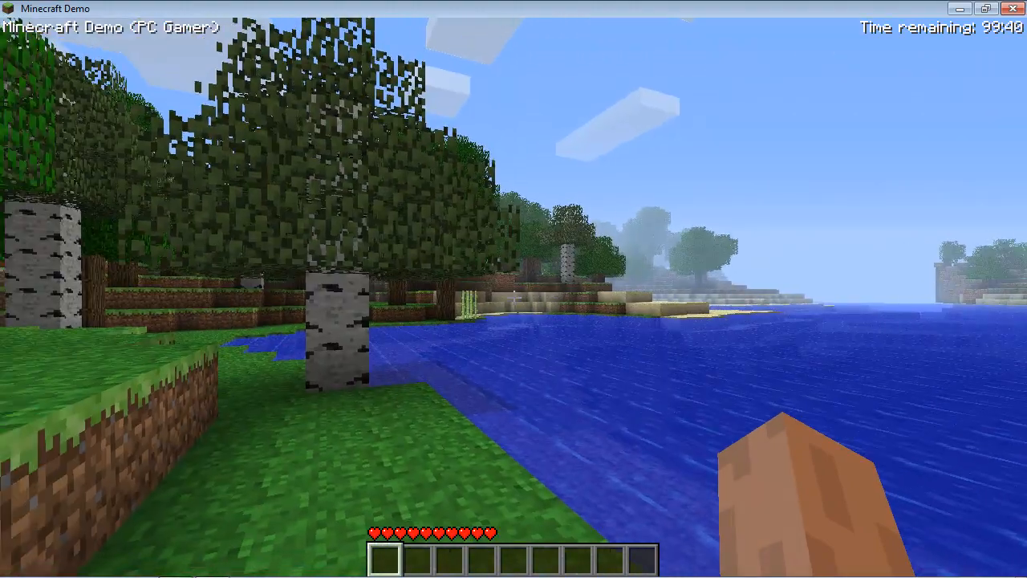
mouse_move(514, 297)
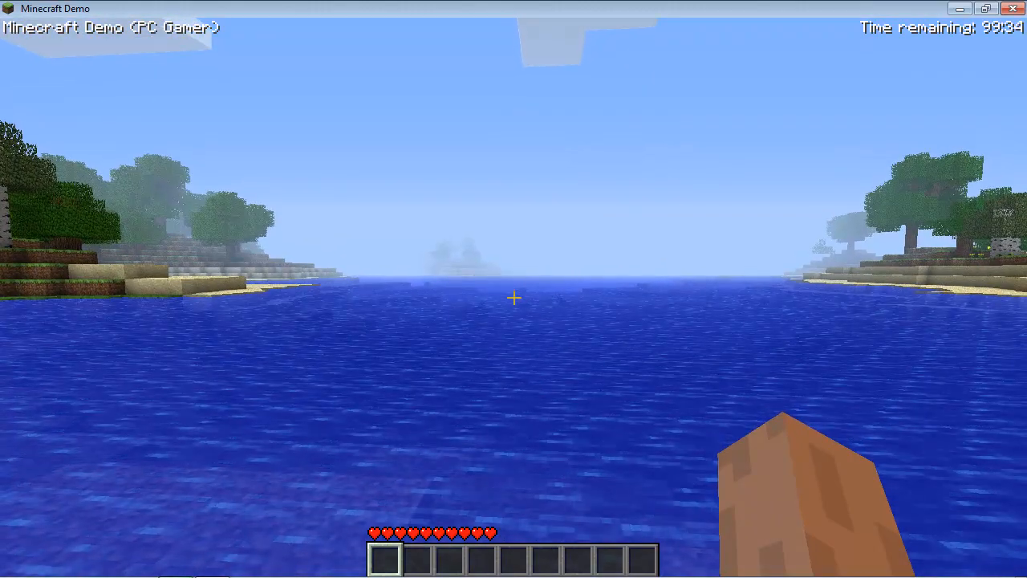
mouse_move(722, 297)
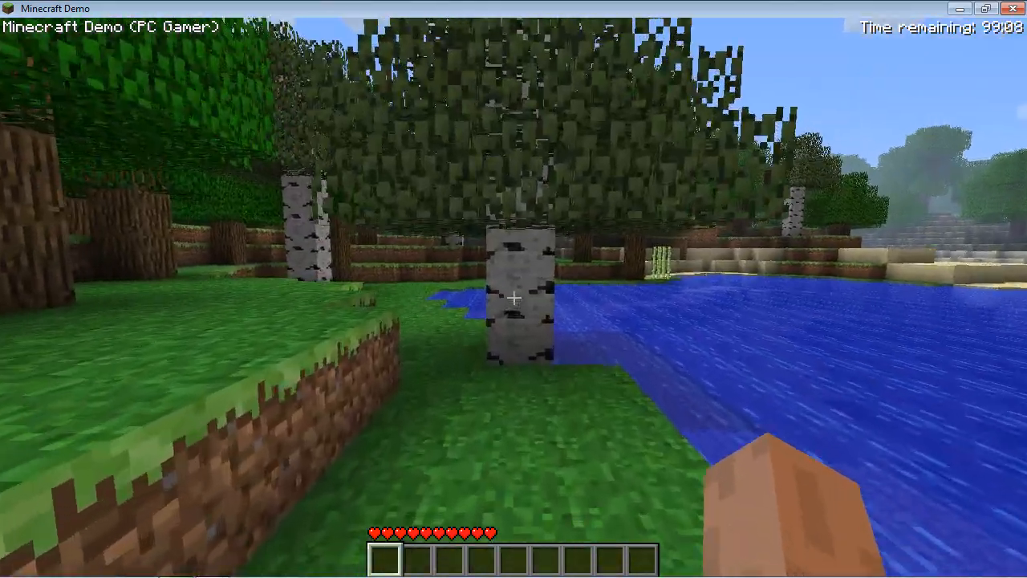
mouse_move(513, 298)
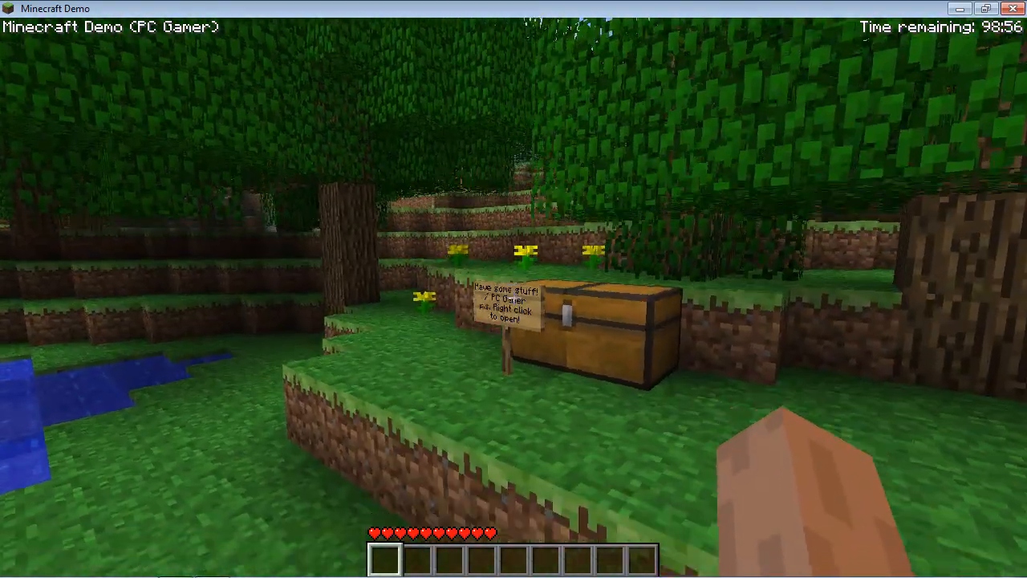
mouse_move(514, 296)
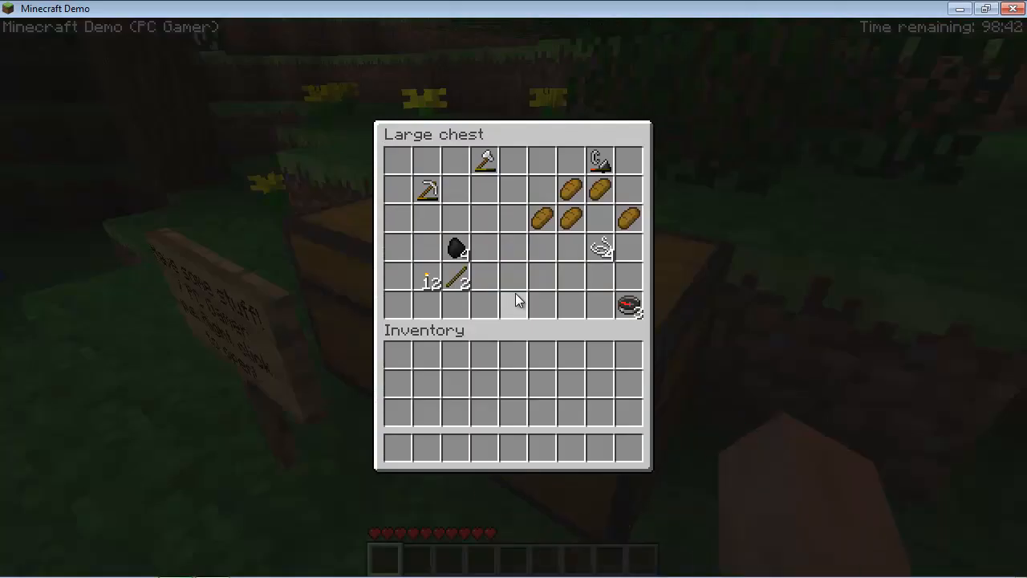
mouse_move(486, 160)
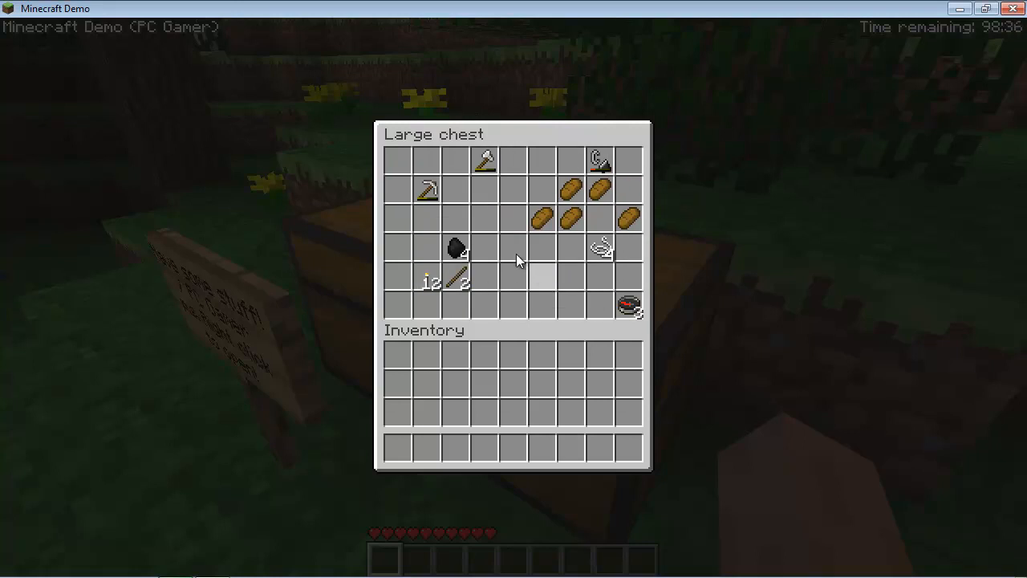
mouse_move(427, 190)
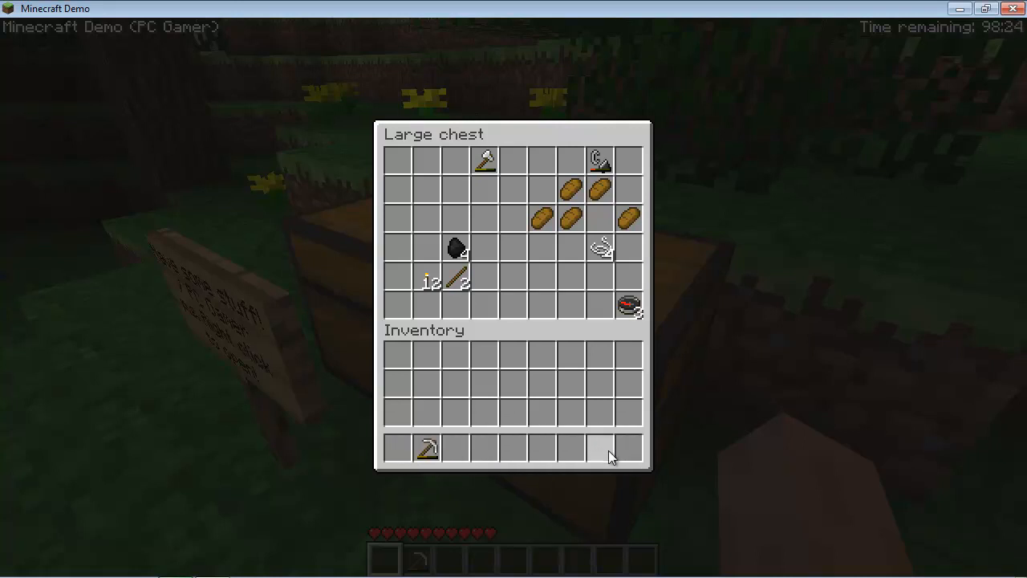
mouse_move(429, 281)
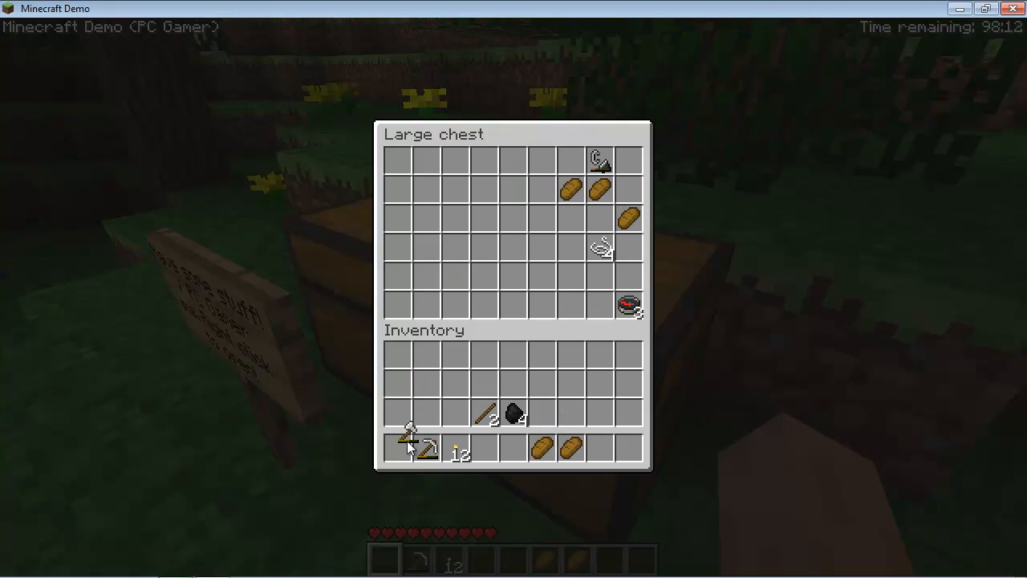
mouse_move(630, 217)
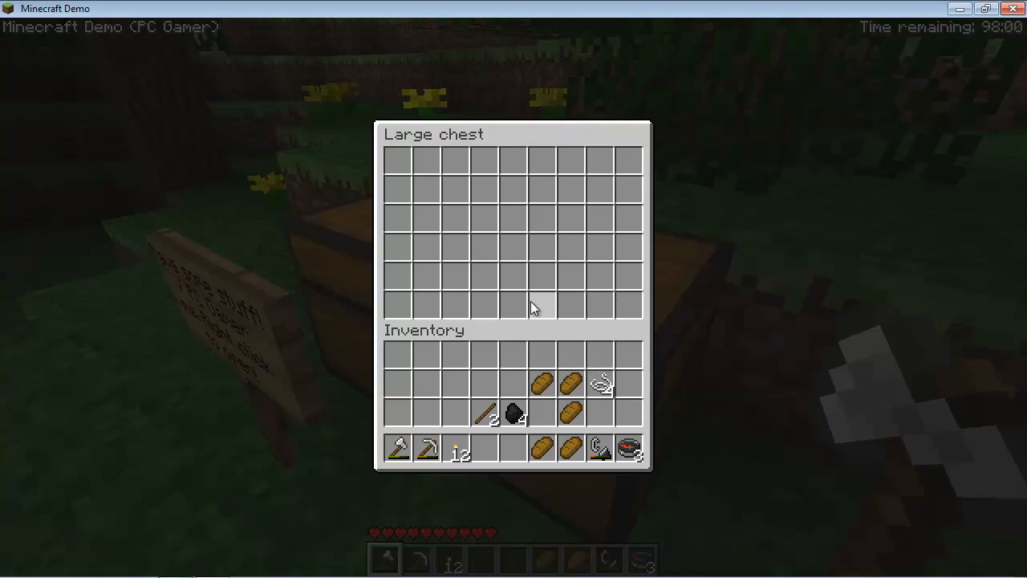
Close the emptied gift chest
key("Escape")
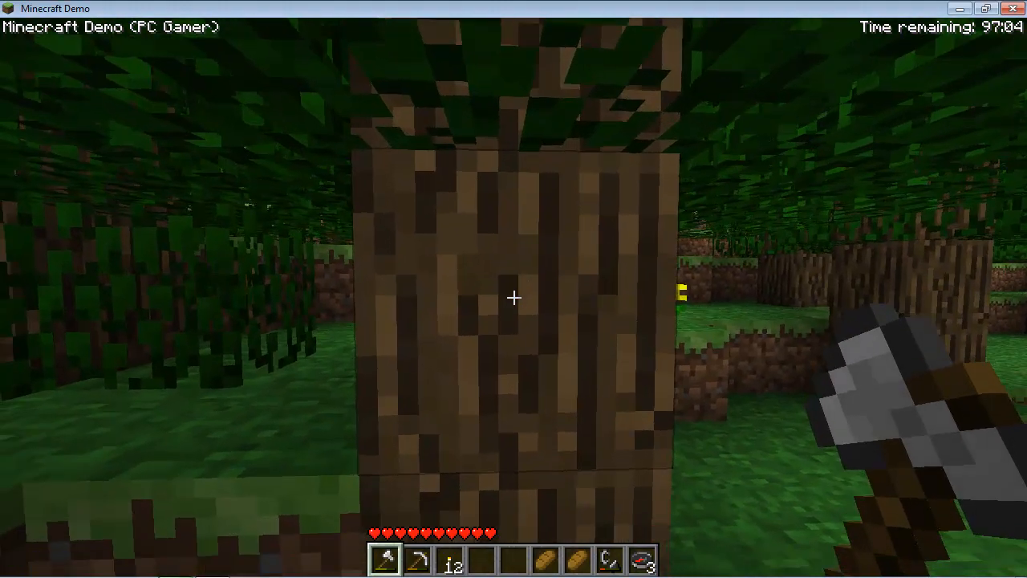
Chop the tree trunk with the axe to collect oak logs
left_click(513, 298)
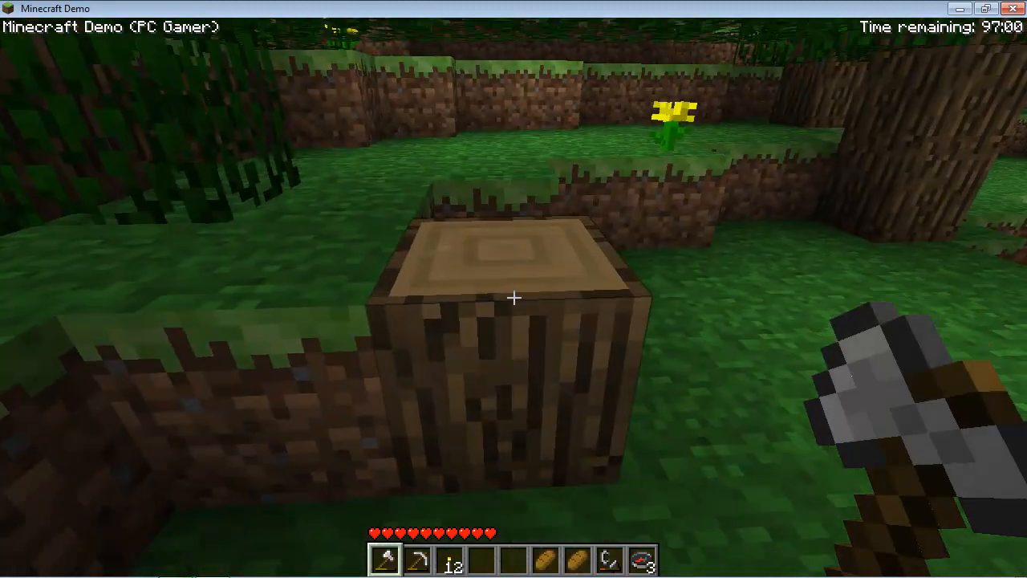
left_click(513, 298)
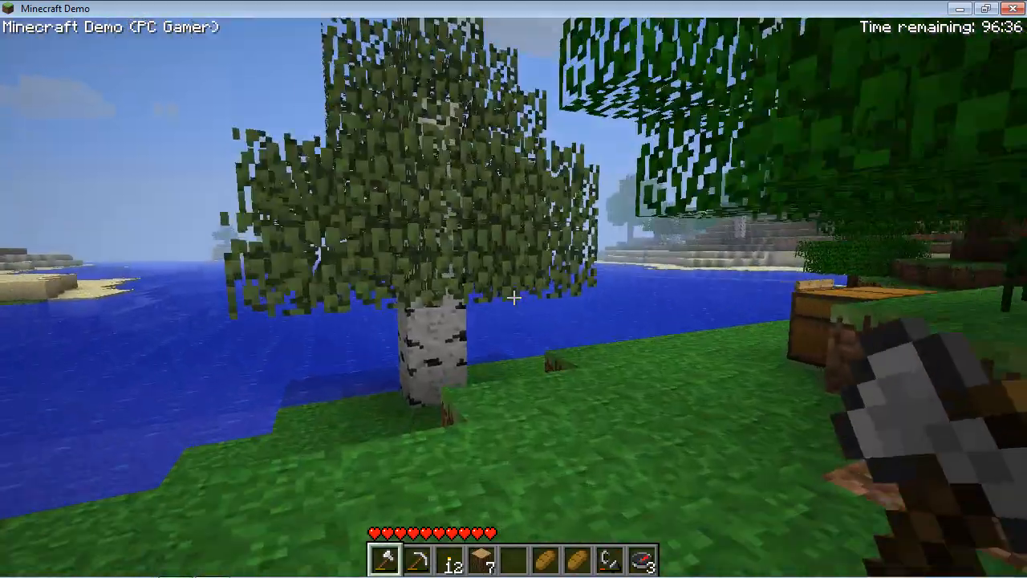
mouse_move(513, 297)
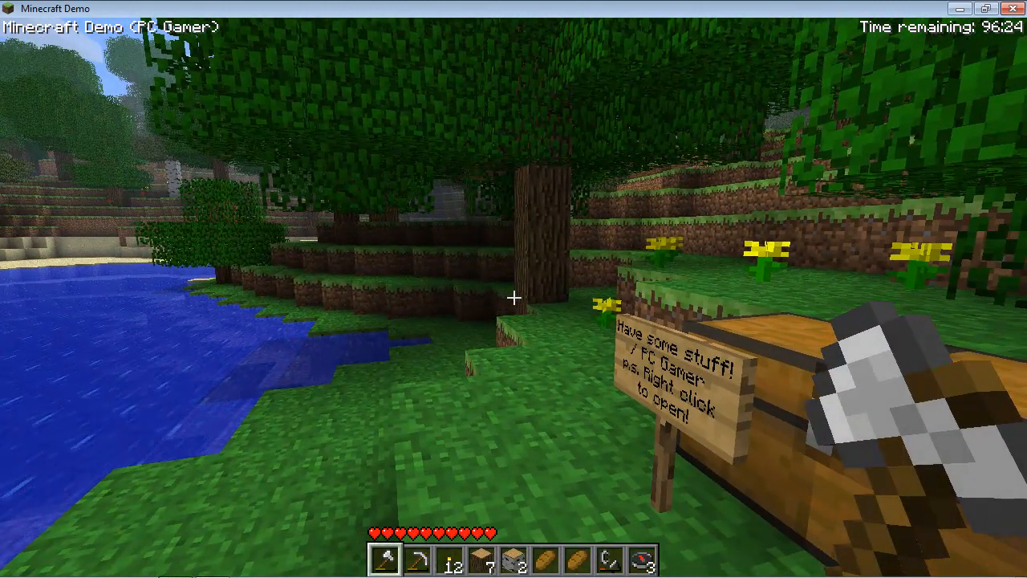
Convert the 7 oak logs into wooden planks and take the finished crafting table
key("e")
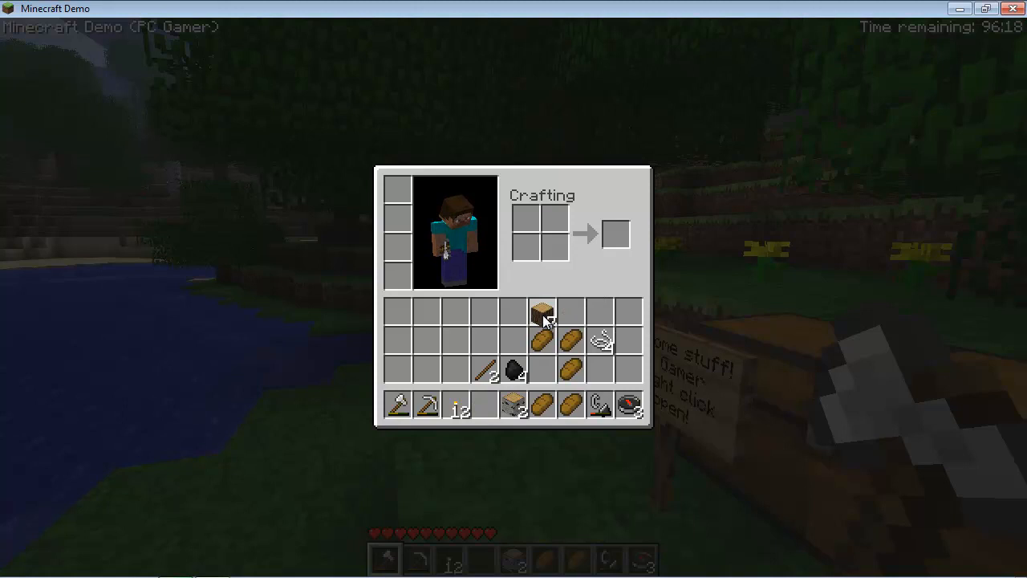
left_click(542, 311)
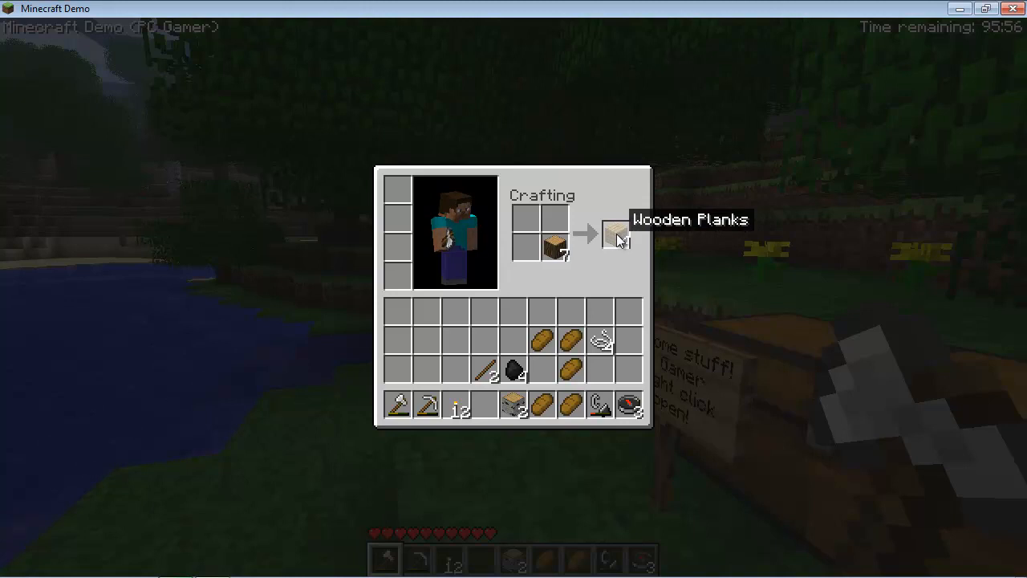
left_click(615, 234)
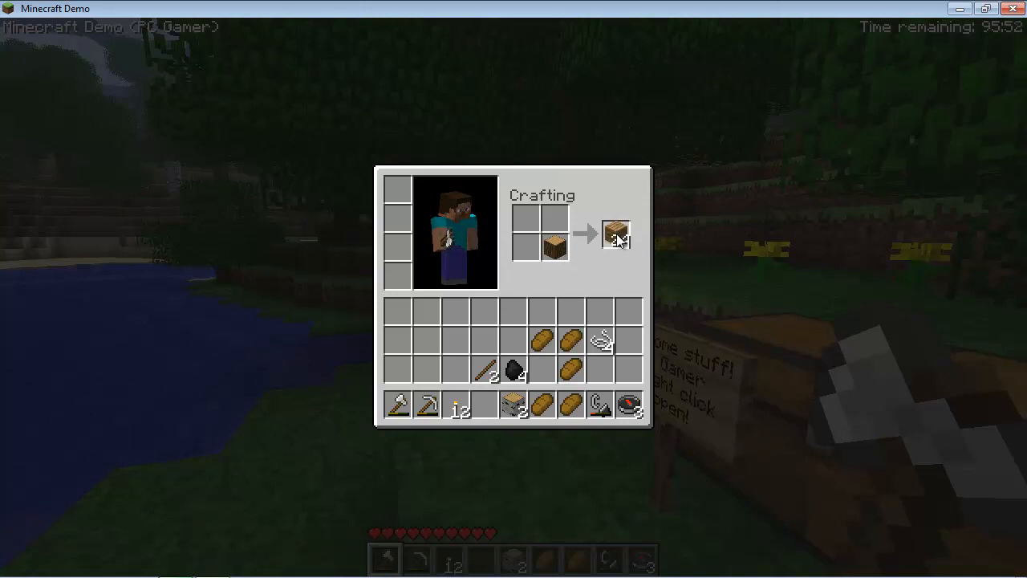
left_click(615, 233)
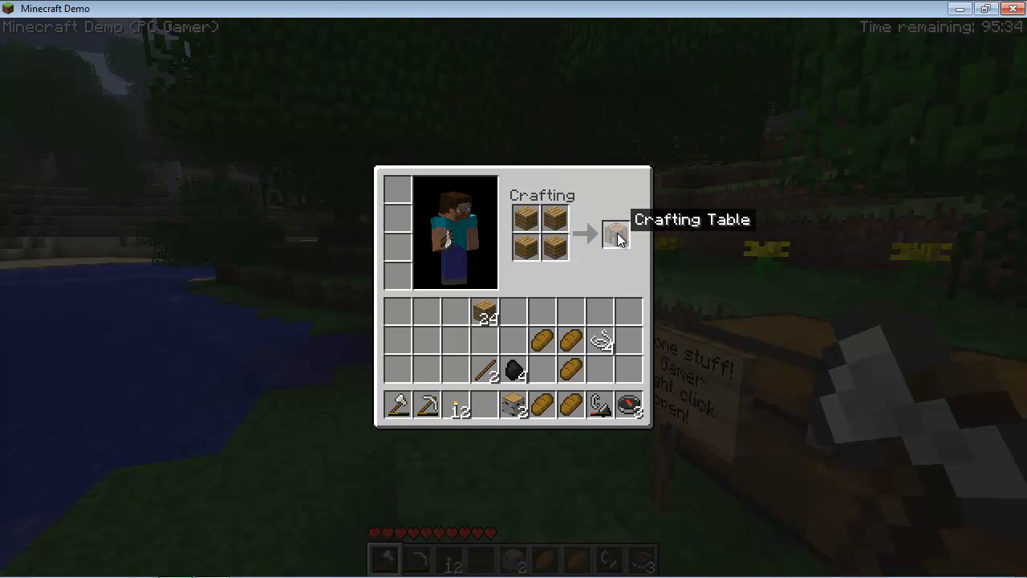
left_click(616, 233)
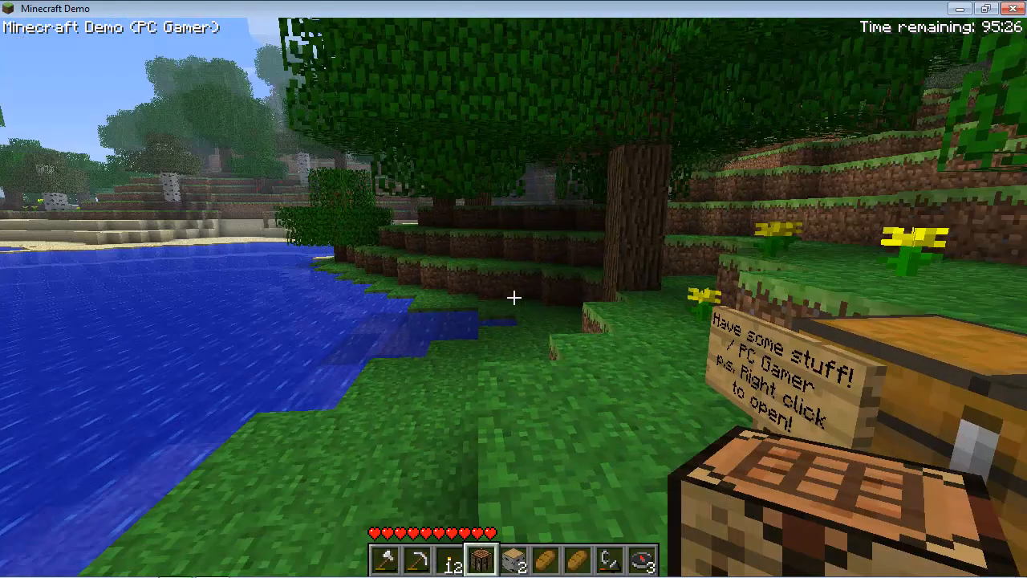
mouse_move(514, 298)
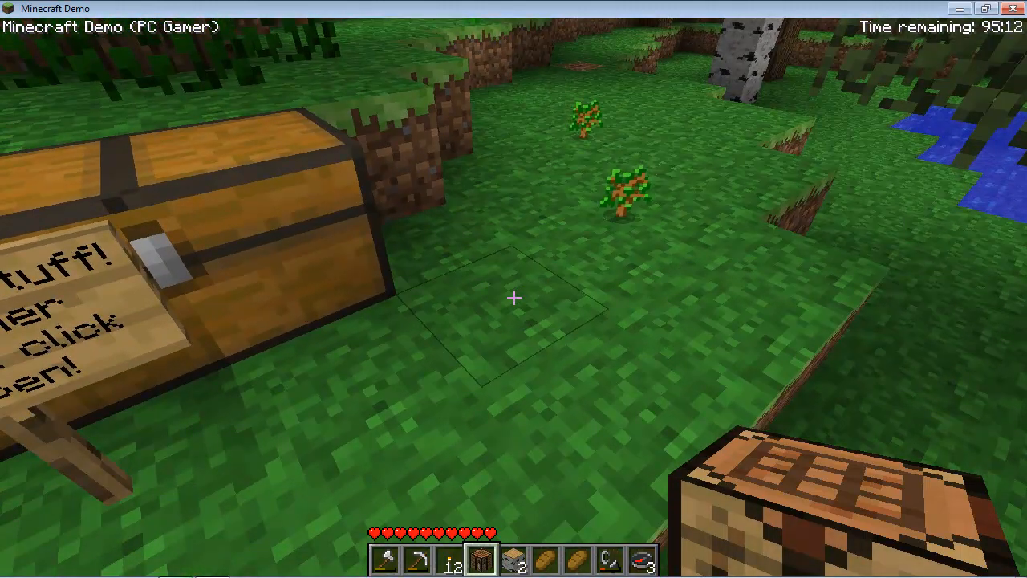
mouse_move(513, 297)
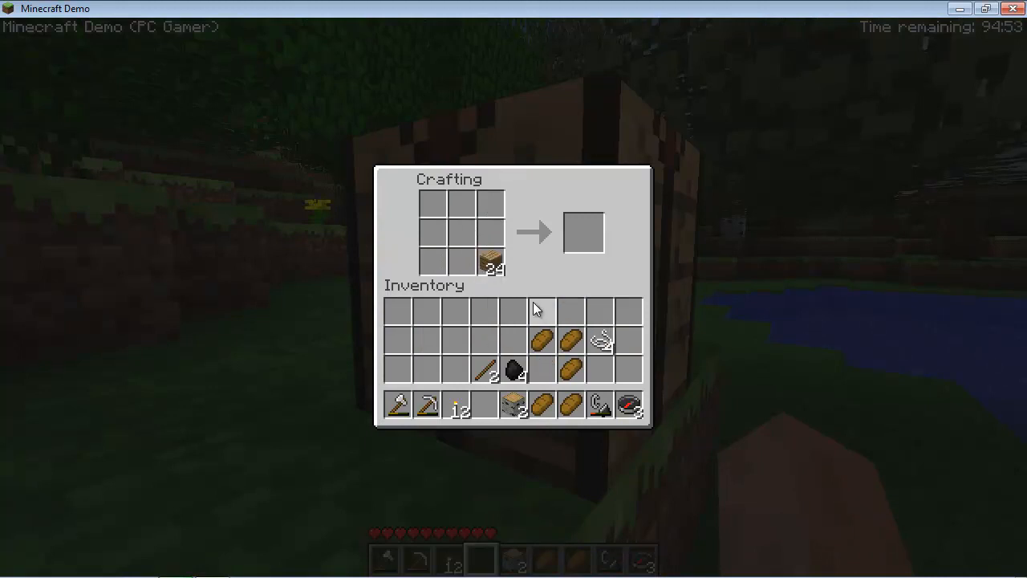
mouse_move(556, 309)
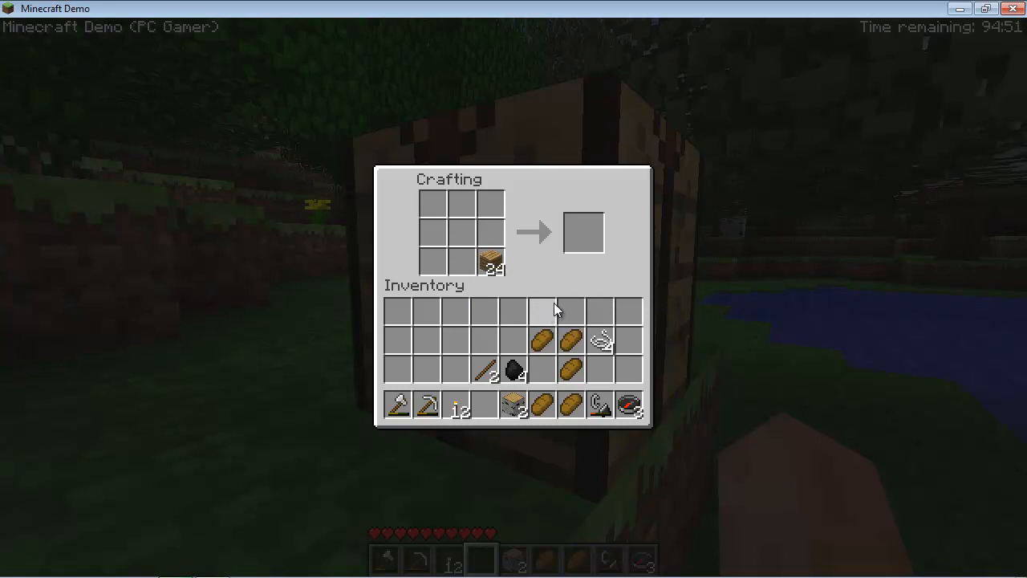
mouse_move(492, 264)
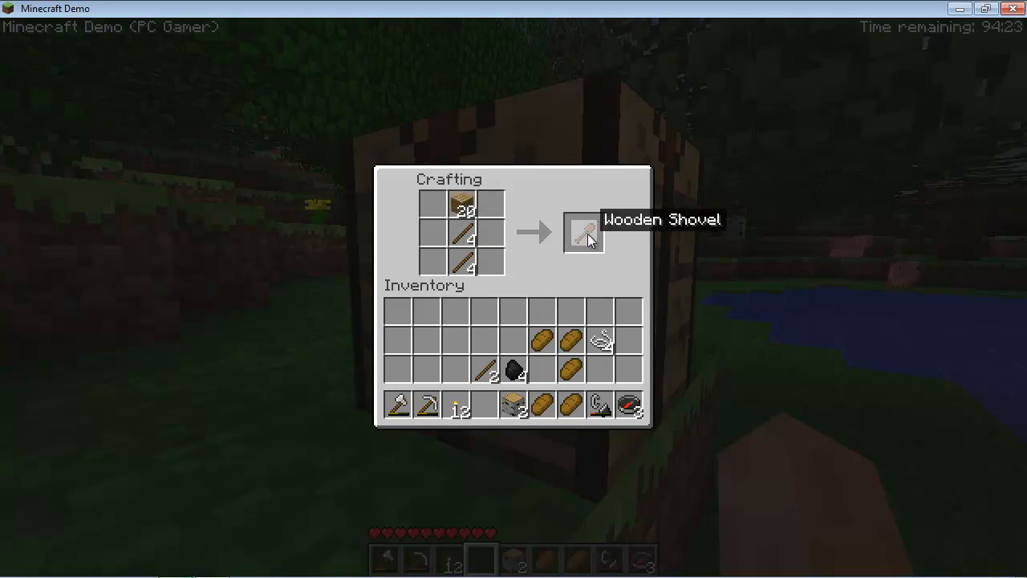
Take the wooden shovel from the crafting table's output slot
left_click(583, 233)
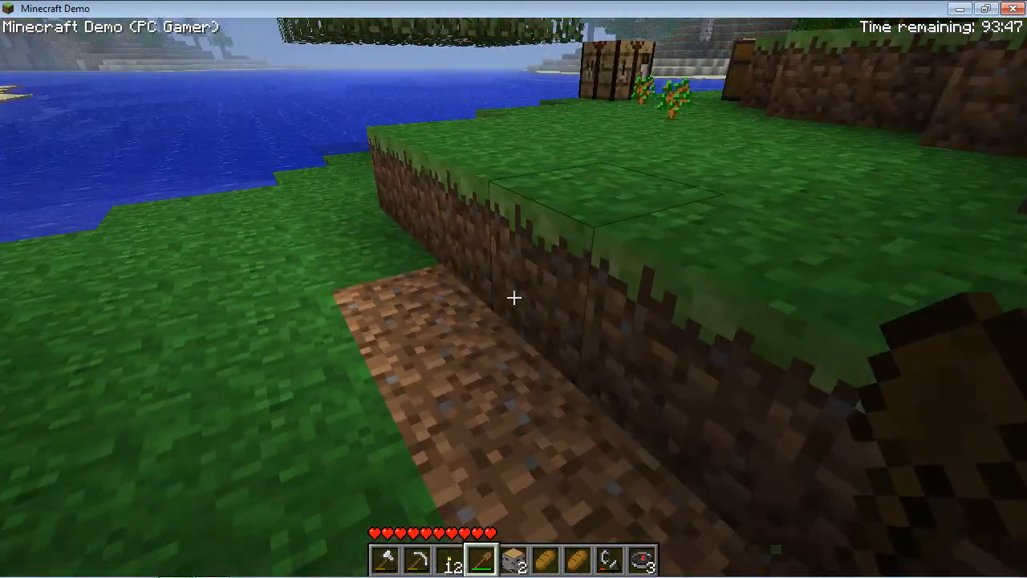
Open the inventory to check the collected dirt
key("e")
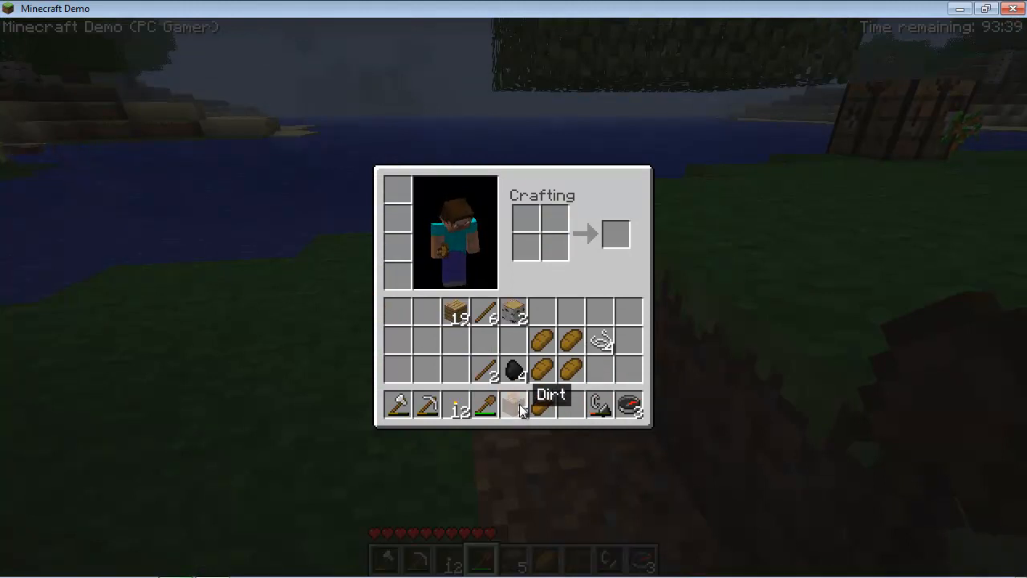
Close the inventory, keep digging, then reopen the inventory to check the dirt count
key("Escape")
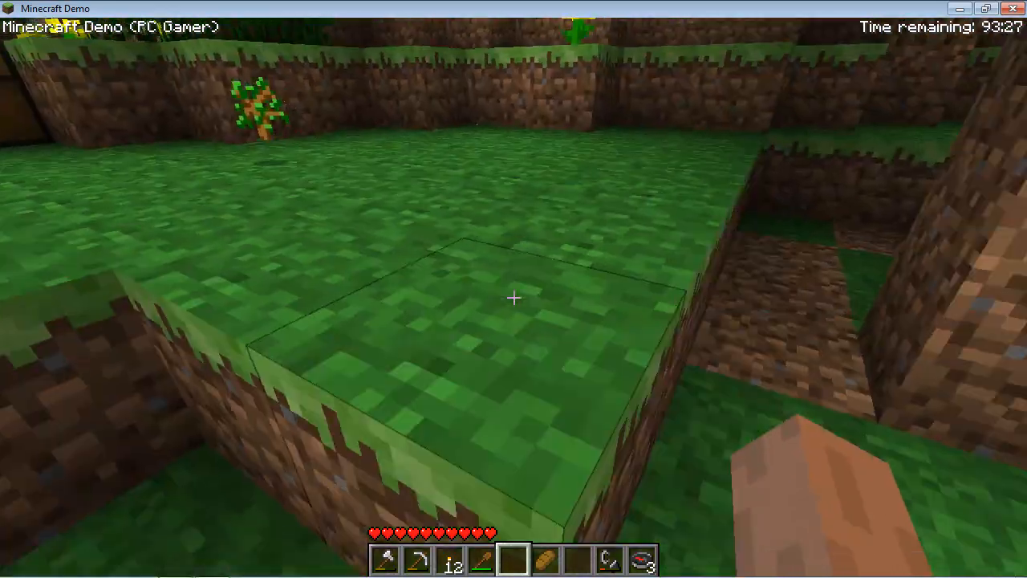
mouse_move(514, 298)
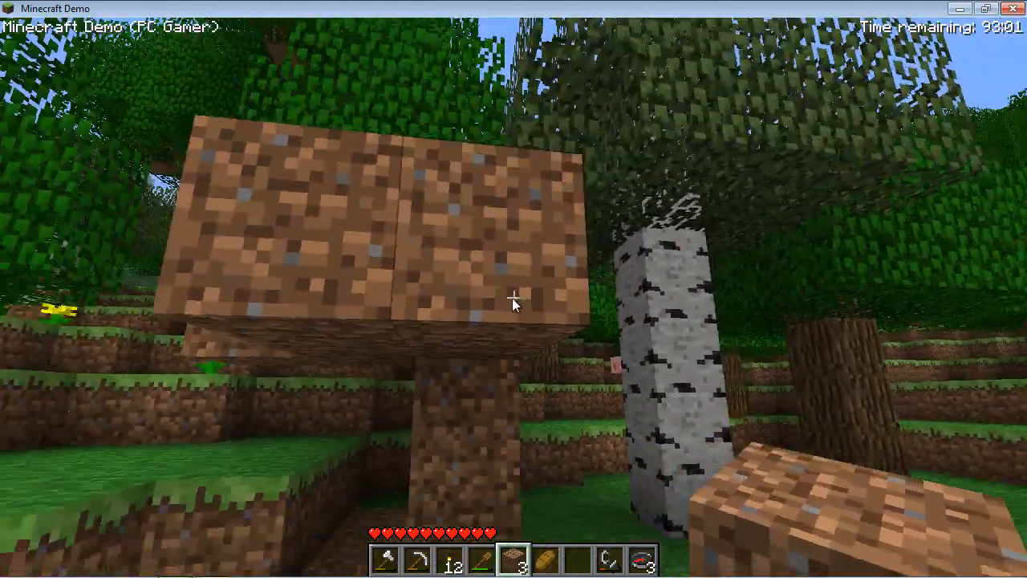
key("e")
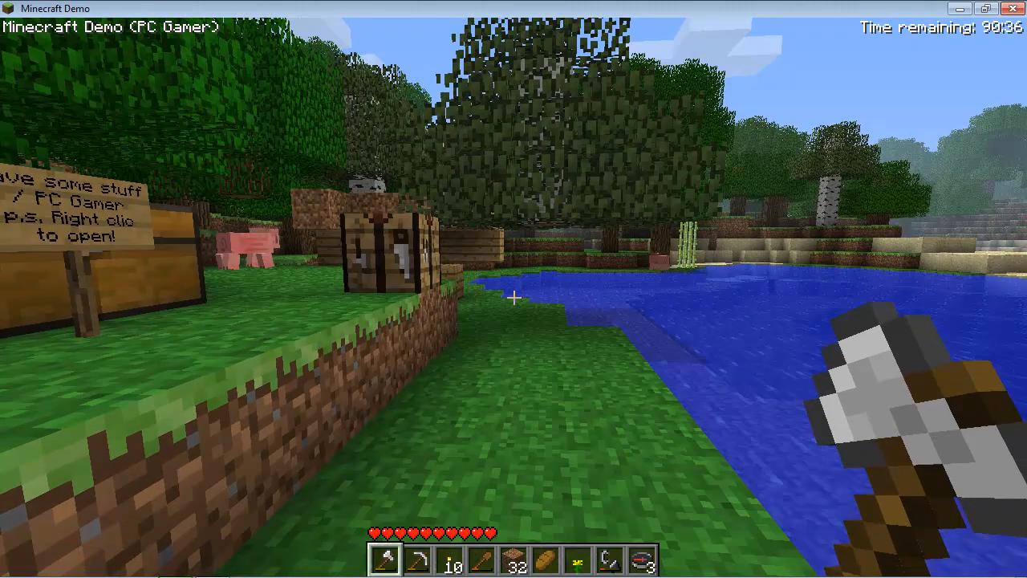
Save and quit the demo world to the title screen, then resume it with Play demo world
key("Escape")
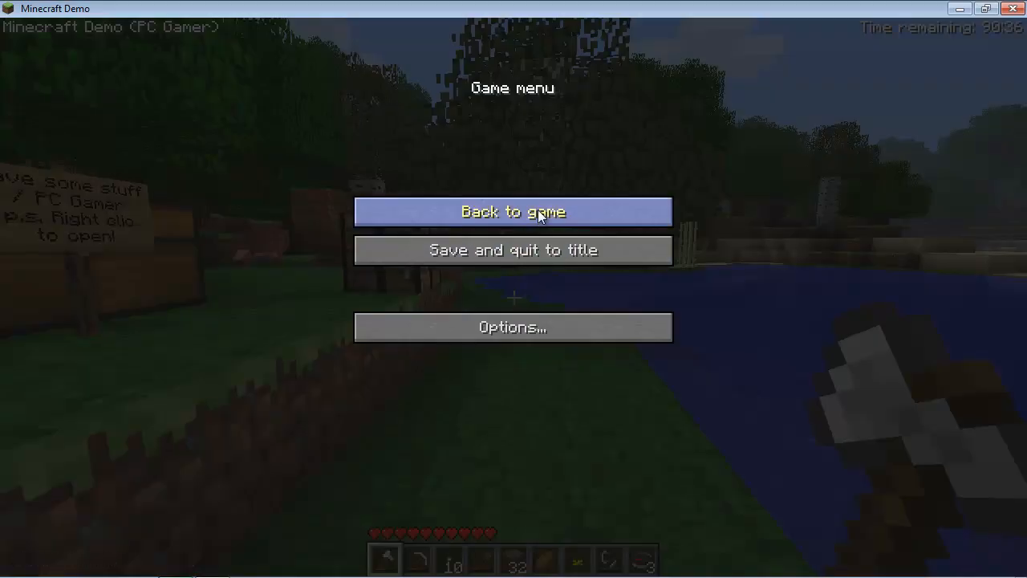
left_click(512, 250)
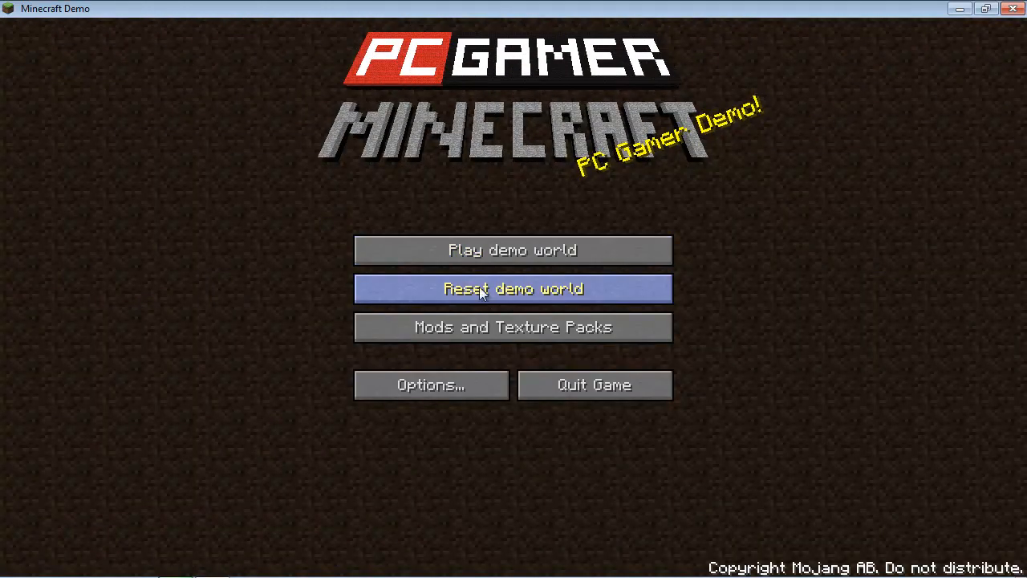
mouse_move(580, 298)
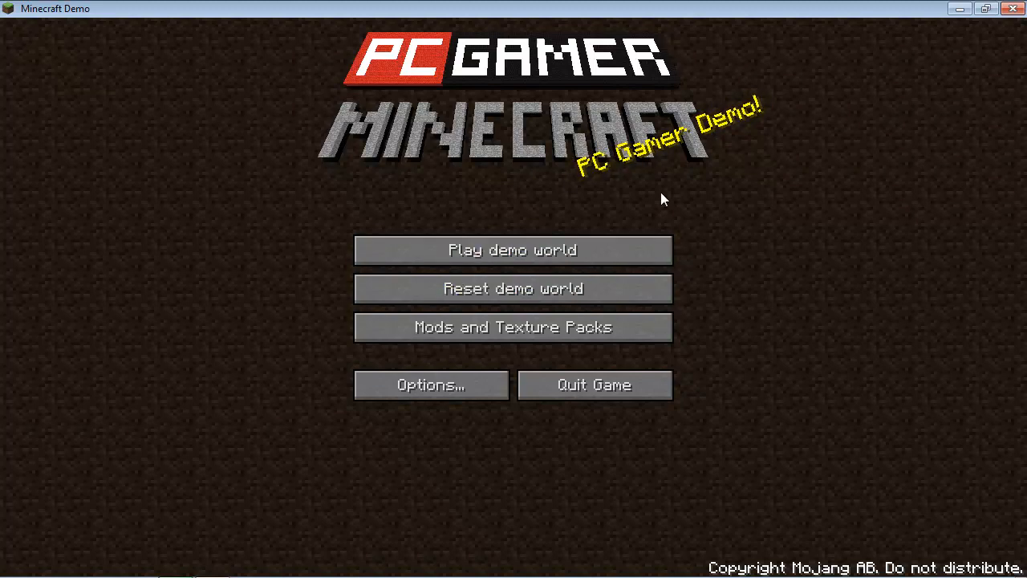
mouse_move(636, 210)
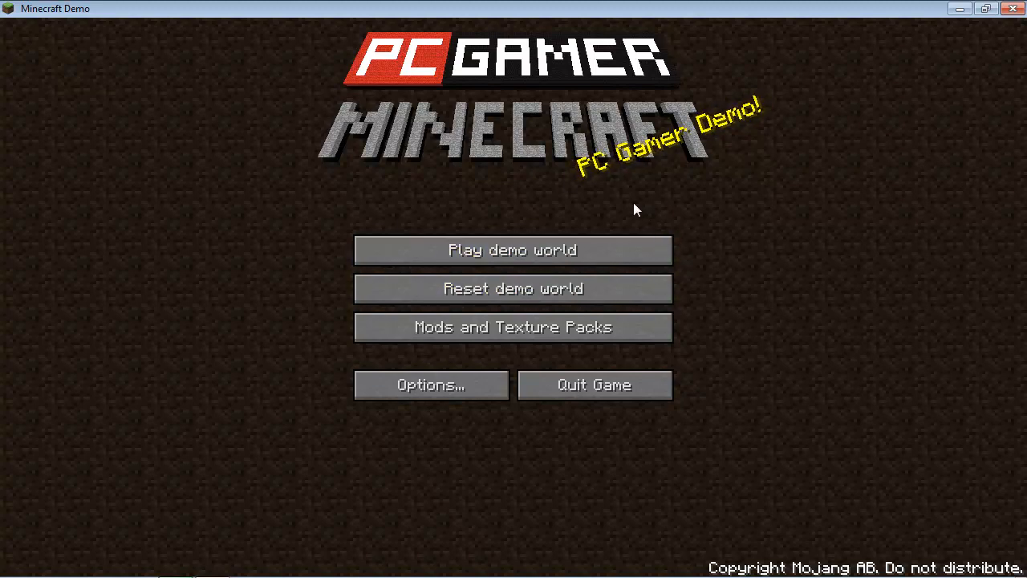
mouse_move(513, 249)
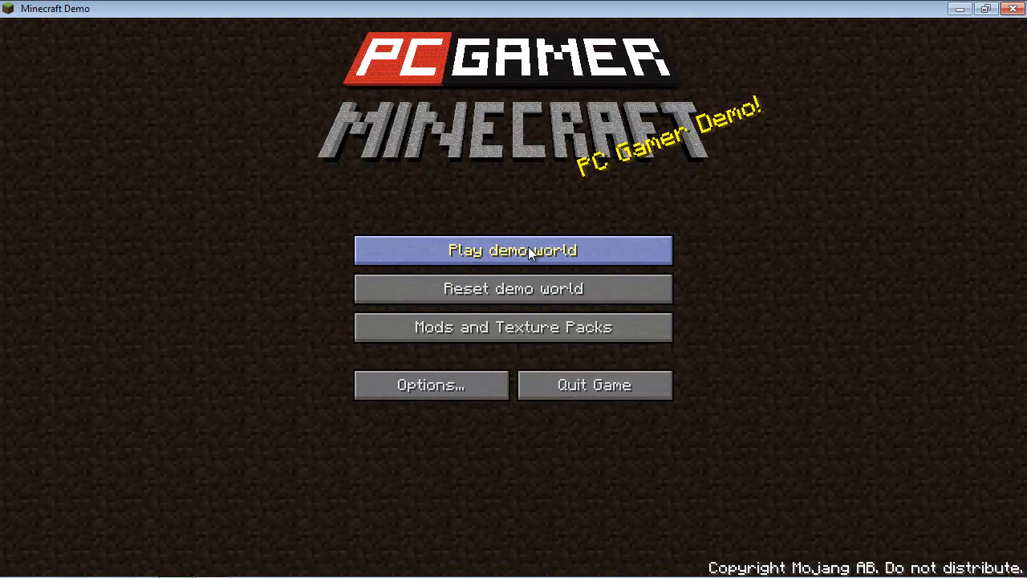
mouse_move(503, 266)
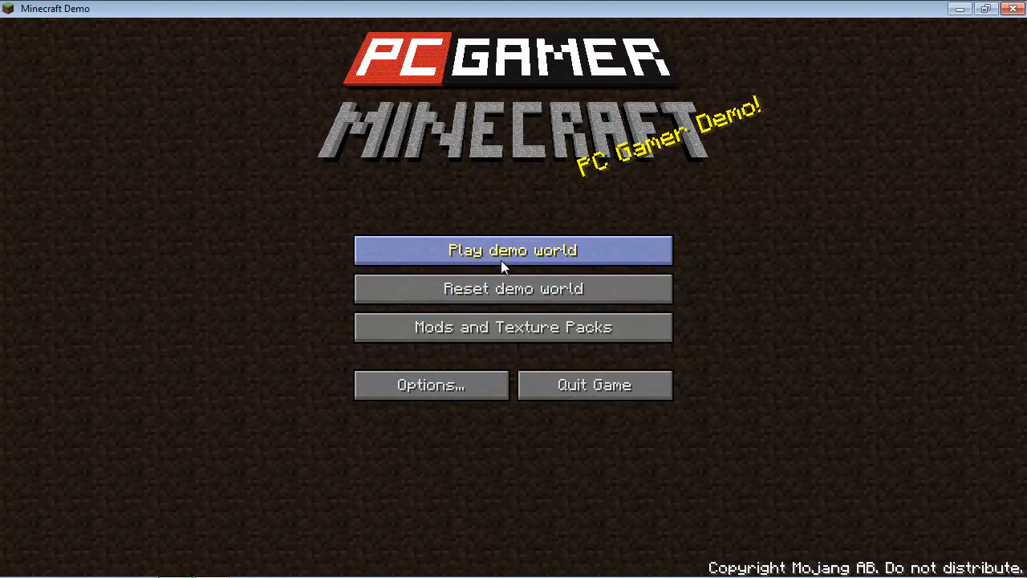
left_click(513, 250)
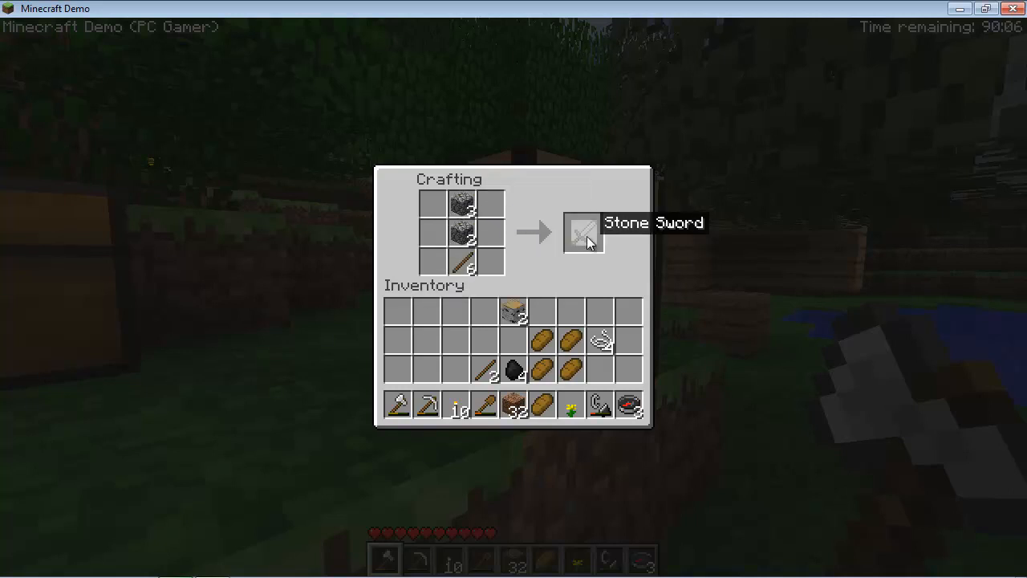
Take the Stone Sword and clear the leftover cobblestone from the crafting grid
left_click(583, 232)
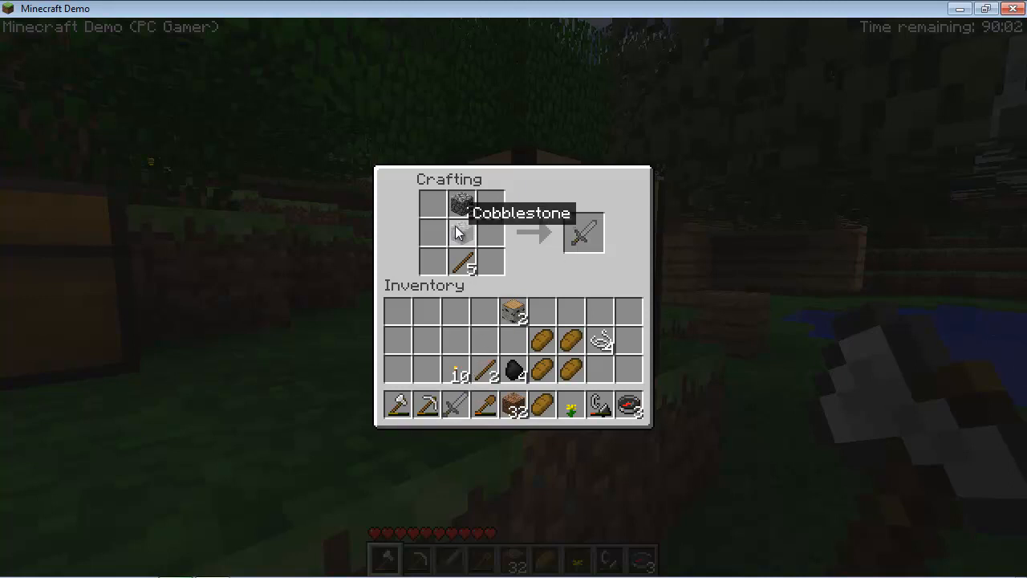
left_click(460, 202)
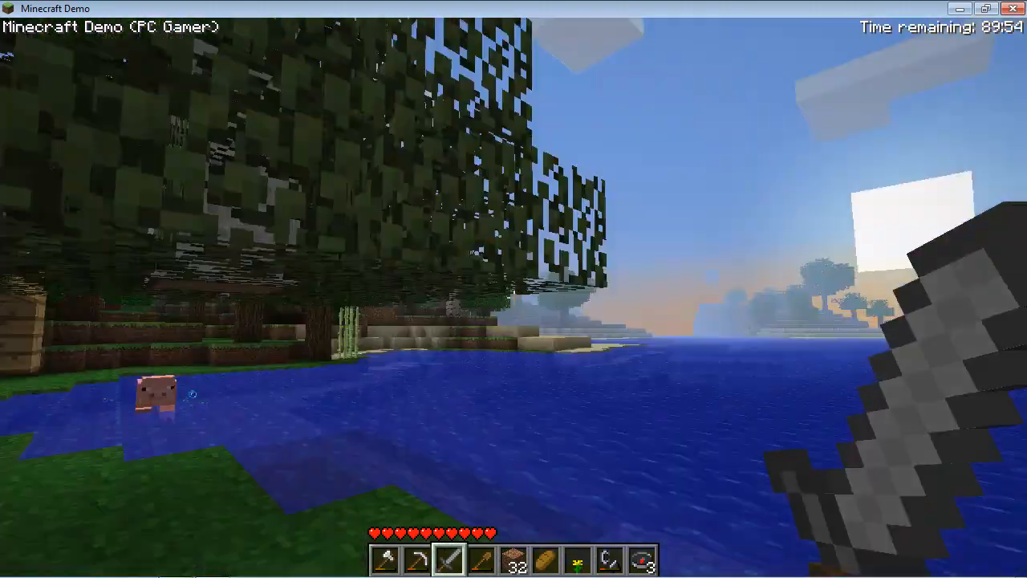
mouse_move(514, 289)
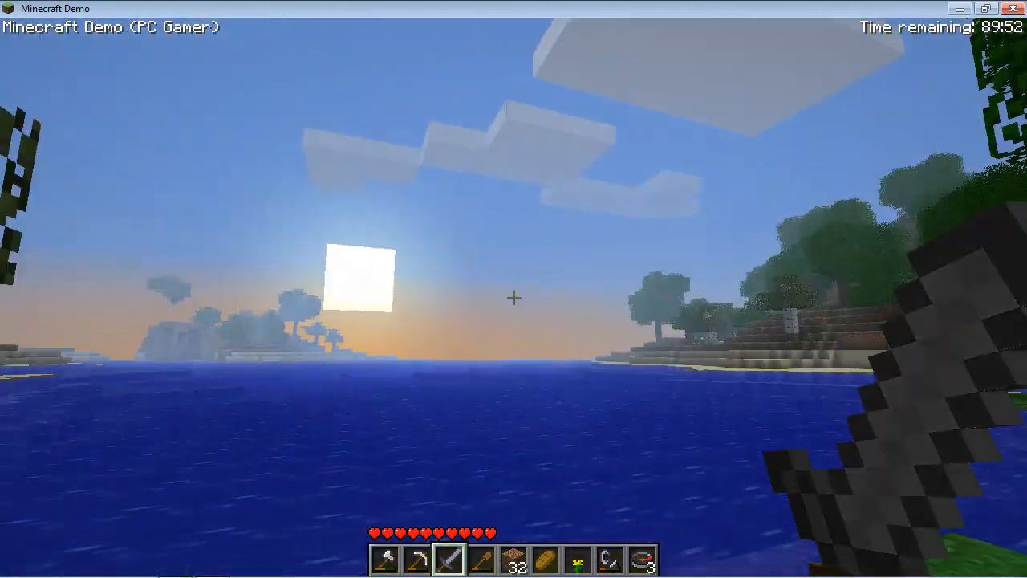
mouse_move(514, 298)
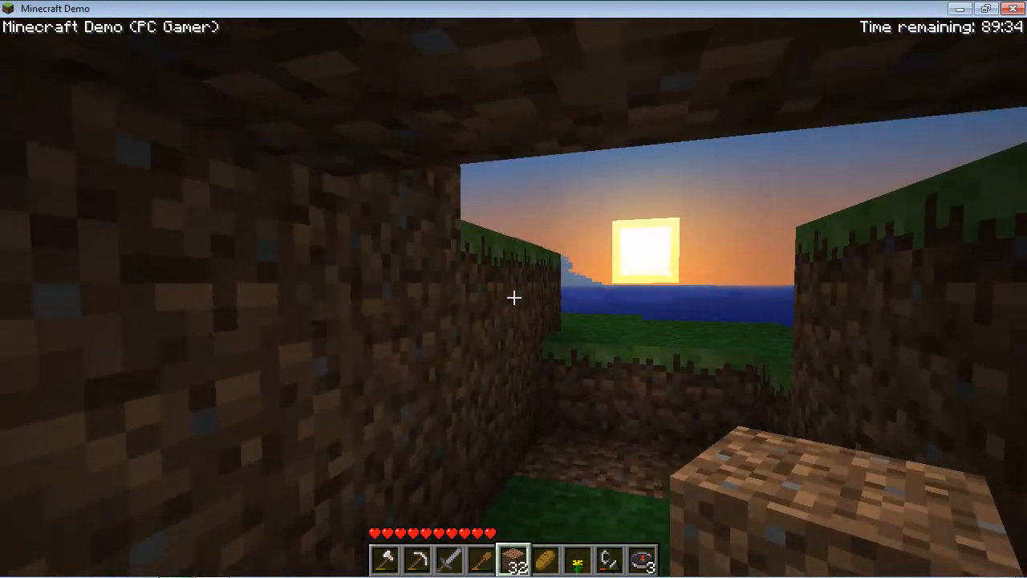
mouse_move(514, 289)
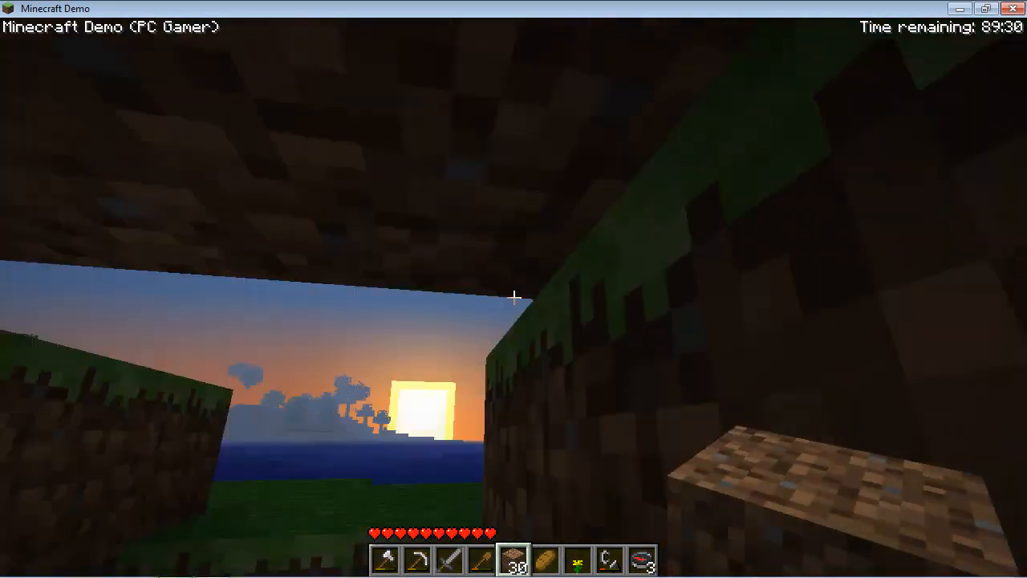
Place another dirt block on the shelter wall, leaving 27 dirt
left_click(514, 298)
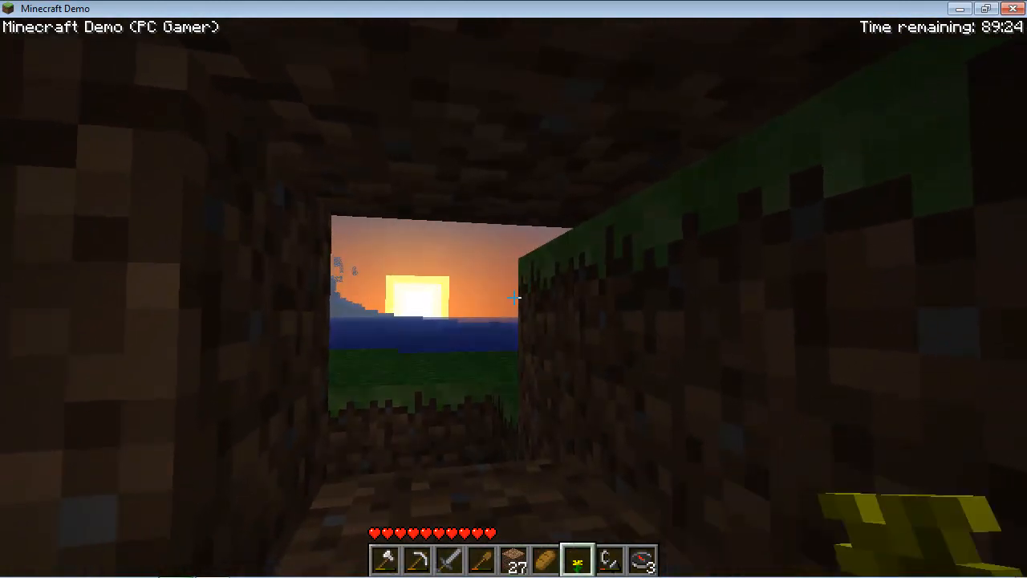
Move the torches into the hotbar slot previously holding dirt
key("e")
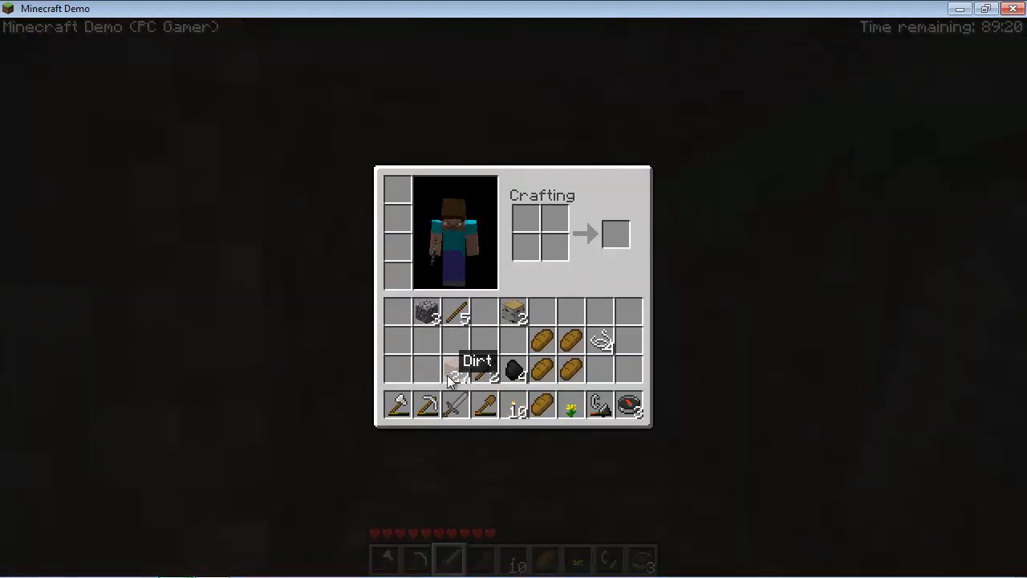
key("Escape")
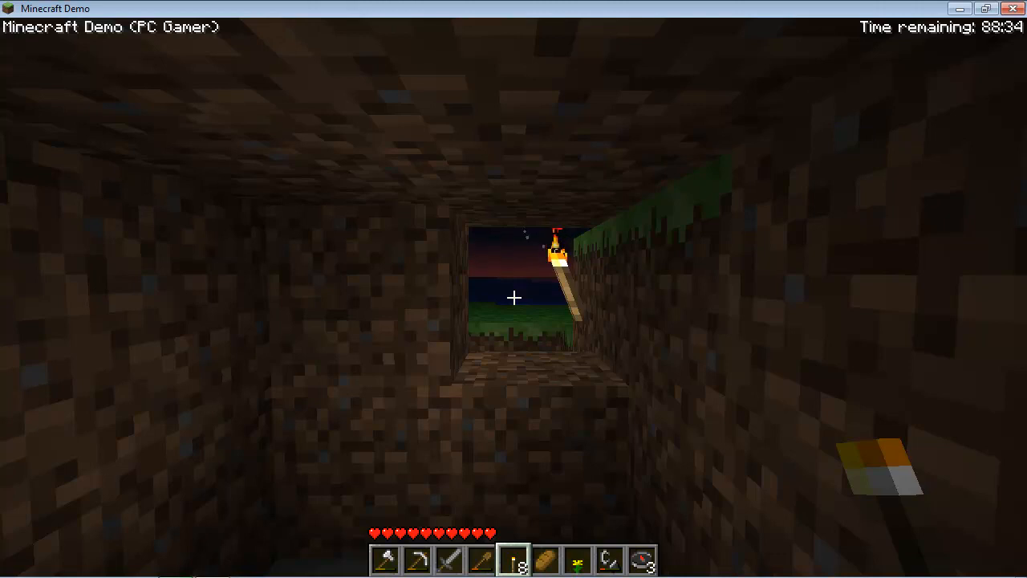
Place a block in the torch-lit shelter opening to narrow the gap
left_click(514, 297)
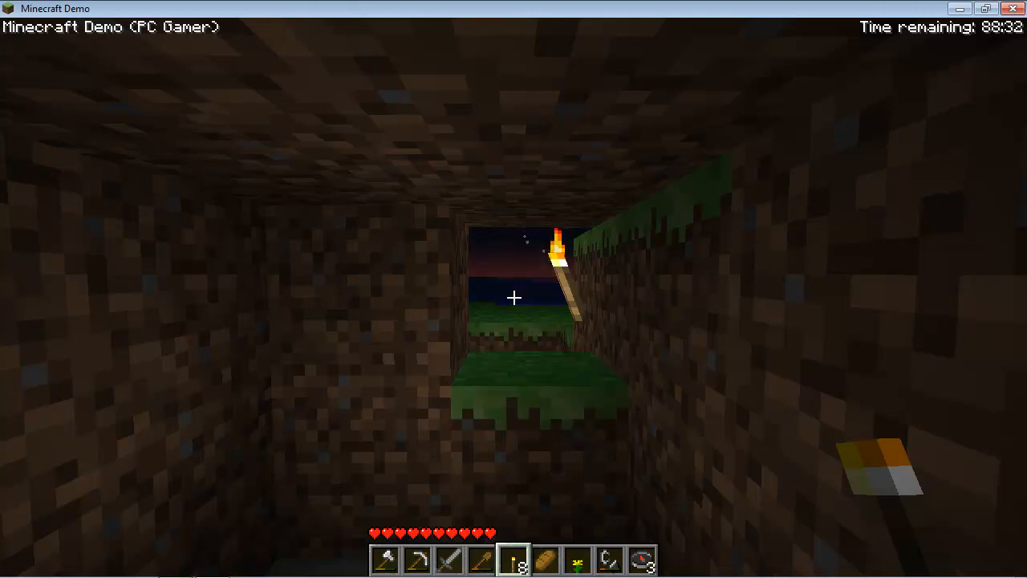